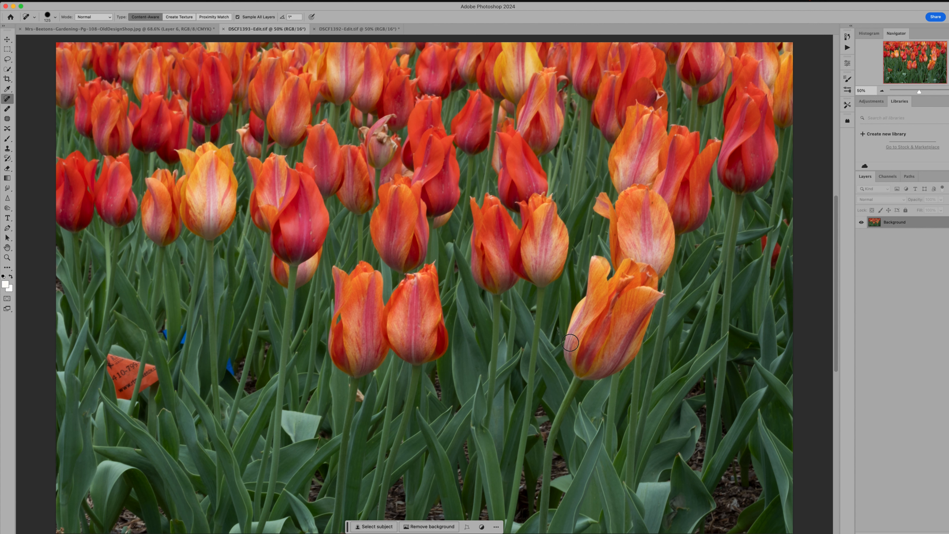
mouse_move(592, 360)
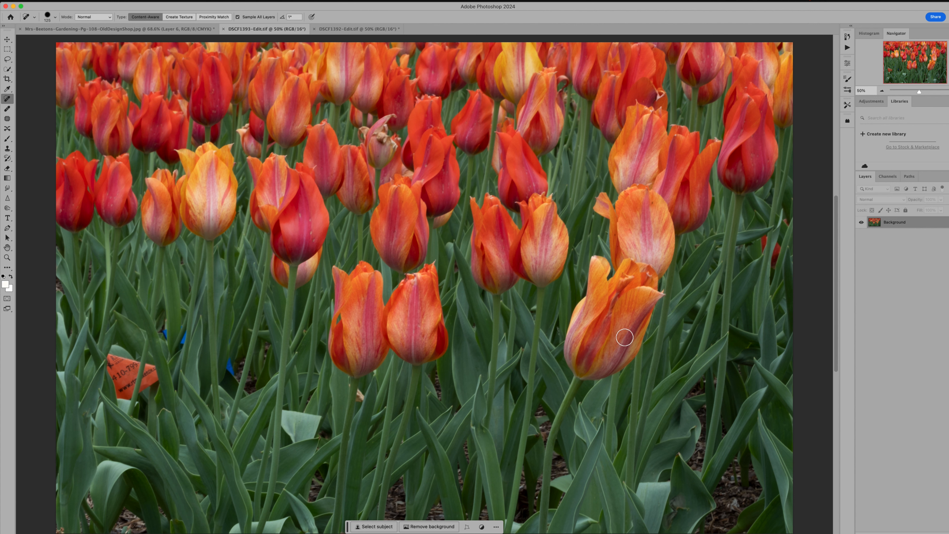
mouse_move(453, 407)
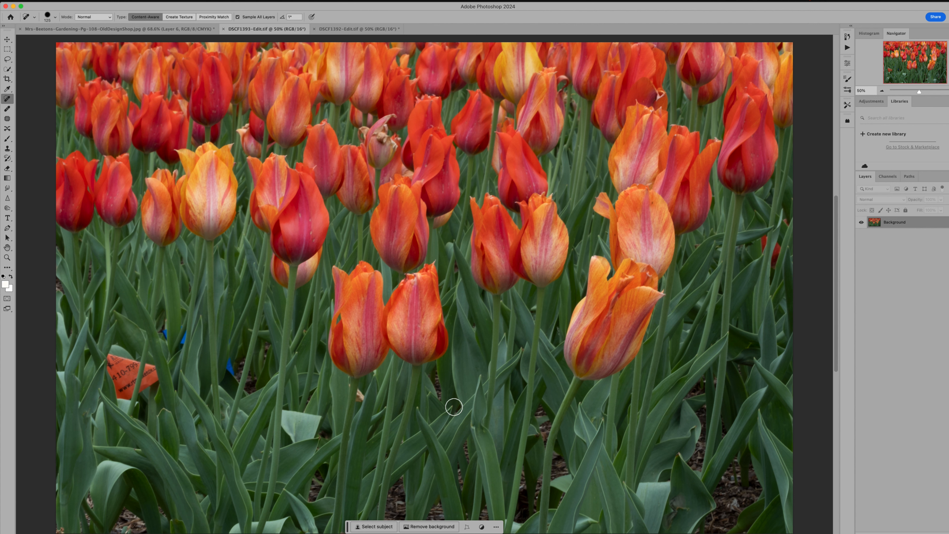
mouse_move(579, 253)
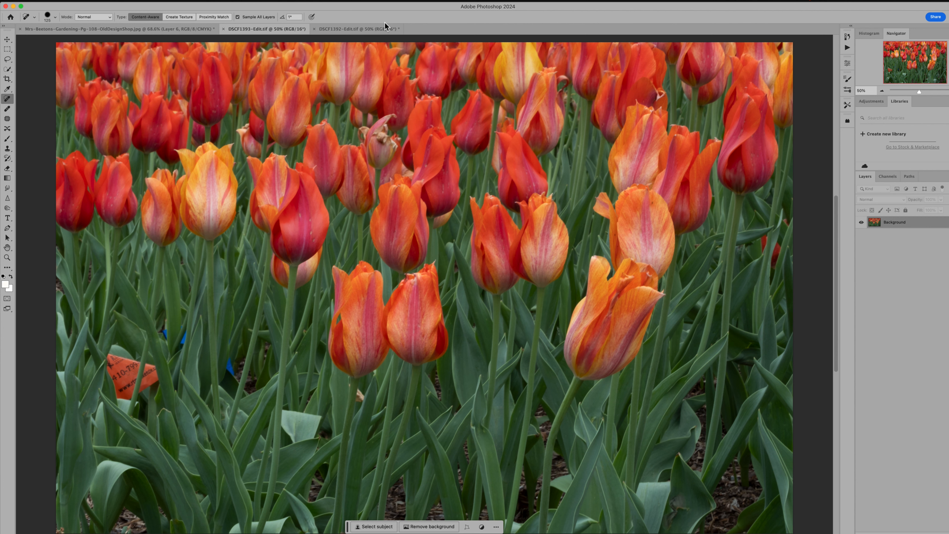
Step: Switch to the DSCF1392-Edit.tif document showing the spin- and motion-blurred tulips
left_click(354, 29)
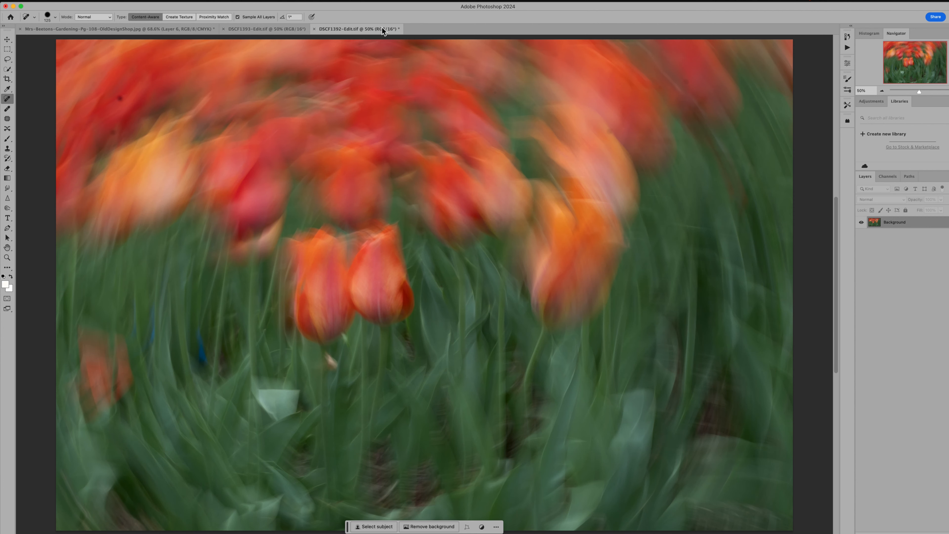
mouse_move(603, 176)
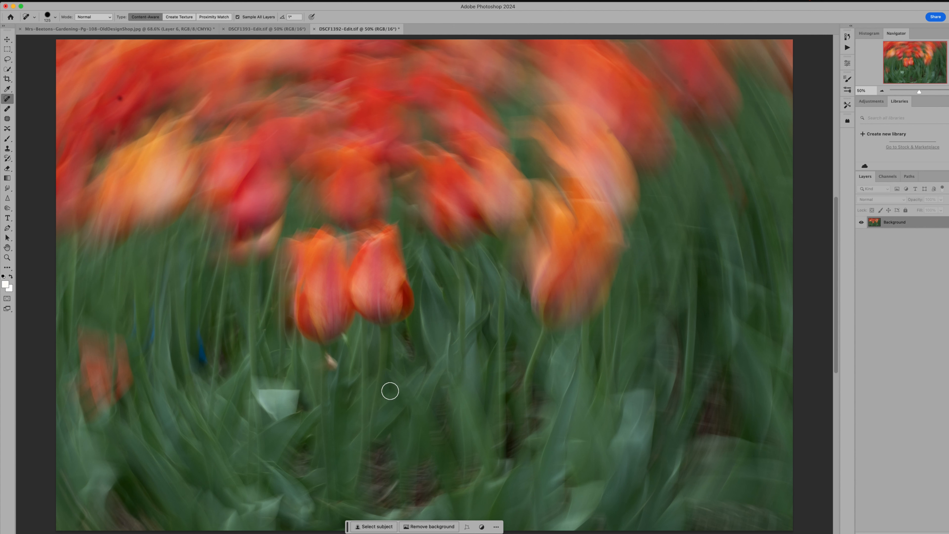
mouse_move(267, 404)
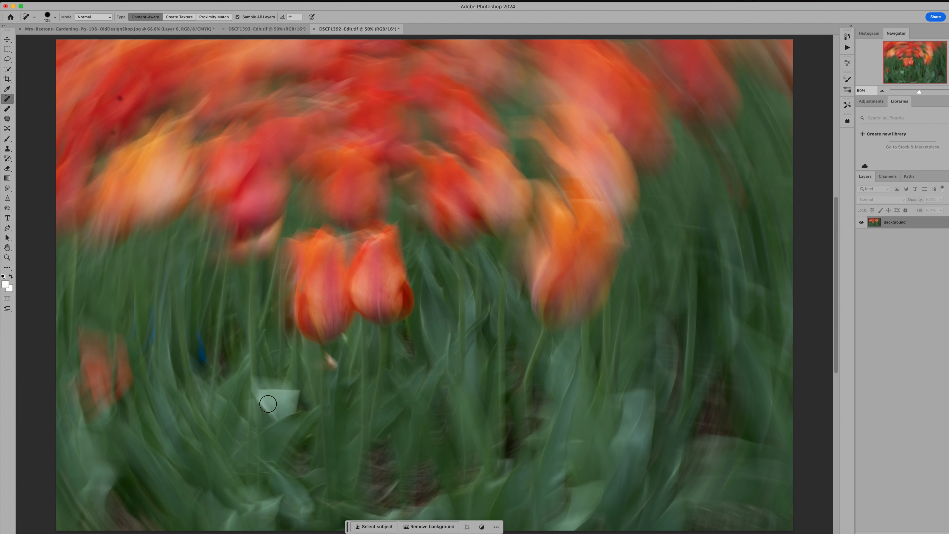
mouse_move(524, 329)
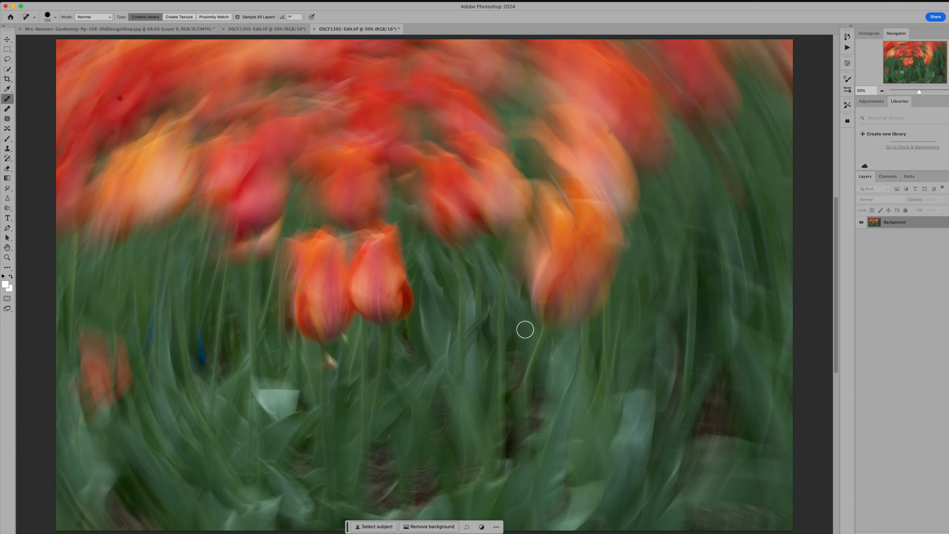
mouse_move(648, 280)
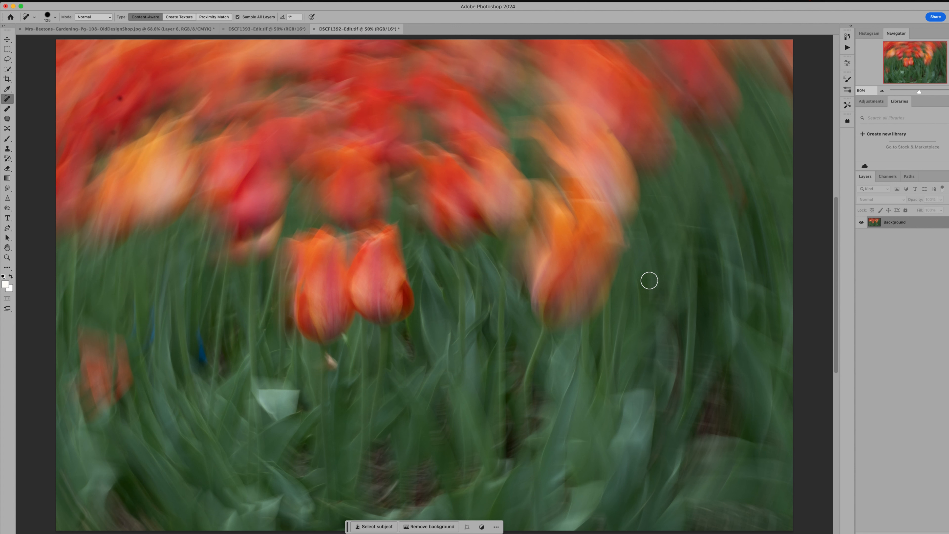
mouse_move(697, 262)
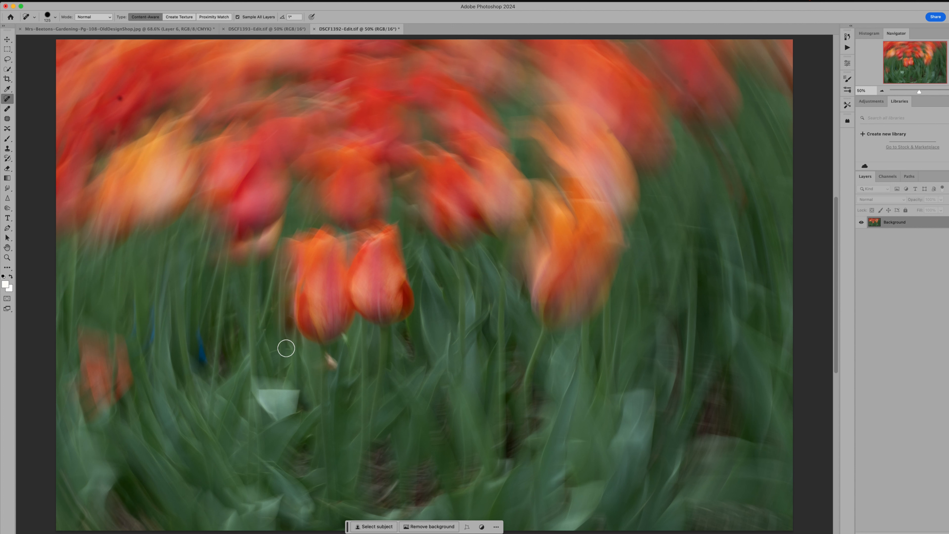
mouse_move(399, 319)
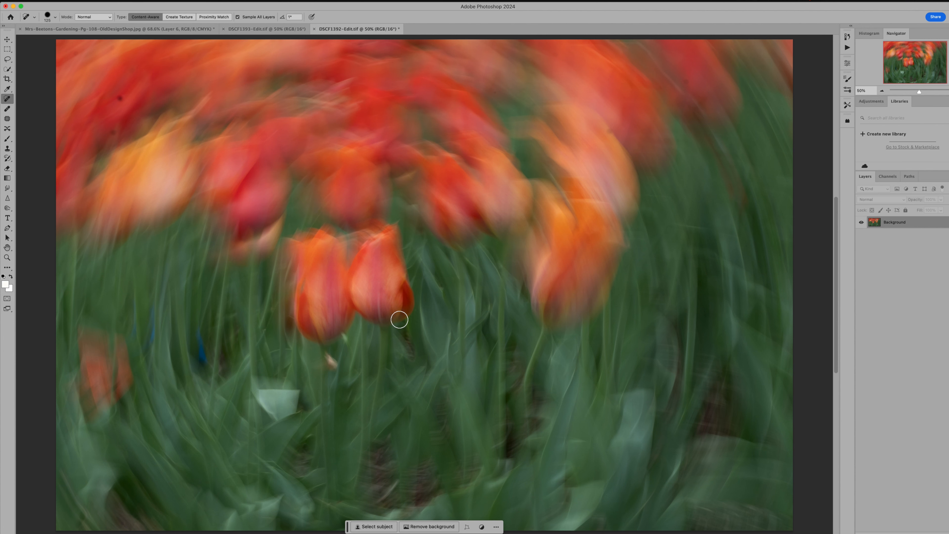
mouse_move(304, 73)
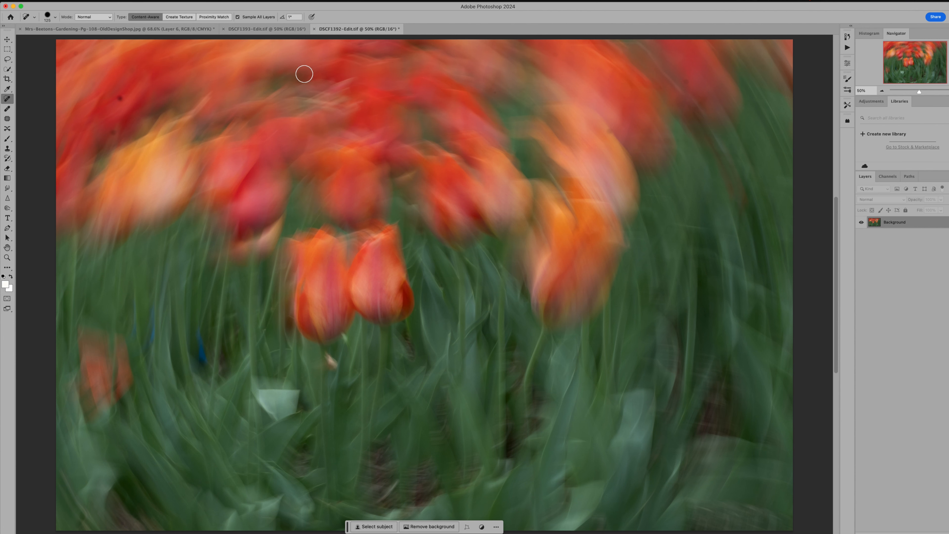
Step: Return to the sharp DSCF1393-Edit.tif tulip photo
left_click(265, 28)
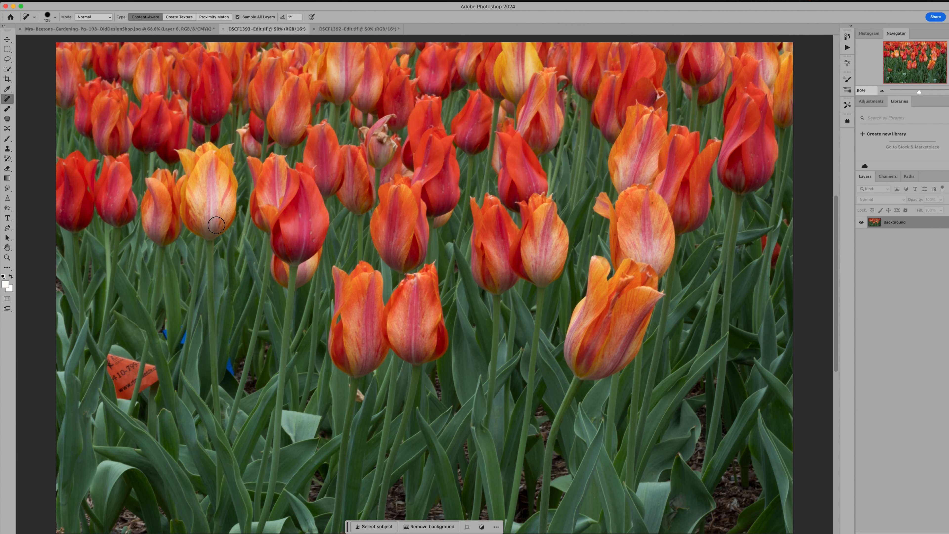
mouse_move(626, 396)
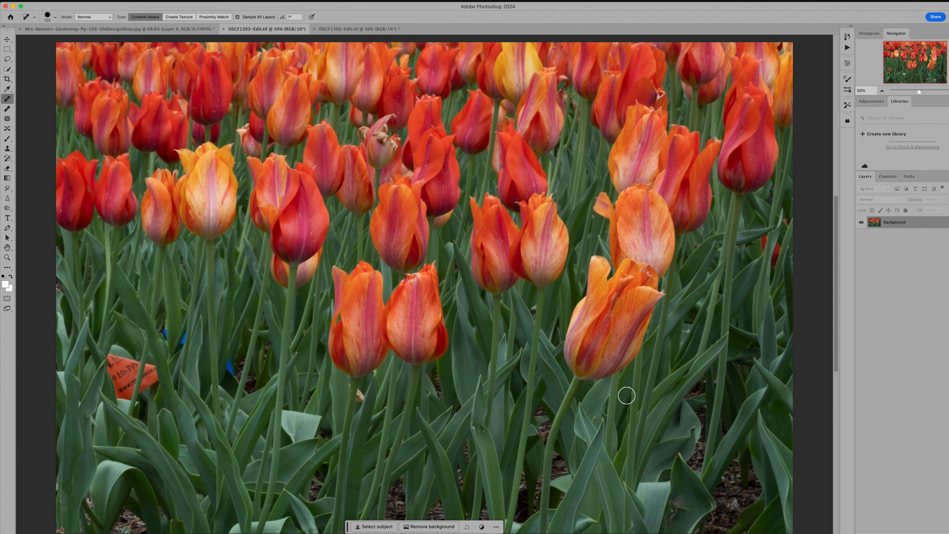
mouse_move(552, 312)
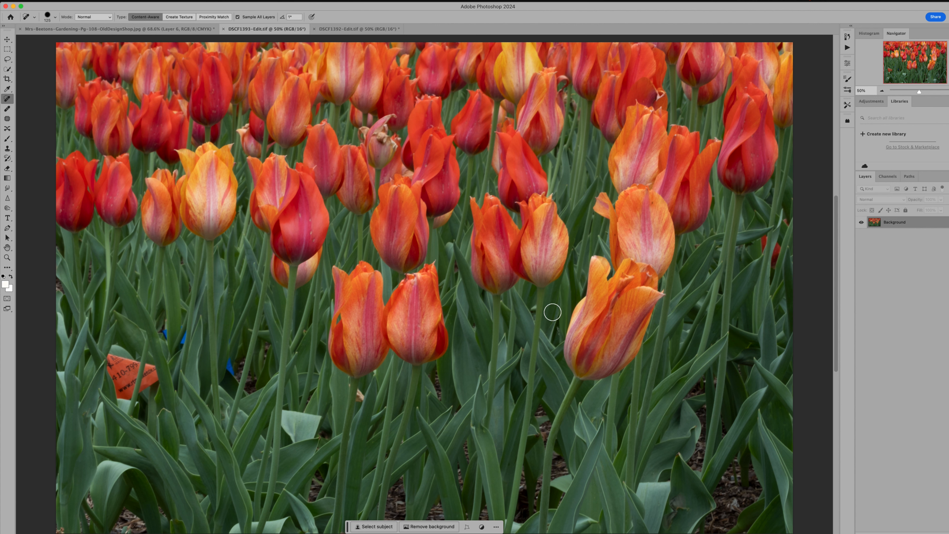
mouse_move(364, 476)
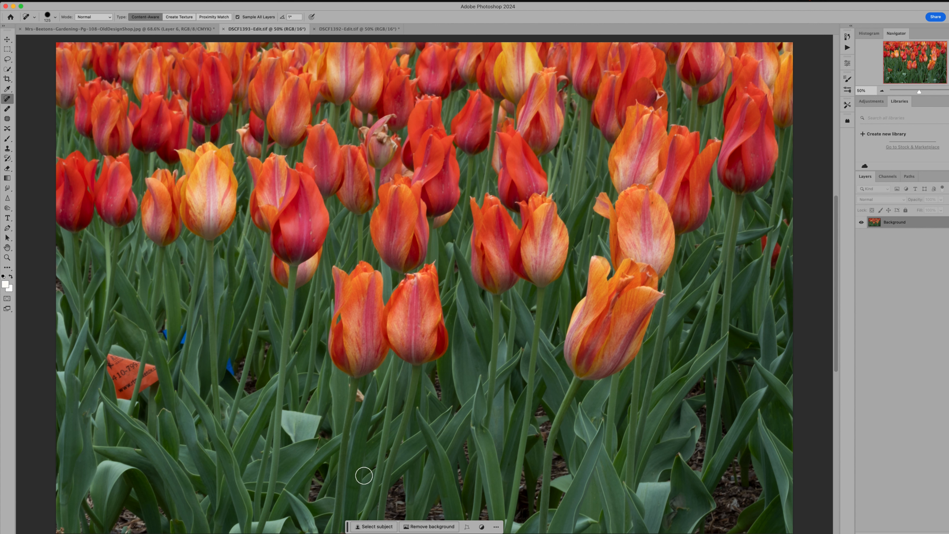
mouse_move(747, 291)
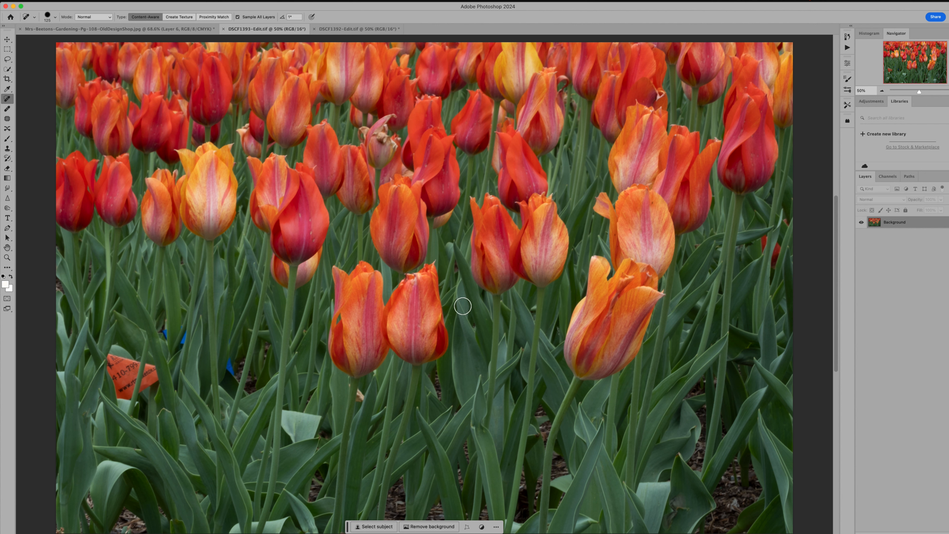
mouse_move(653, 348)
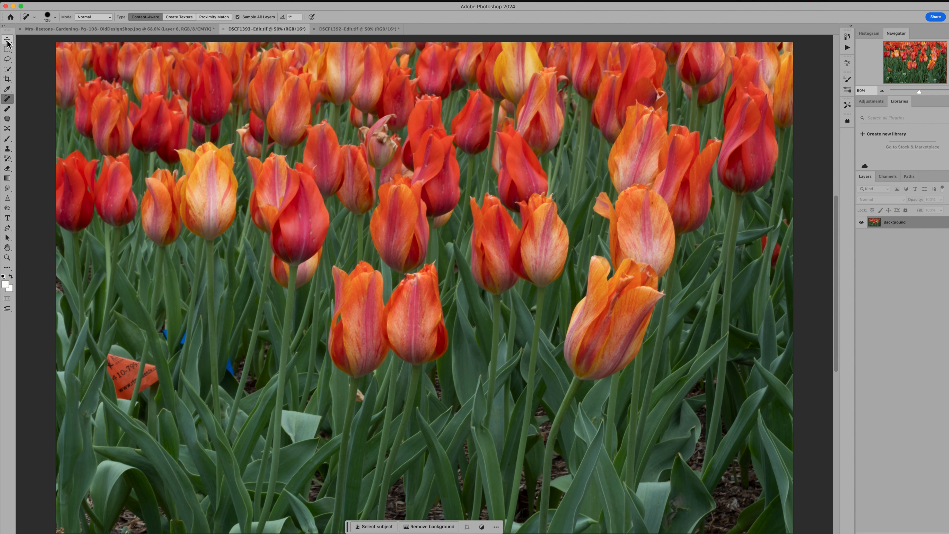
Step: Move the sharp photo onto the blurred document as a new layer aligned with the tulips
left_click(8, 38)
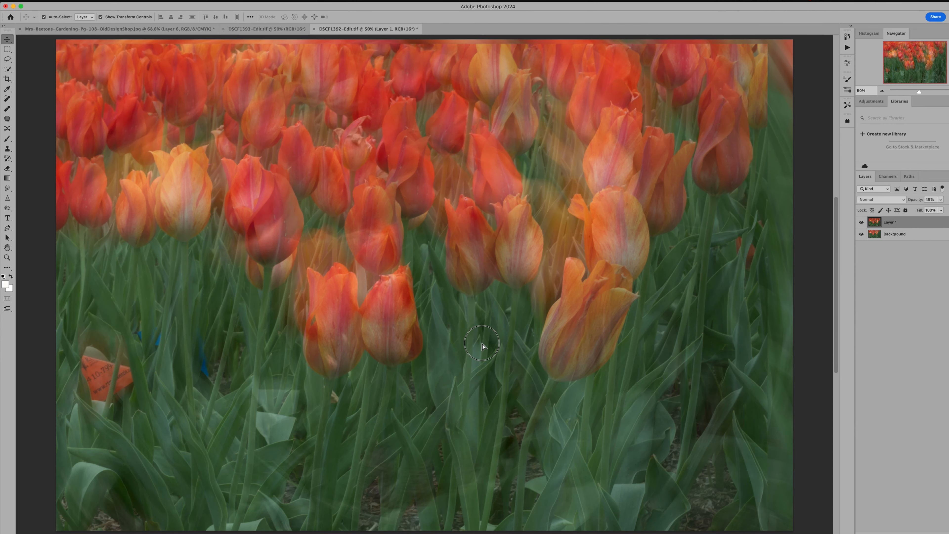
left_click_drag(481, 346, 433, 327)
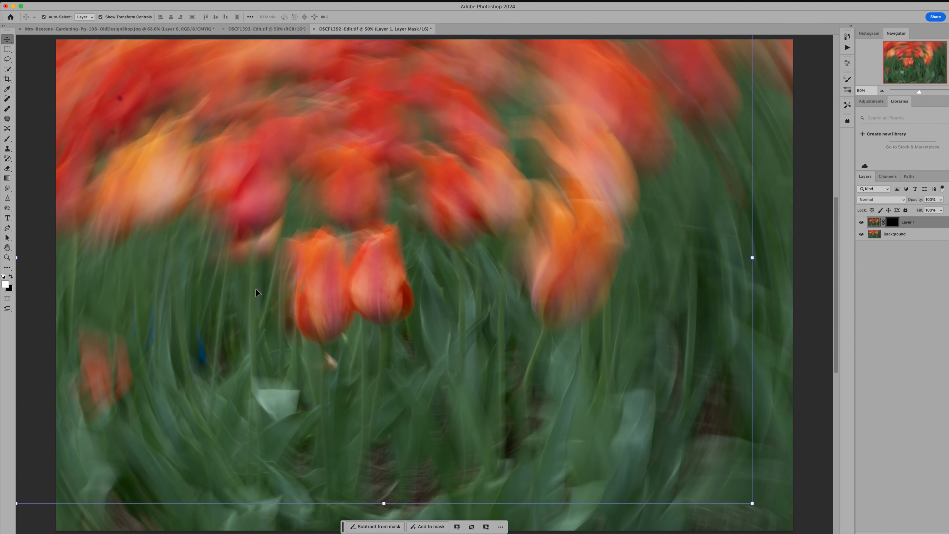
mouse_move(224, 301)
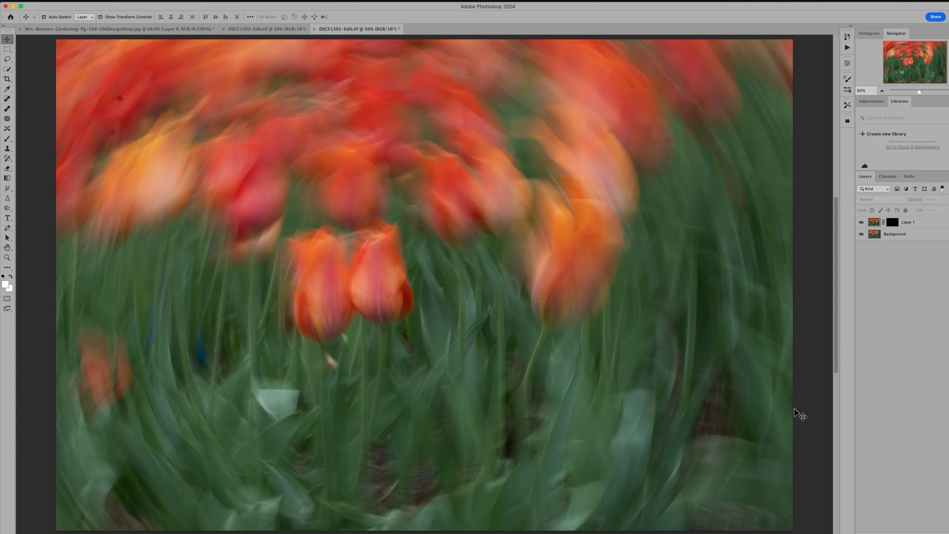
mouse_move(360, 300)
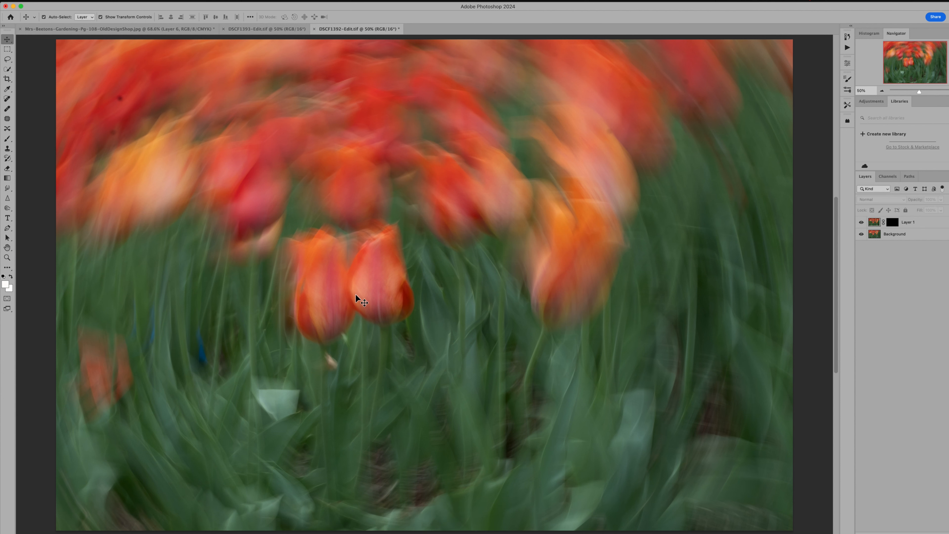
mouse_move(514, 329)
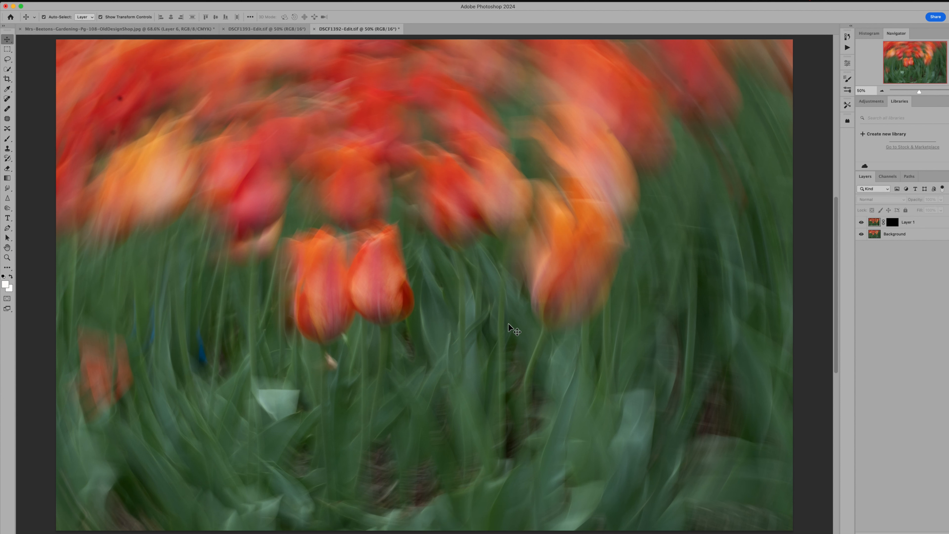
mouse_move(132, 225)
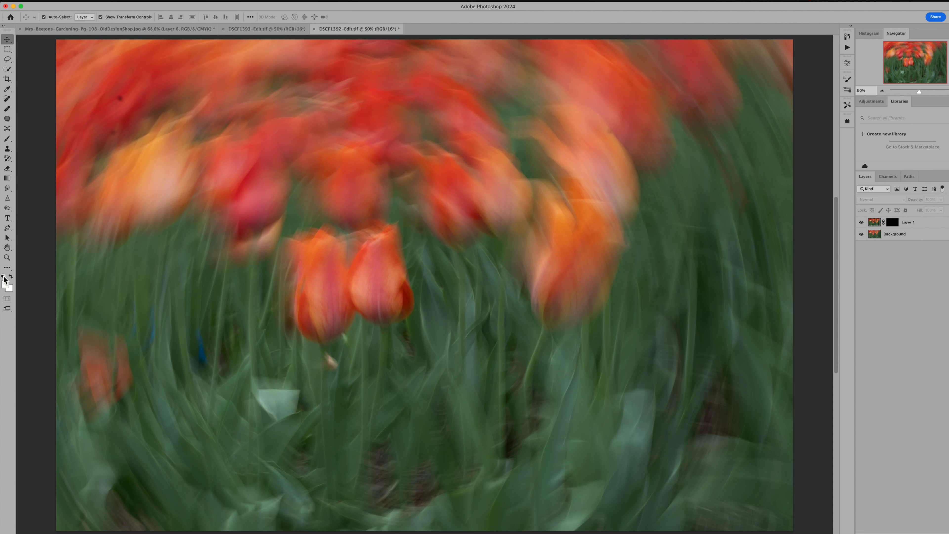
Step: Make white the foreground colour and pick a large soft brush for the black mask
left_click(8, 139)
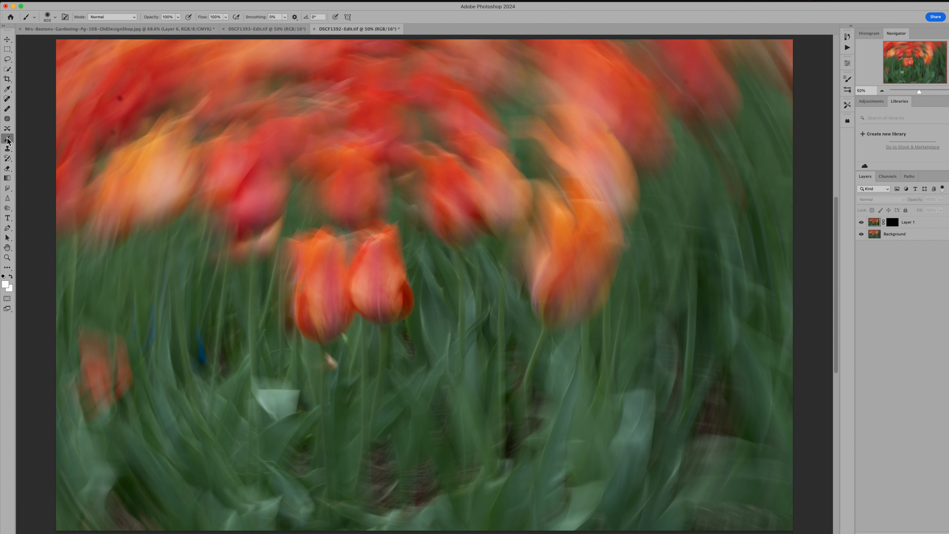
left_click(314, 280)
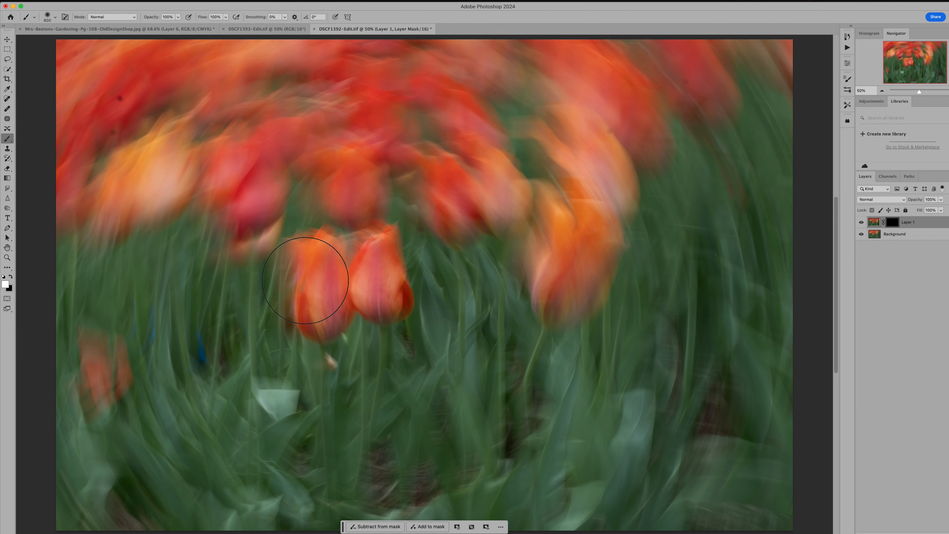
Step: Paint white on Layer 1's mask to reveal the two central tulips and their stems sharply
left_click_drag(306, 280, 378, 326)
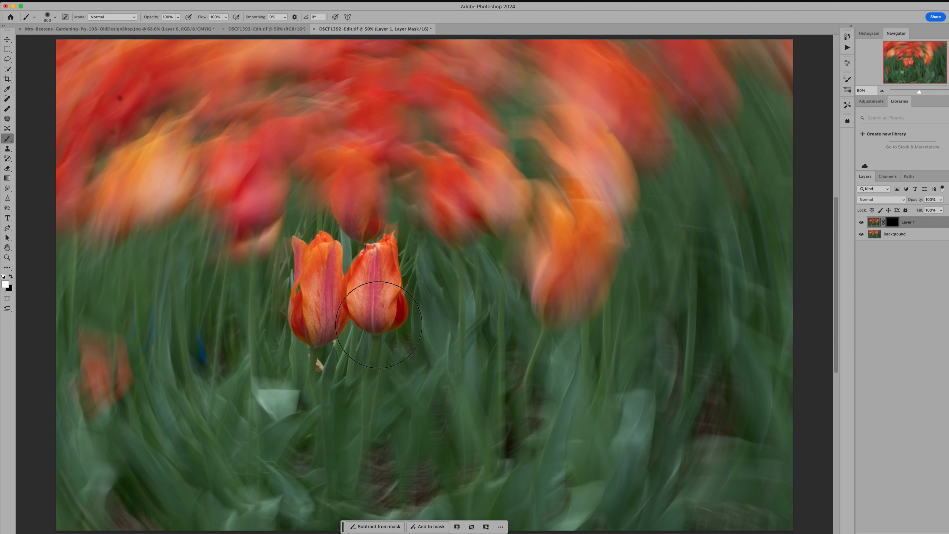
left_click_drag(376, 324, 381, 354)
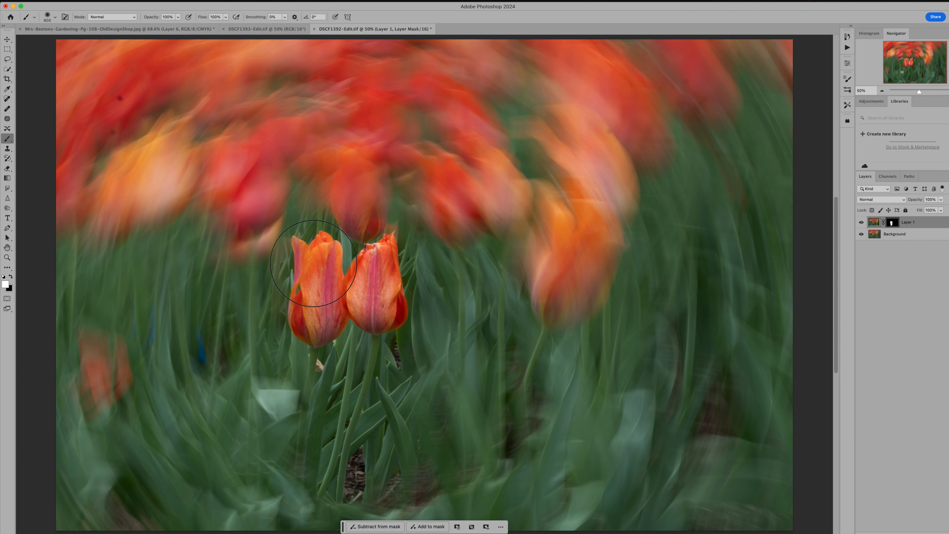
mouse_move(16, 286)
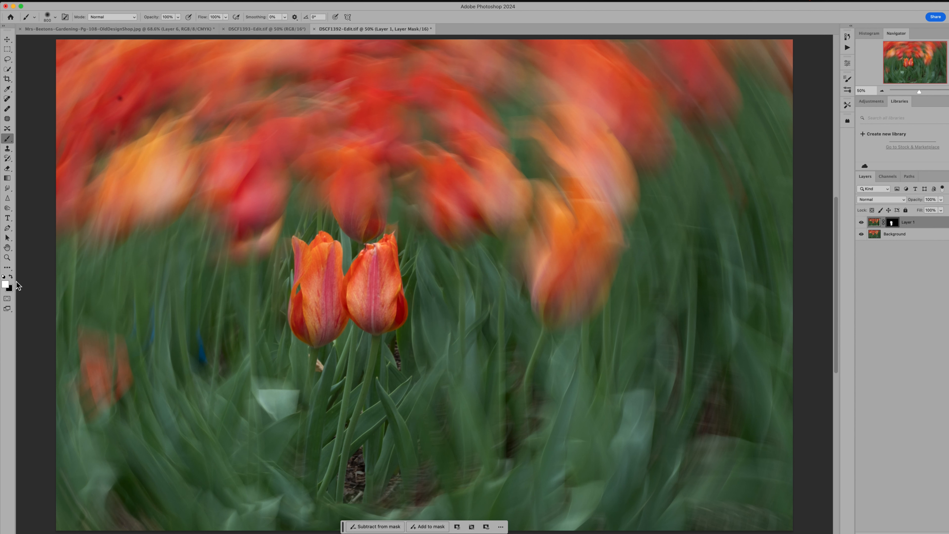
mouse_move(11, 277)
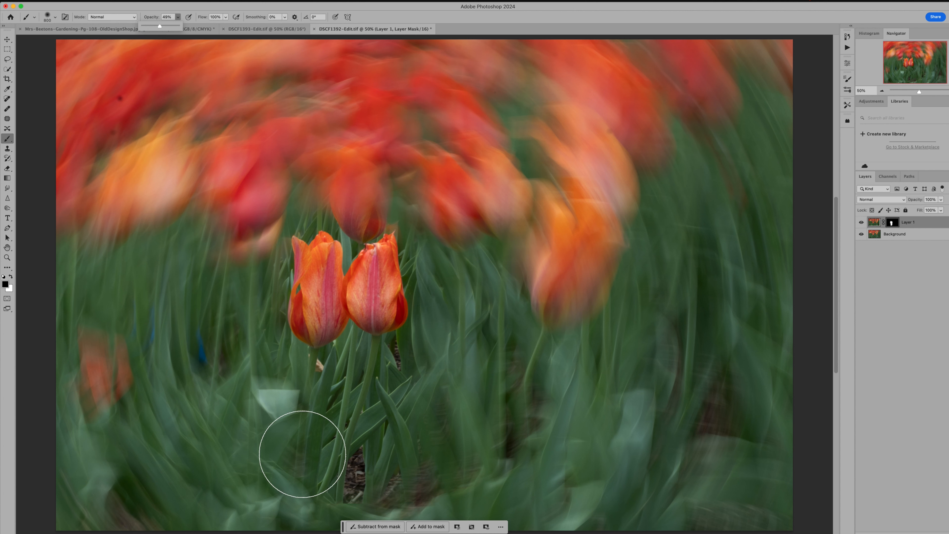
Step: Restore blur on the lower stems, the left bloom and the area above the right tulip
left_click_drag(302, 454, 417, 448)
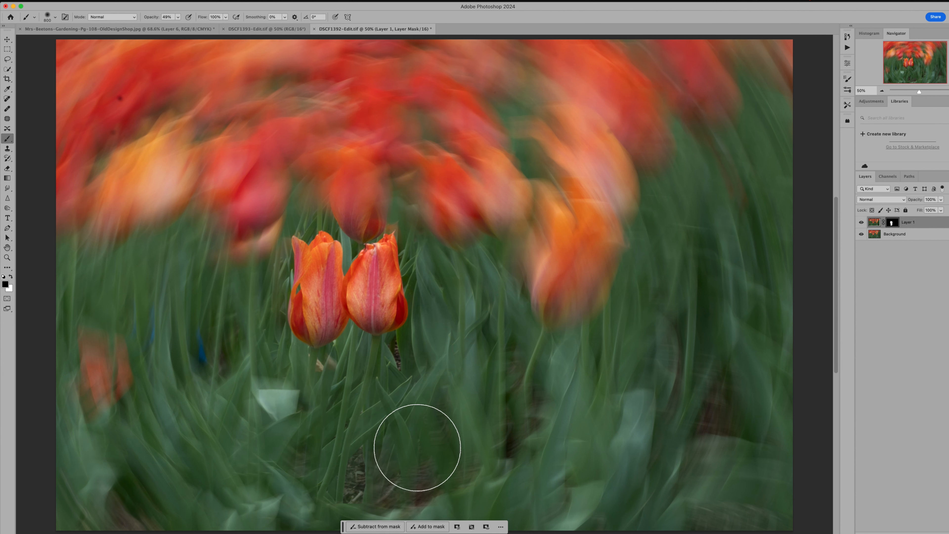
mouse_move(254, 224)
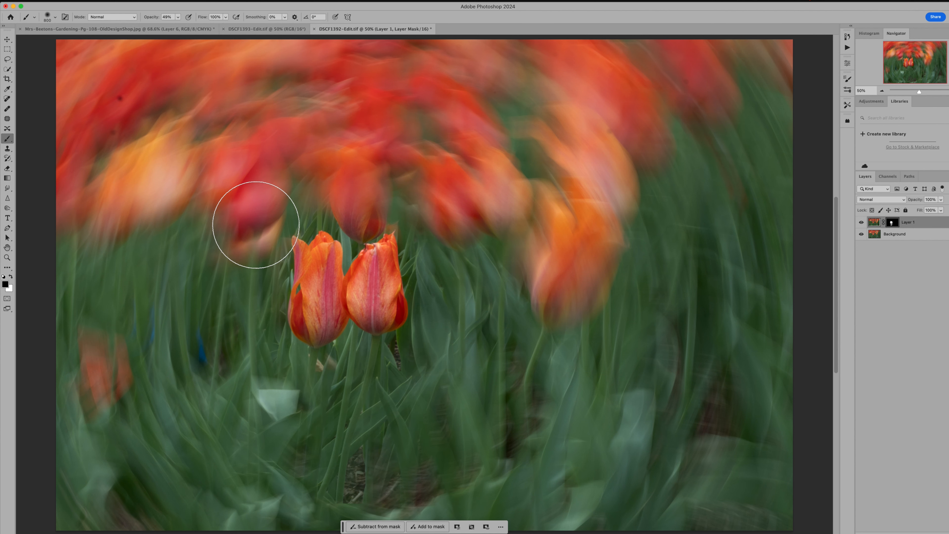
left_click_drag(254, 225, 390, 212)
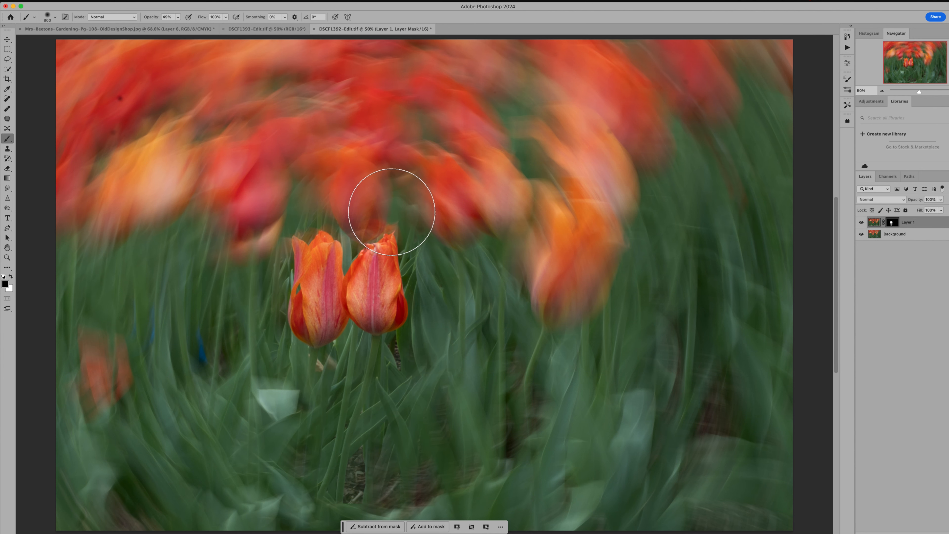
left_click_drag(389, 210, 344, 422)
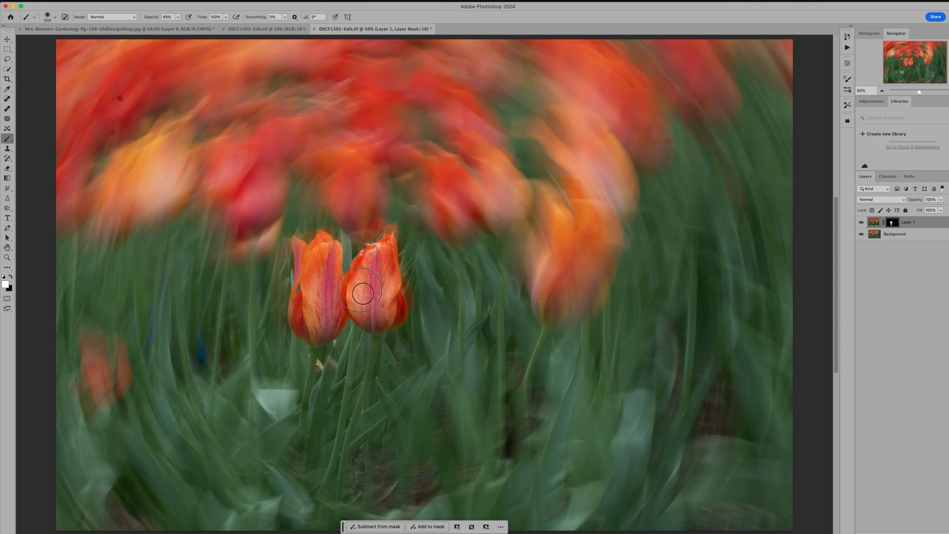
mouse_move(316, 259)
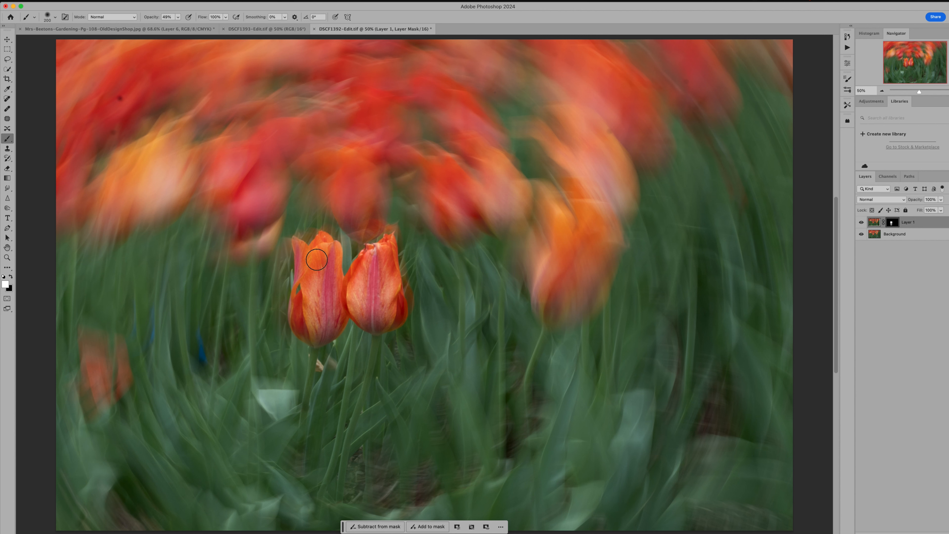
mouse_move(297, 396)
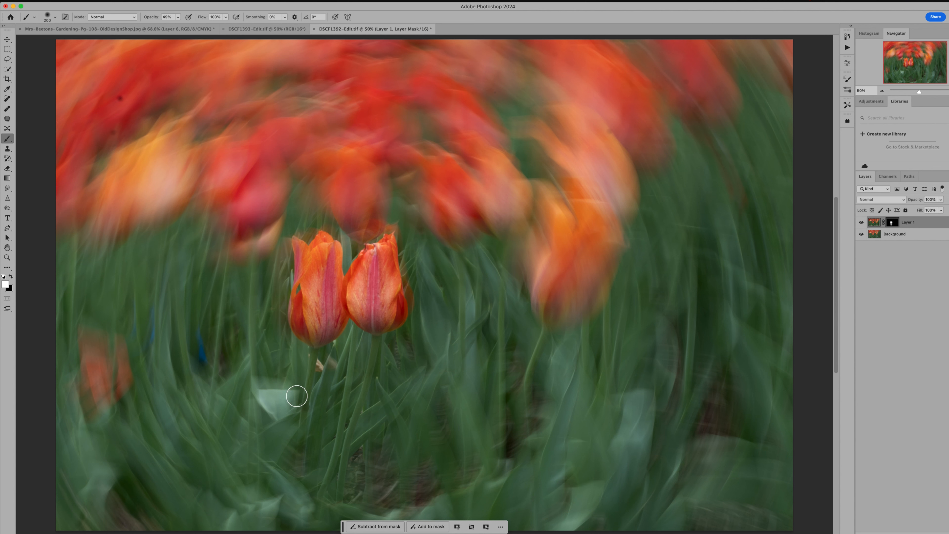
mouse_move(522, 315)
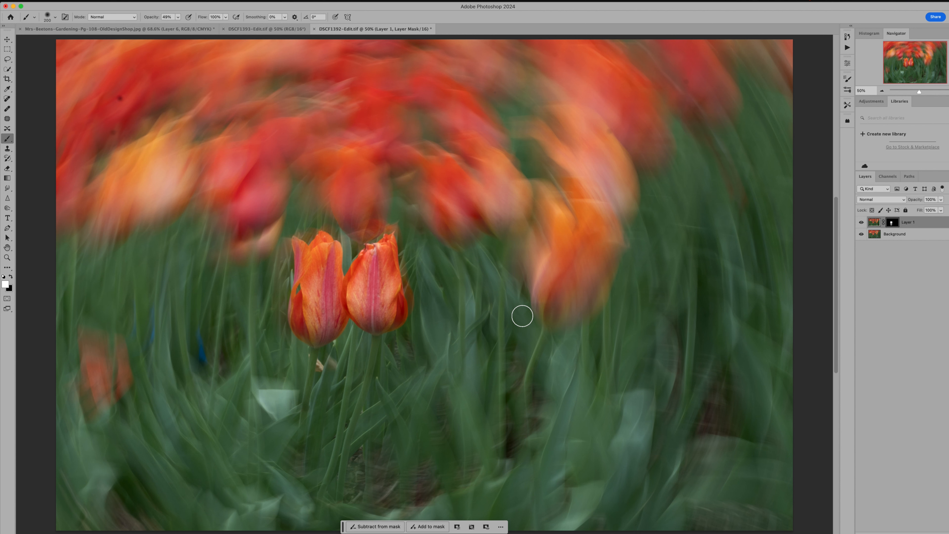
mouse_move(876, 226)
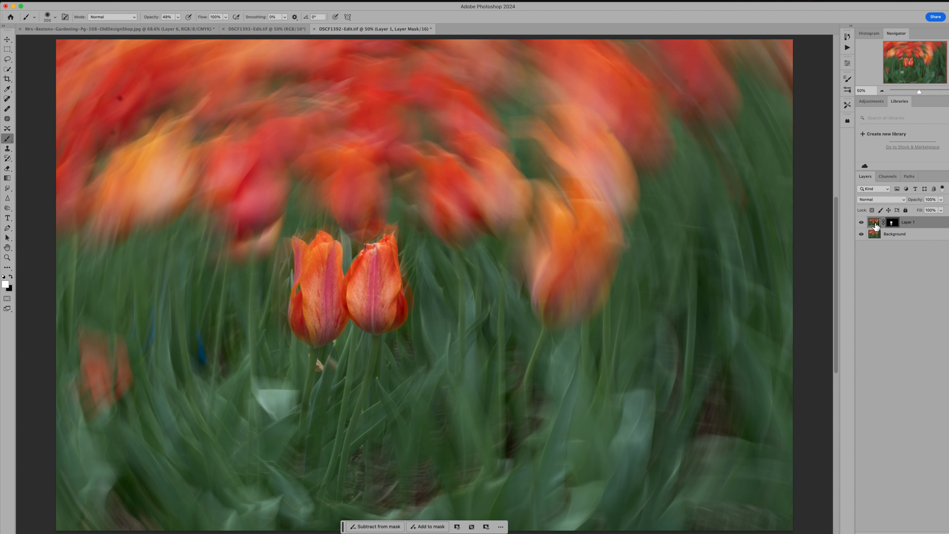
Step: Stamp a merged copy of the visible result onto a new top layer
left_click(874, 221)
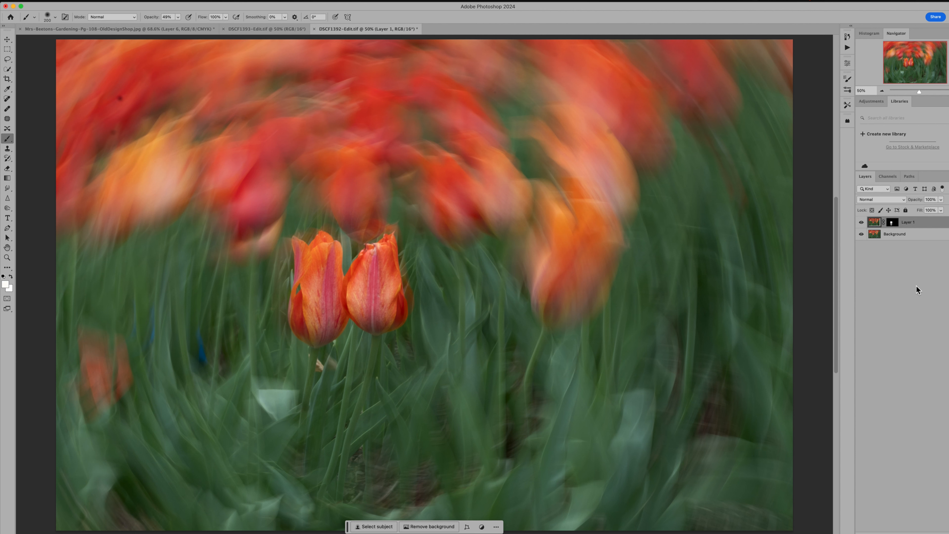
mouse_move(917, 288)
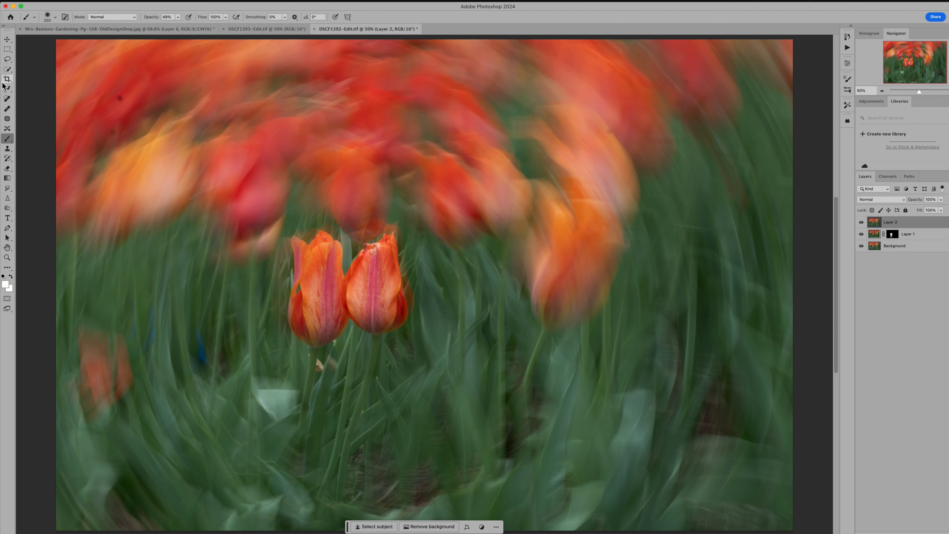
left_click(8, 78)
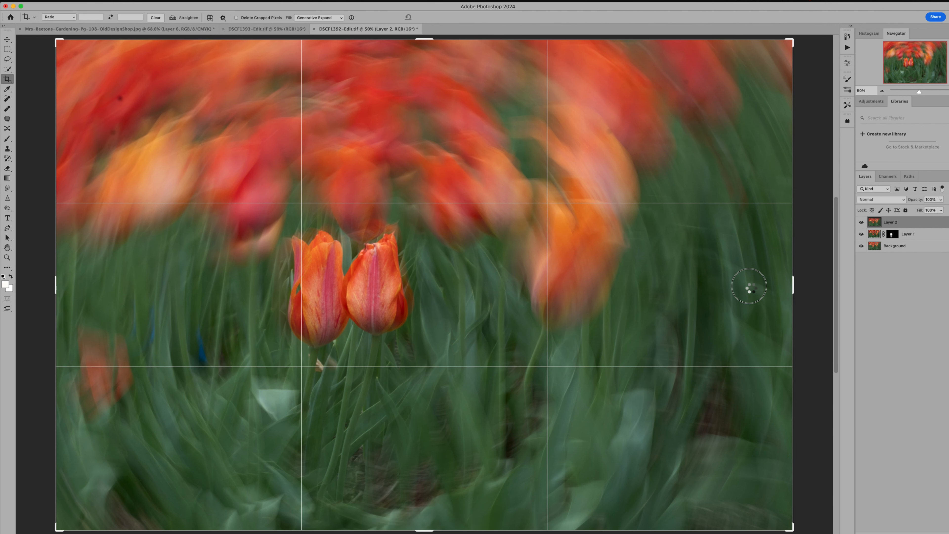
Step: Crop the left and right edges inward to a near-square frame around the tulips
left_click_drag(791, 286, 719, 289)
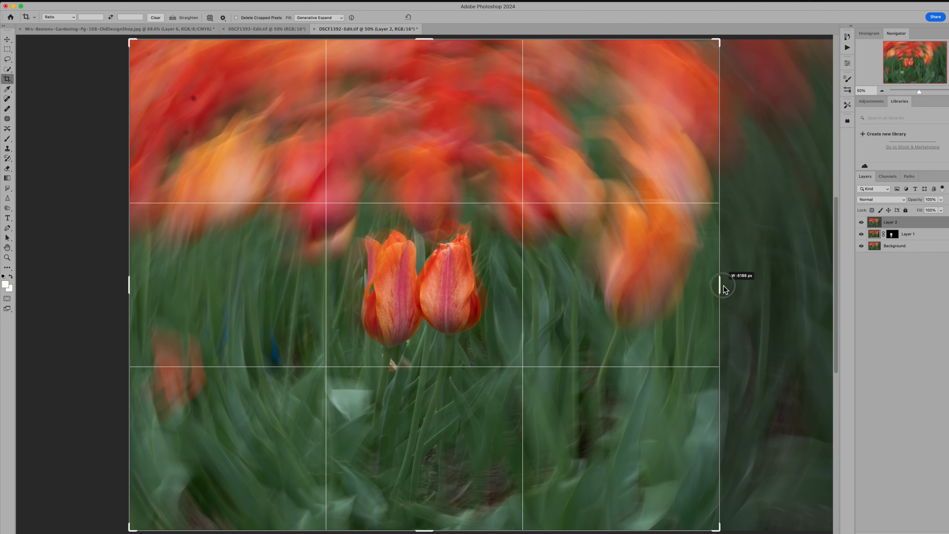
left_click_drag(721, 285, 718, 285)
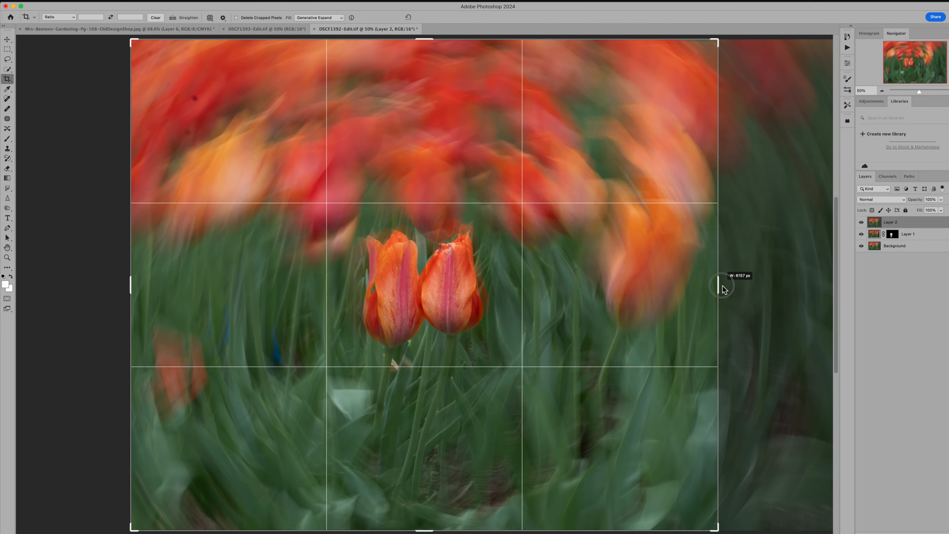
left_click_drag(720, 289, 719, 285)
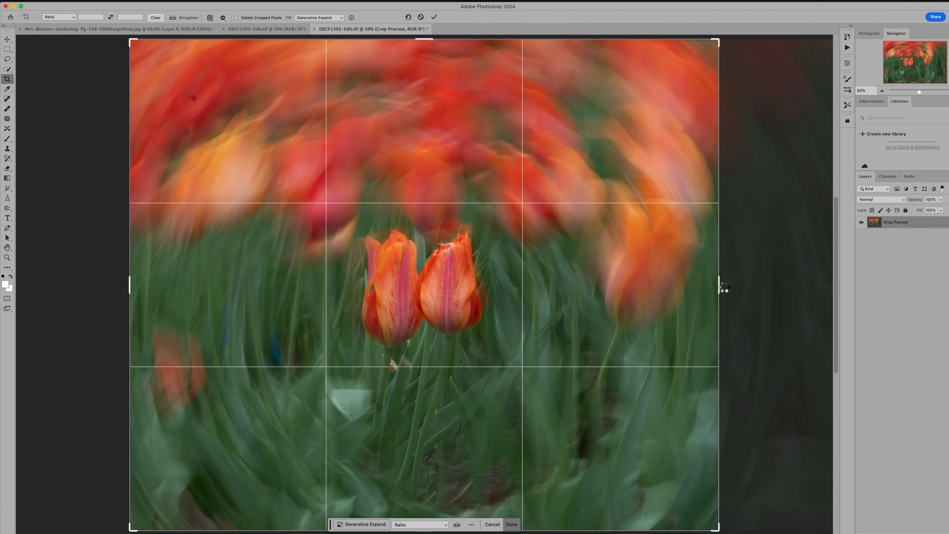
left_click(512, 524)
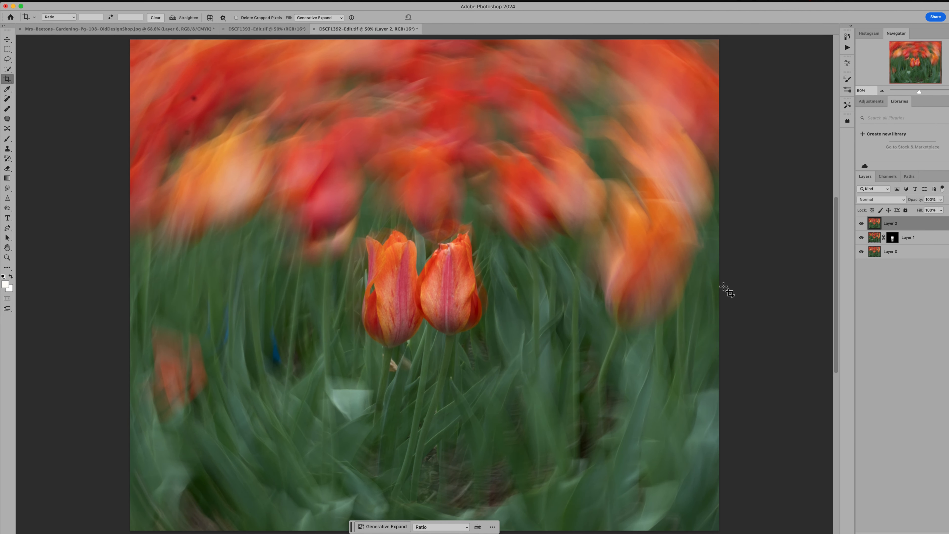
mouse_move(136, 121)
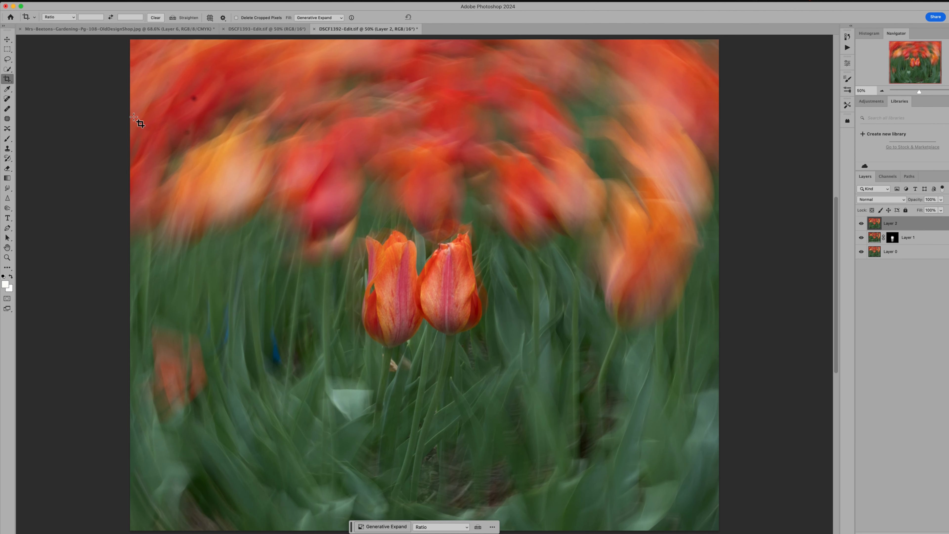
Step: Heal the small blue spot in the foliage left of the tulips with content-aware spot healing
left_click(8, 99)
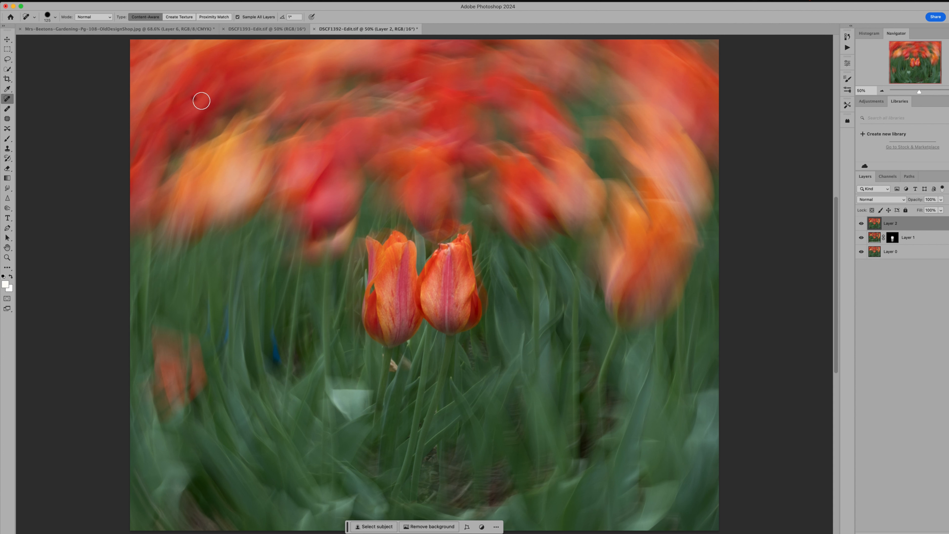
mouse_move(194, 108)
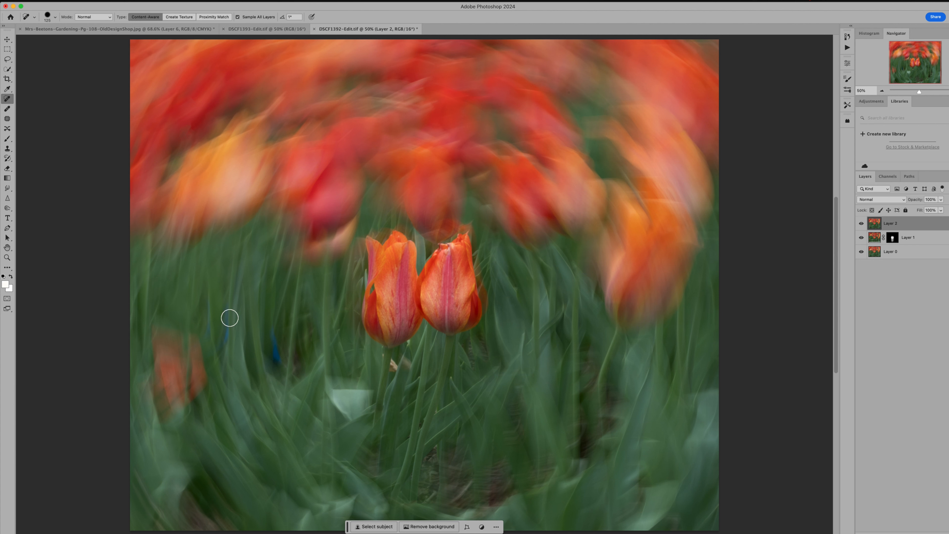
left_click_drag(229, 318, 278, 370)
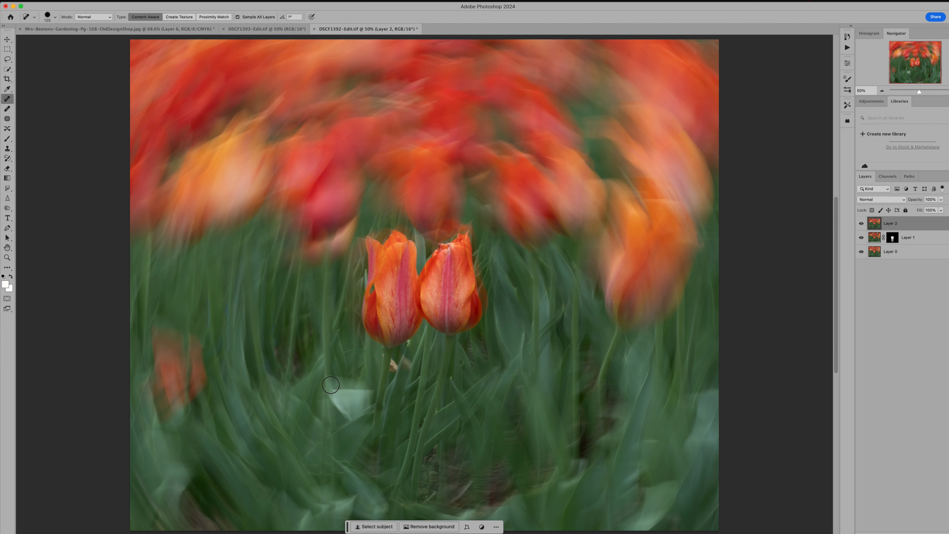
mouse_move(14, 161)
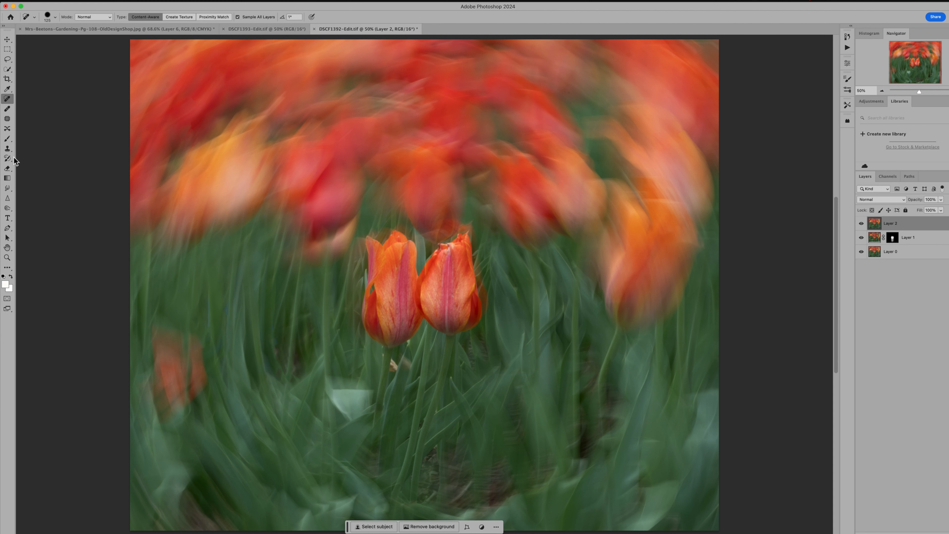
Step: Switch to the Clone Stamp tool to cover patches with nearby blurred foliage
left_click(8, 148)
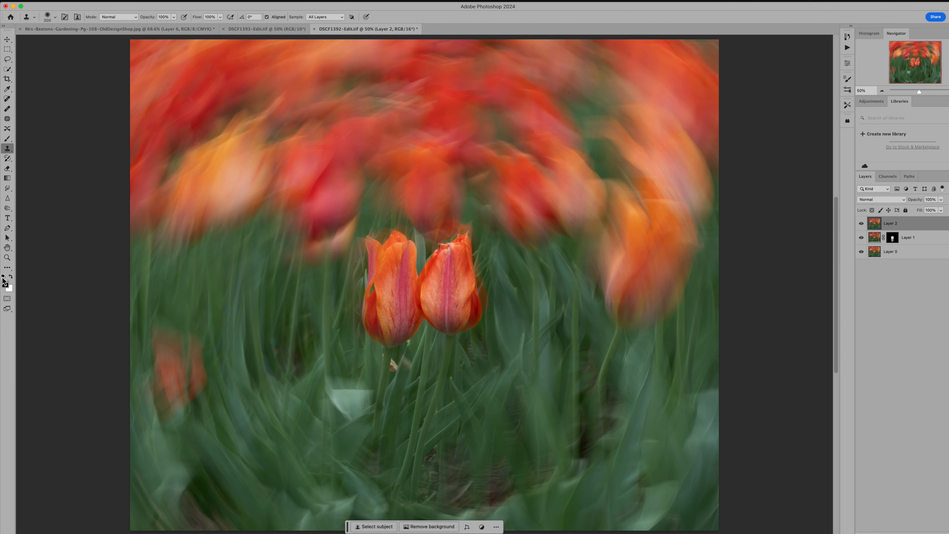
mouse_move(336, 450)
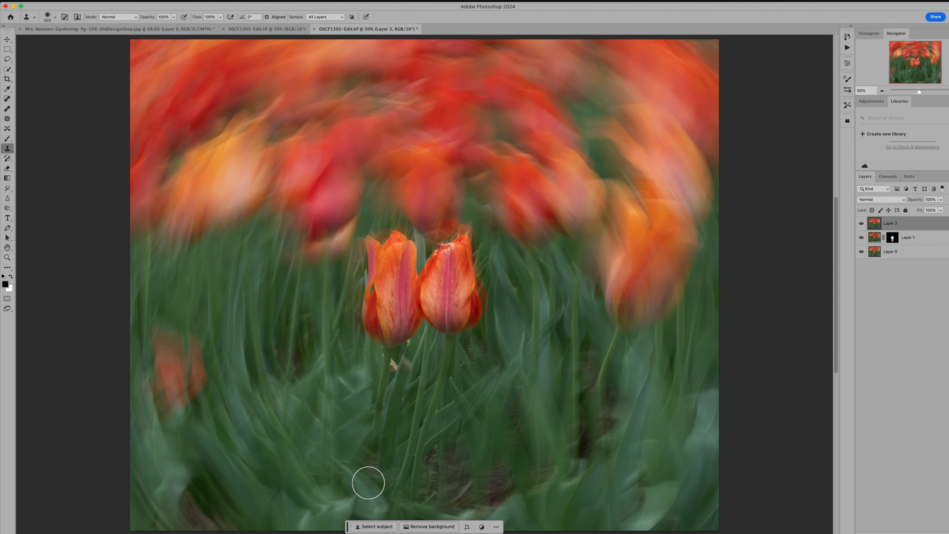
mouse_move(333, 437)
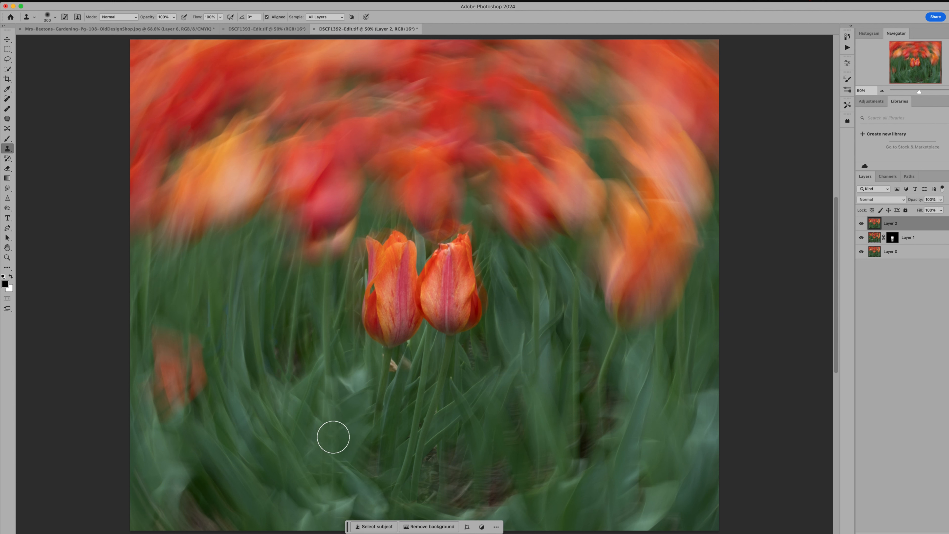
mouse_move(355, 380)
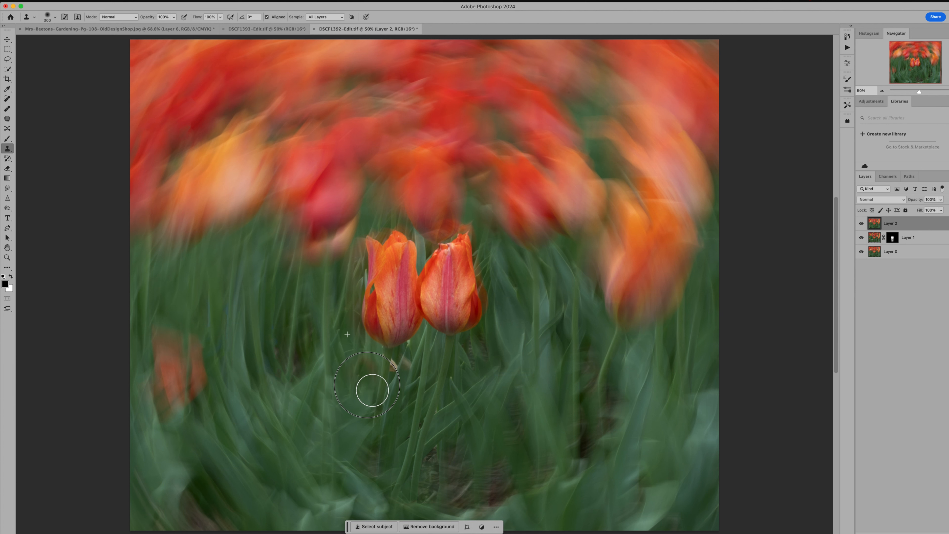
mouse_move(353, 361)
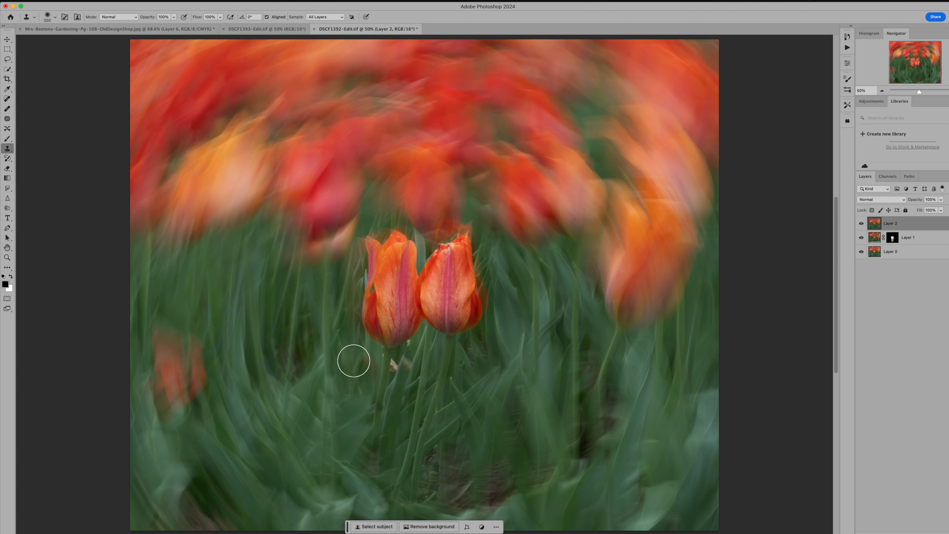
mouse_move(377, 372)
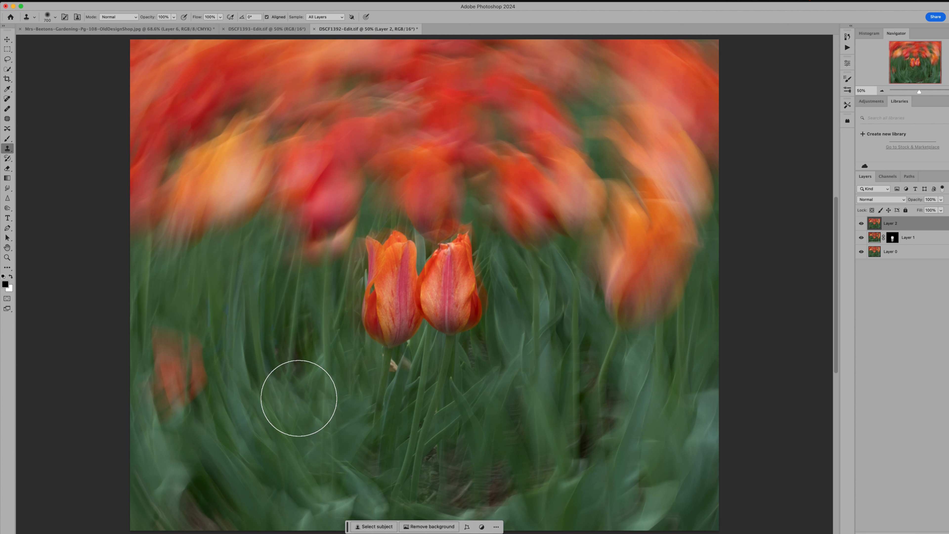
Step: Clone blurred greenery over the lower-left foliage patch near the tulip stems
left_click_drag(297, 399, 308, 344)
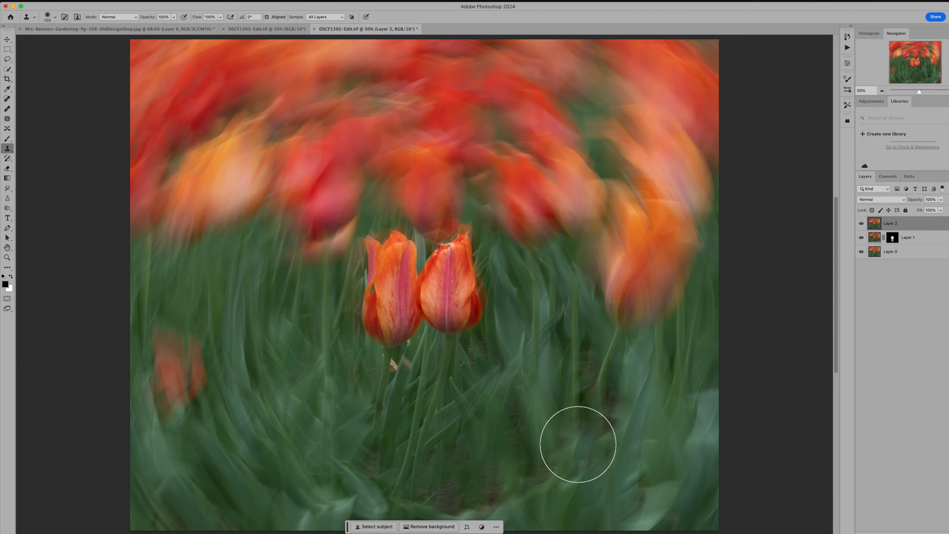
mouse_move(576, 448)
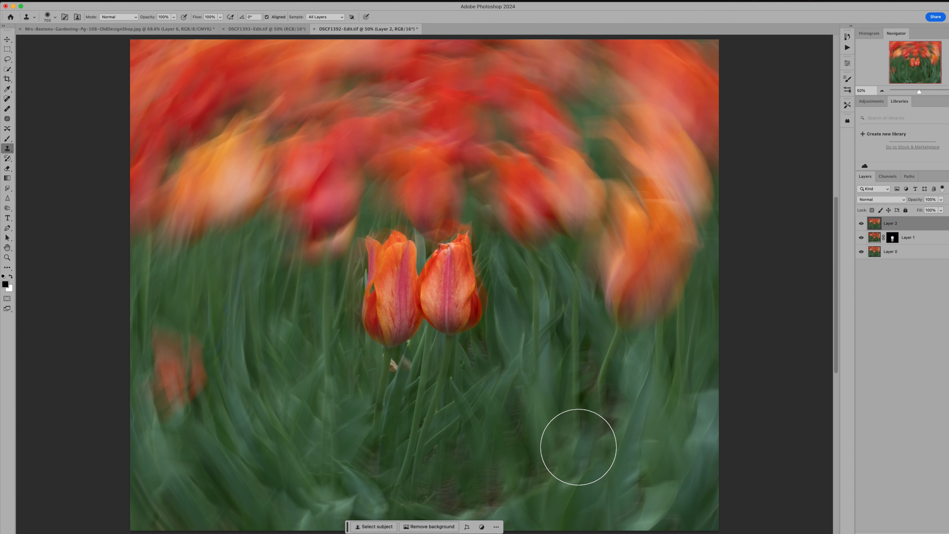
mouse_move(466, 458)
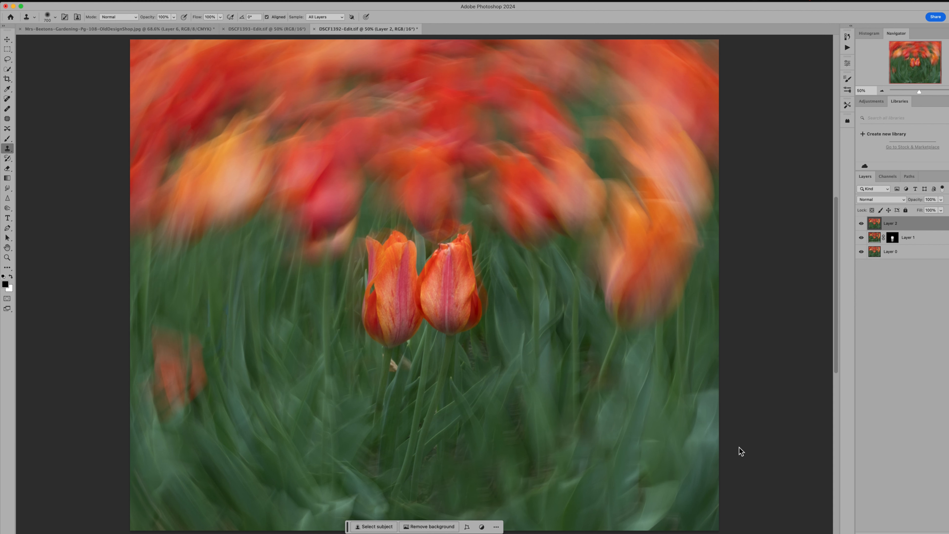
mouse_move(741, 451)
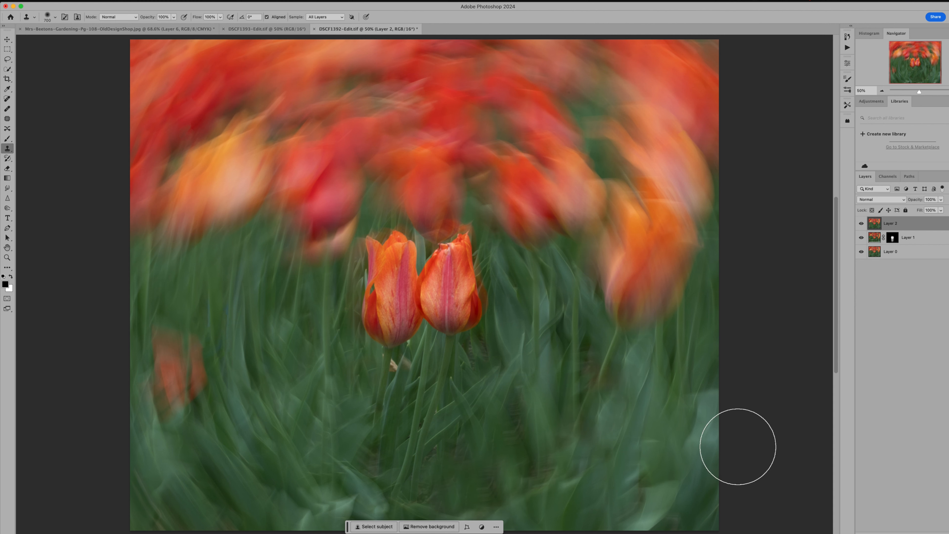
mouse_move(132, 245)
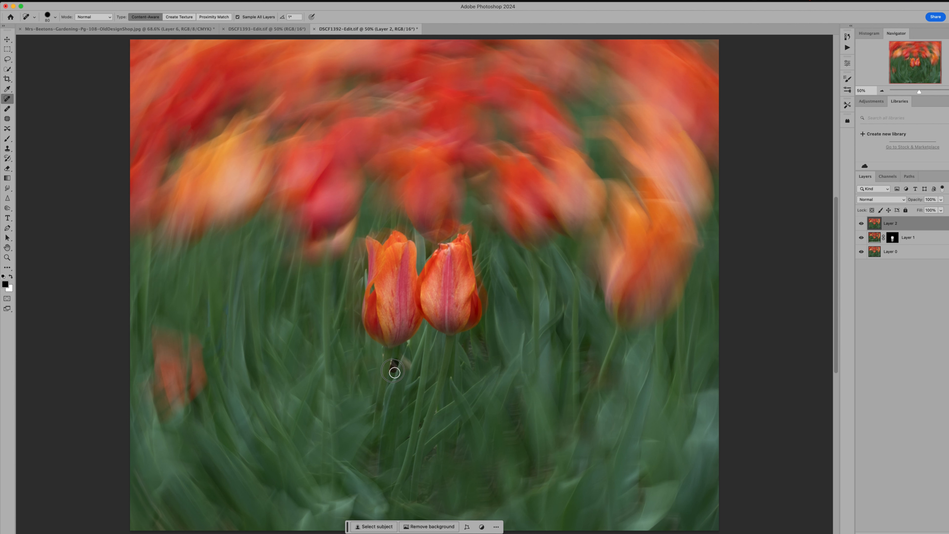
mouse_move(396, 364)
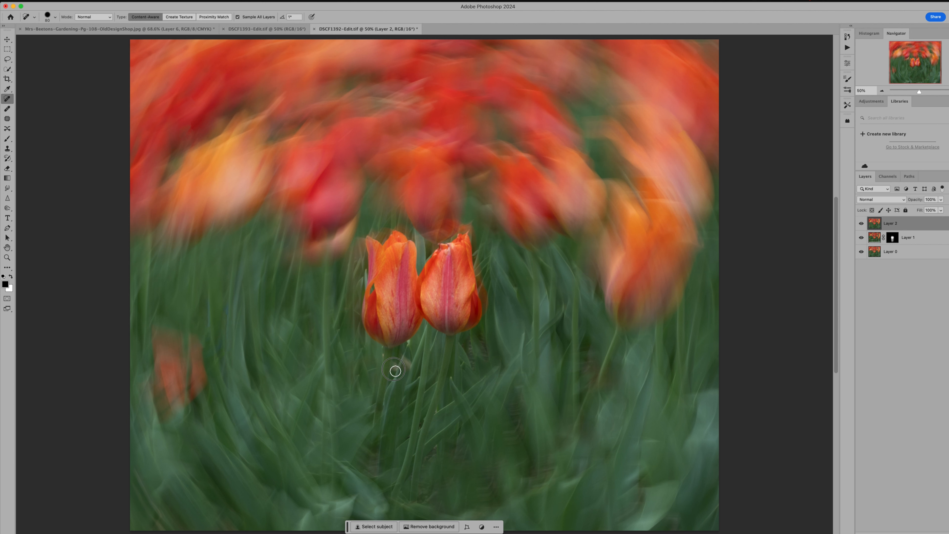
mouse_move(407, 349)
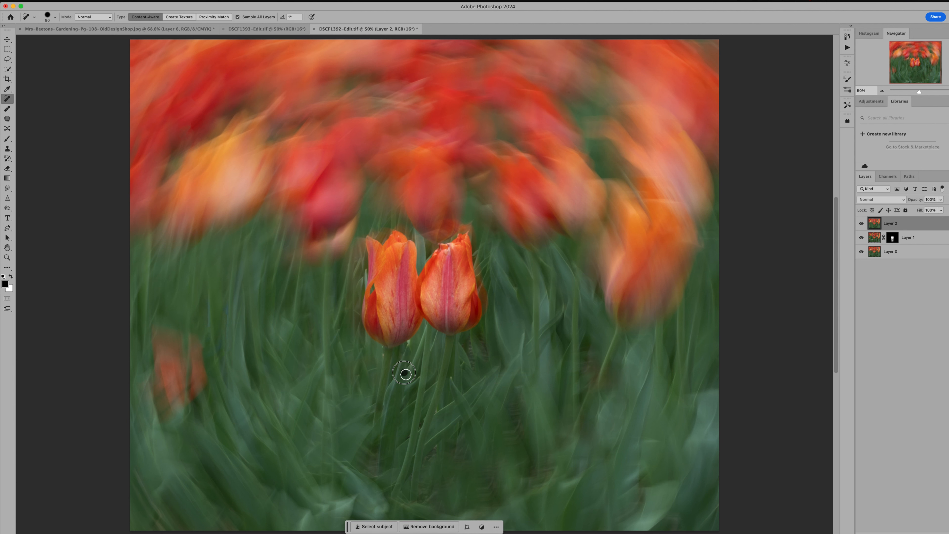
mouse_move(453, 344)
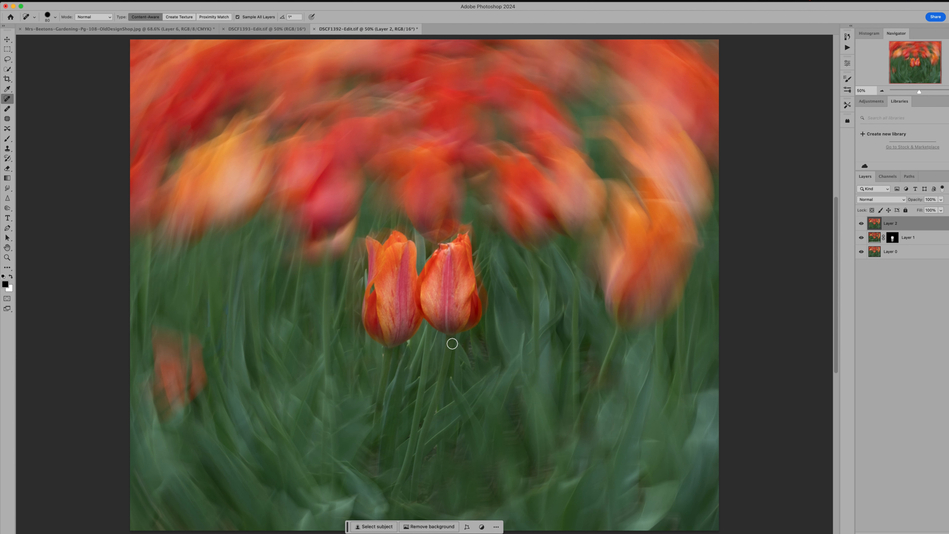
mouse_move(410, 345)
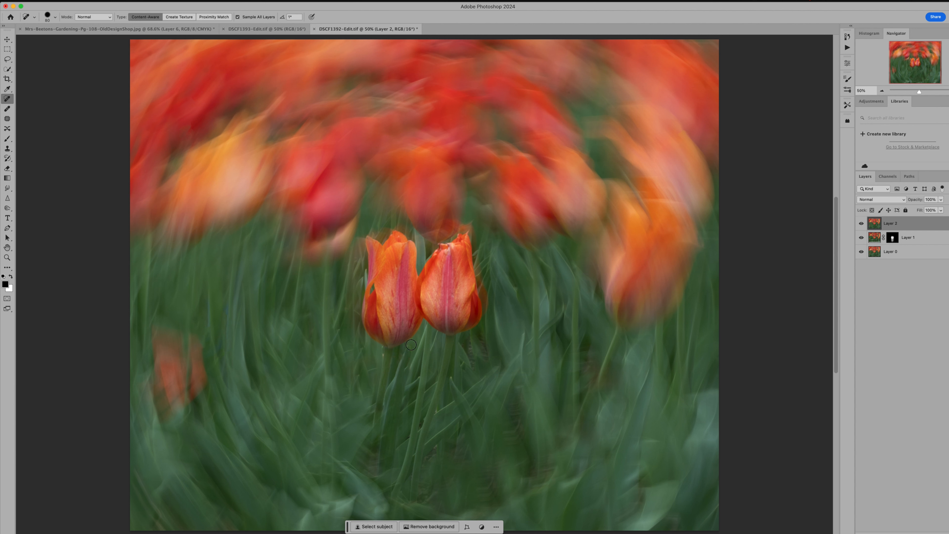
mouse_move(109, 168)
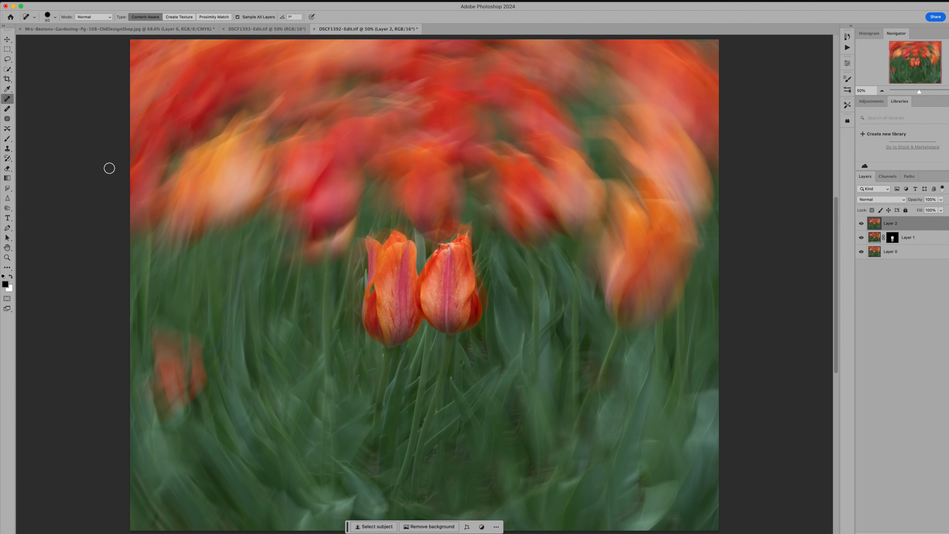
mouse_move(147, 52)
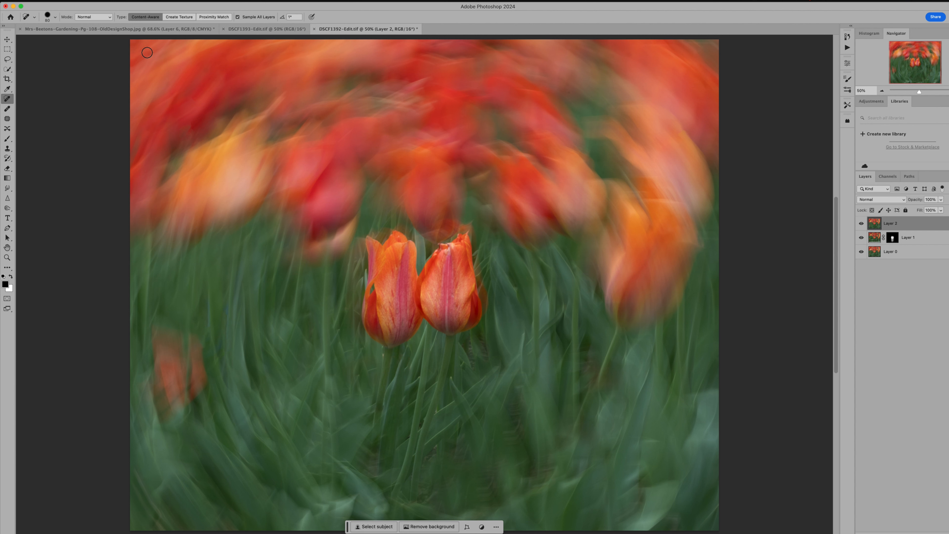
mouse_move(264, 30)
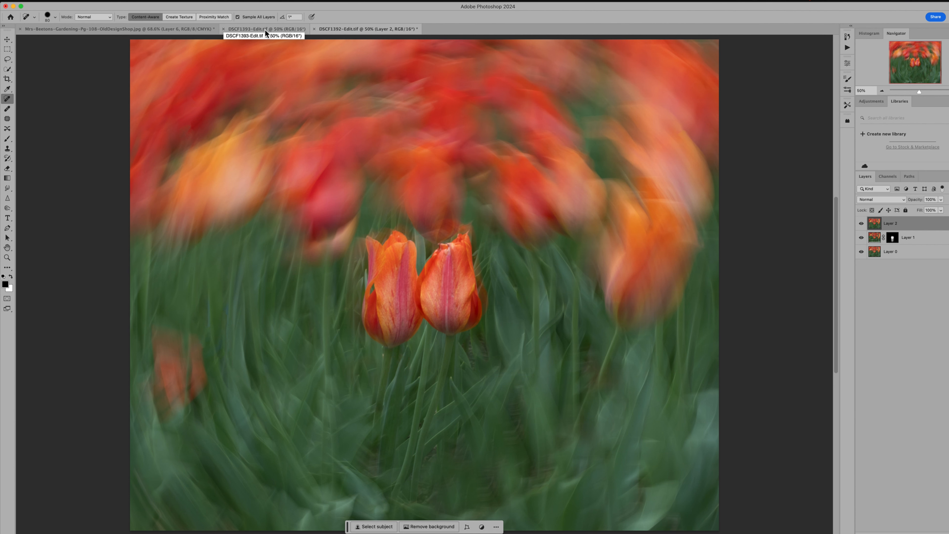
Step: Switch to the unblurred tulip photo DSCF1393 and duplicate its Background into a new layer
left_click(265, 29)
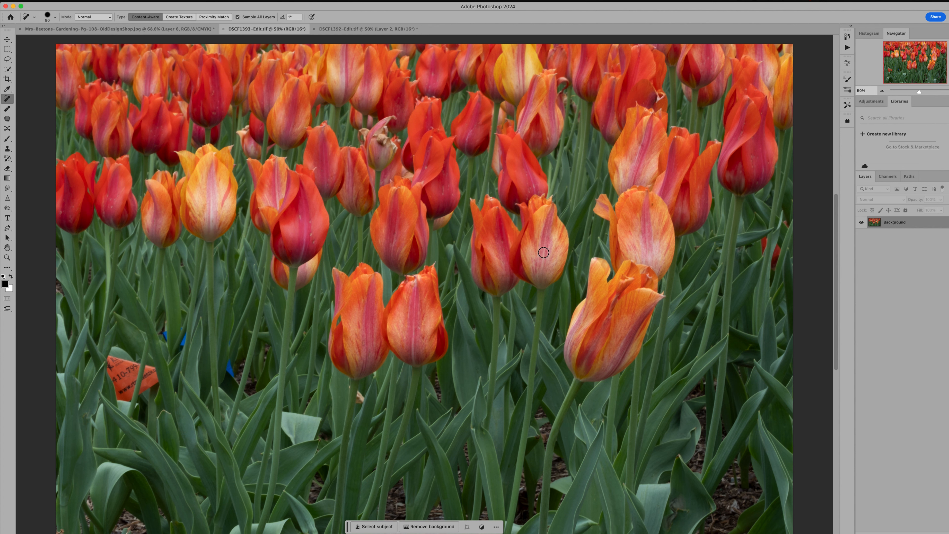
mouse_move(671, 282)
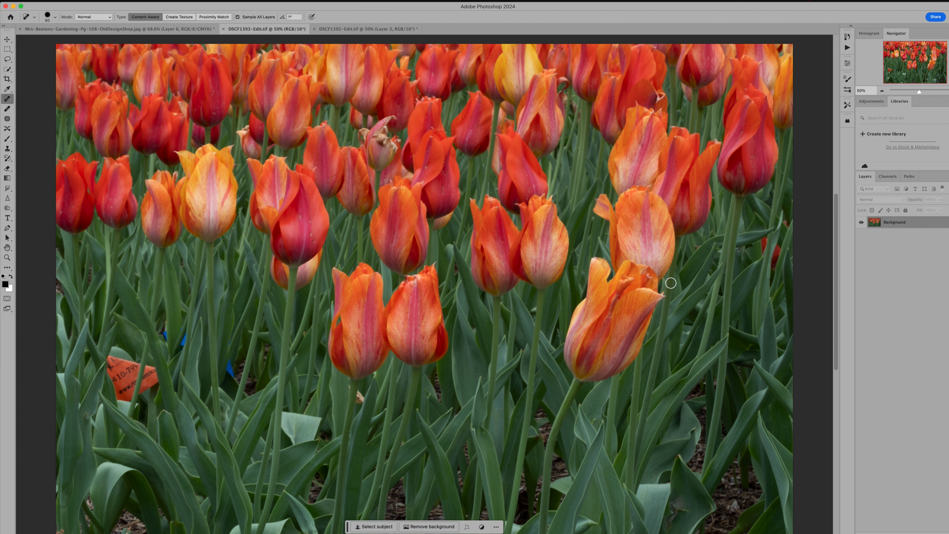
mouse_move(563, 450)
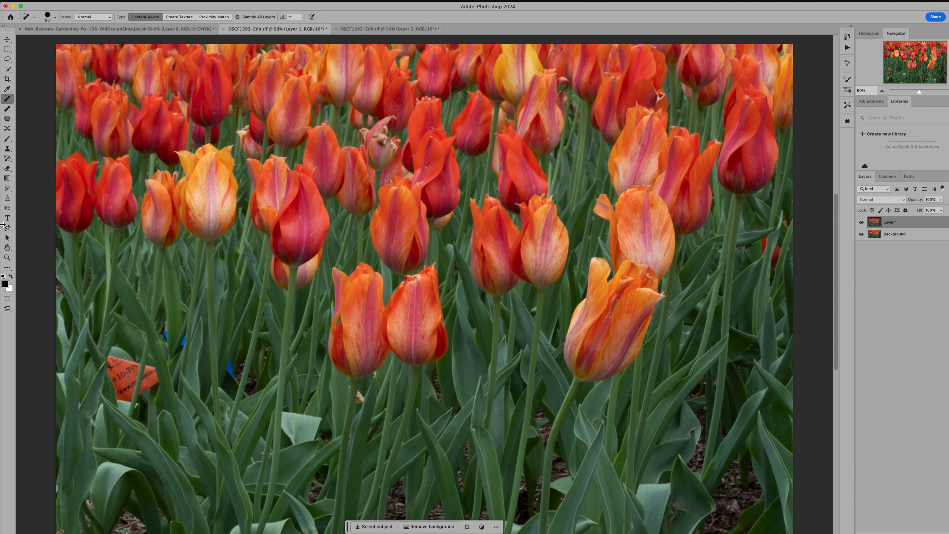
mouse_move(191, 4)
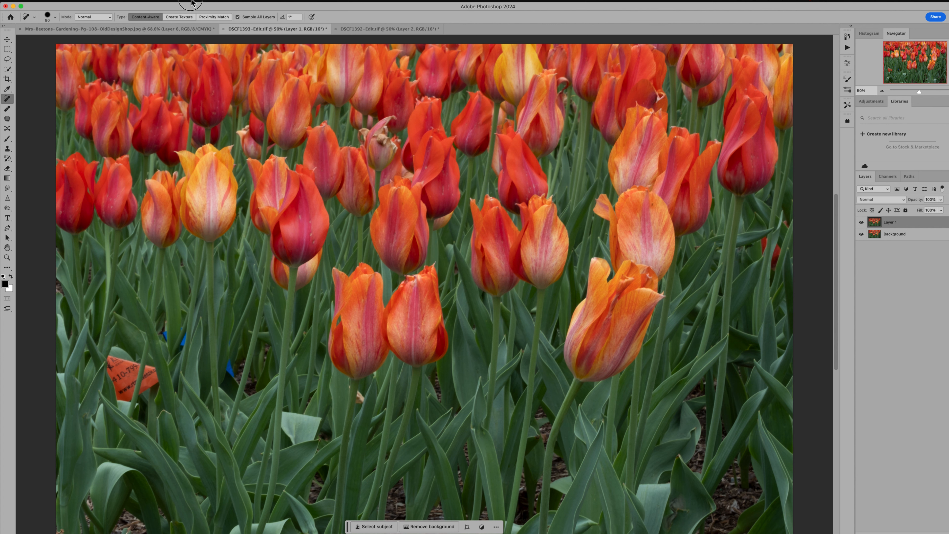
left_click(218, 3)
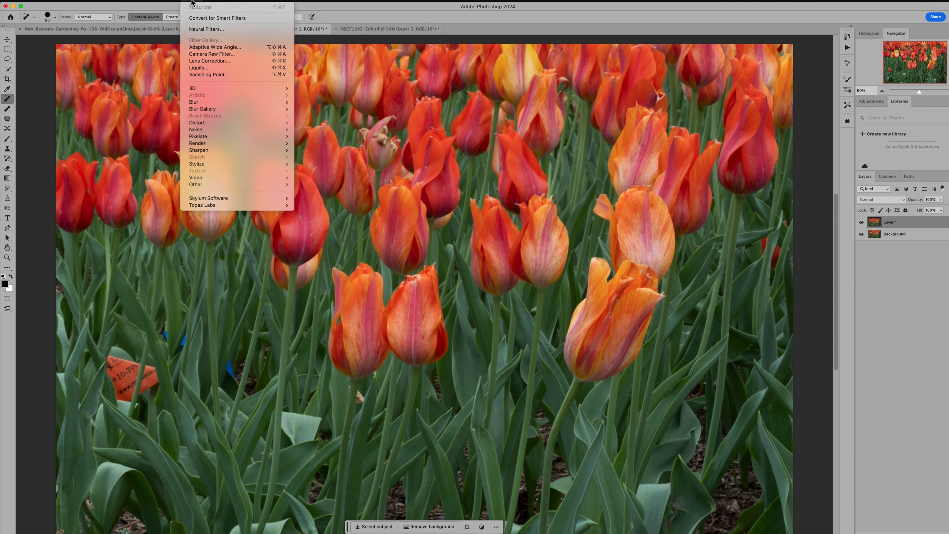
mouse_move(193, 101)
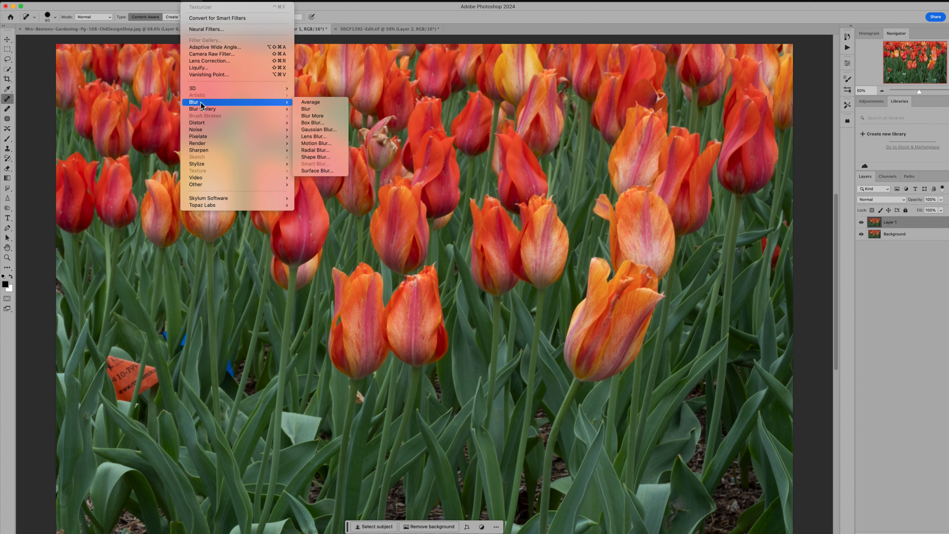
mouse_move(205, 104)
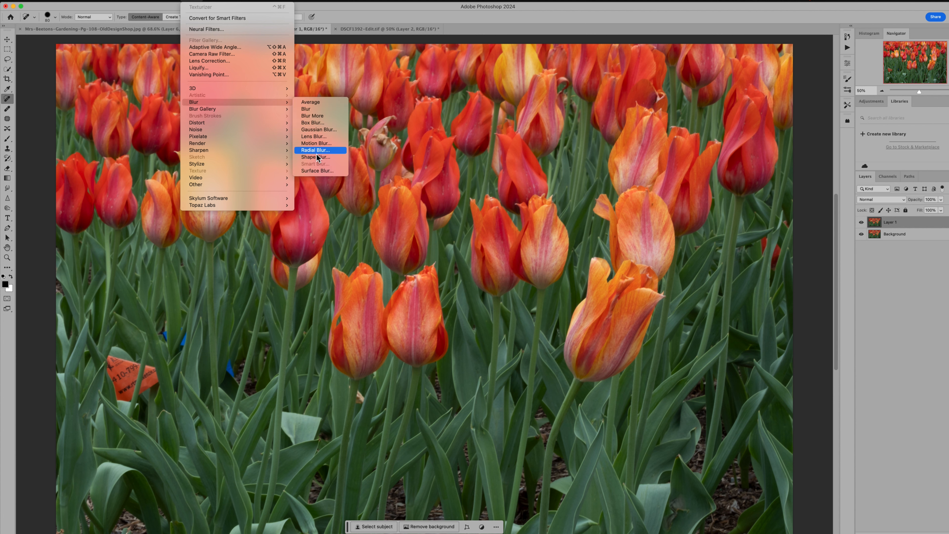
Step: Apply a Motion Blur at 46° angle and 176-pixel distance to the copied tulip layer
left_click(315, 142)
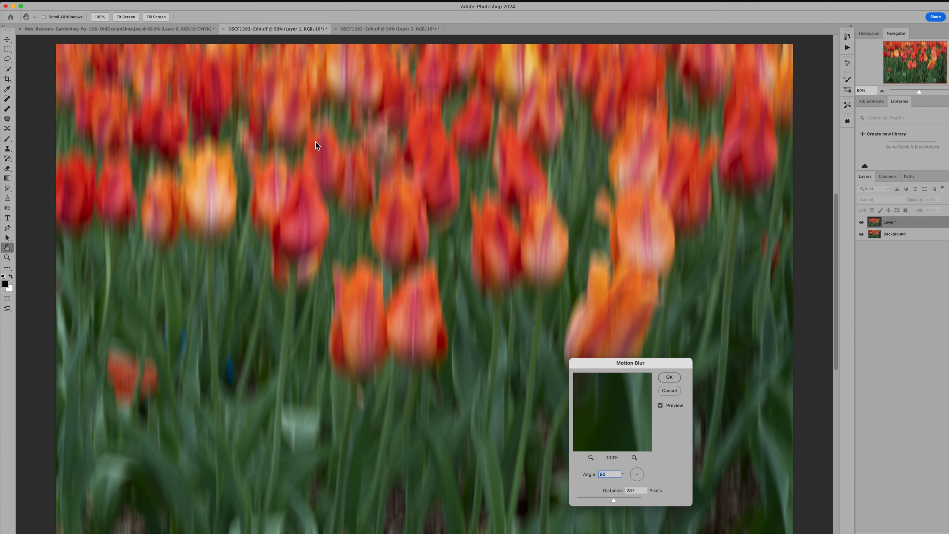
mouse_move(594, 409)
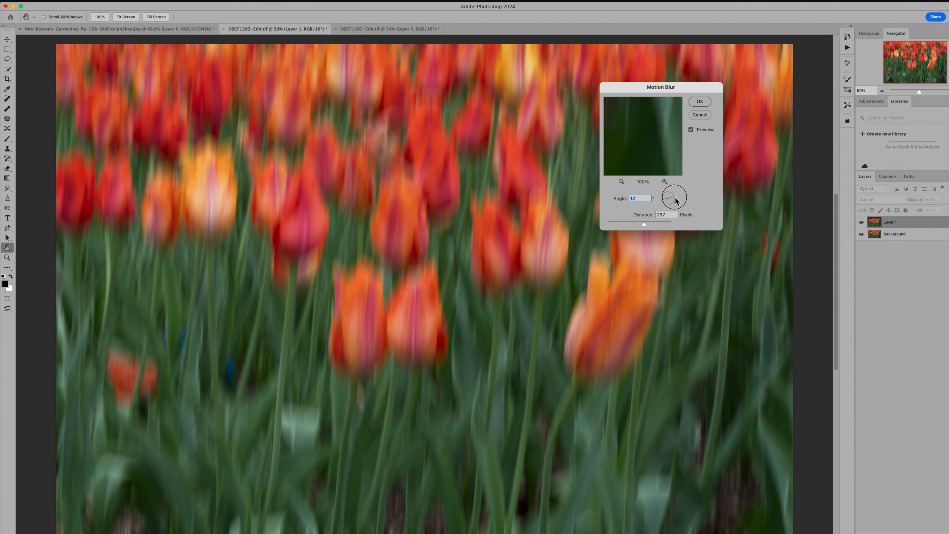
left_click_drag(678, 194, 666, 197)
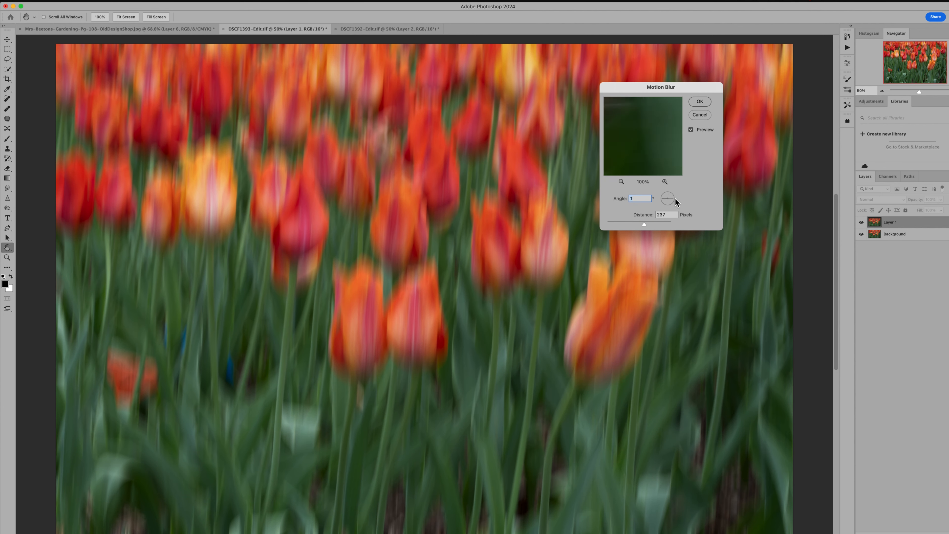
left_click_drag(668, 198, 674, 194)
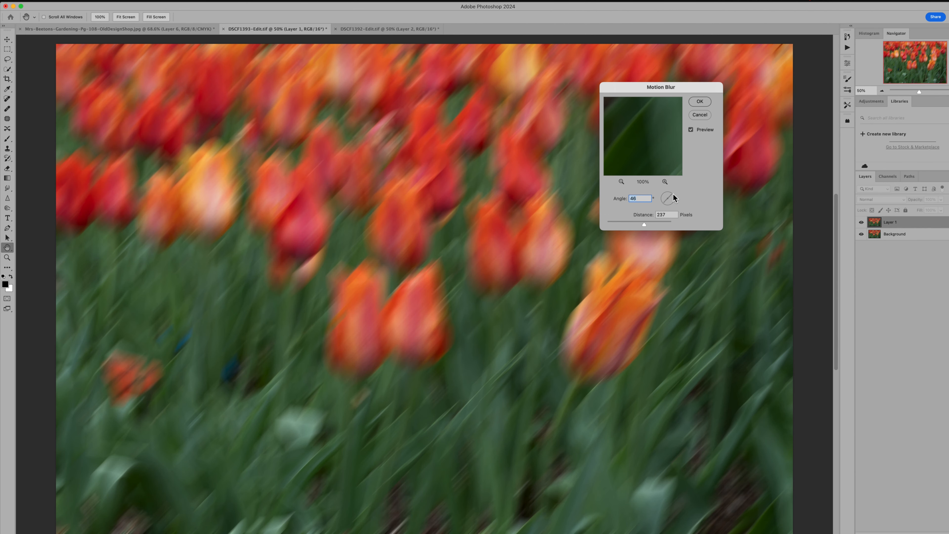
mouse_move(675, 199)
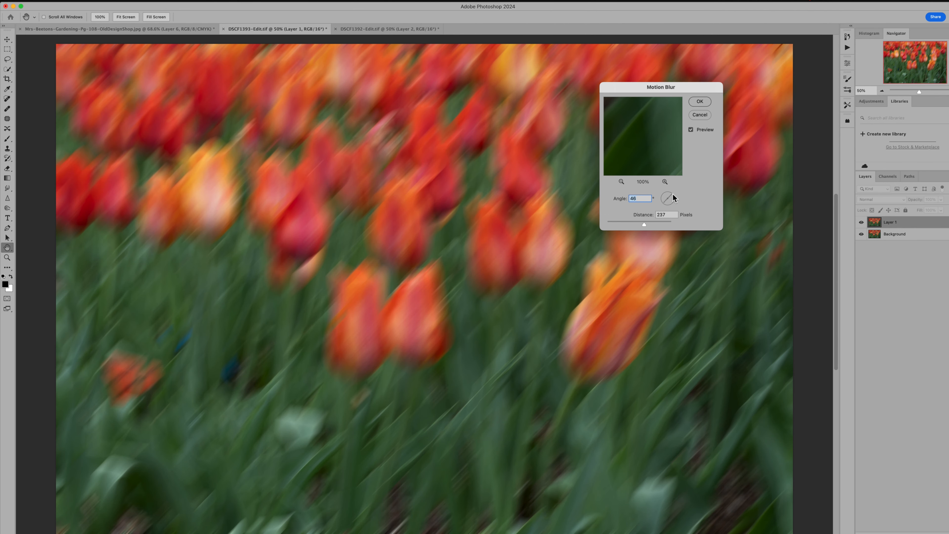
mouse_move(640, 225)
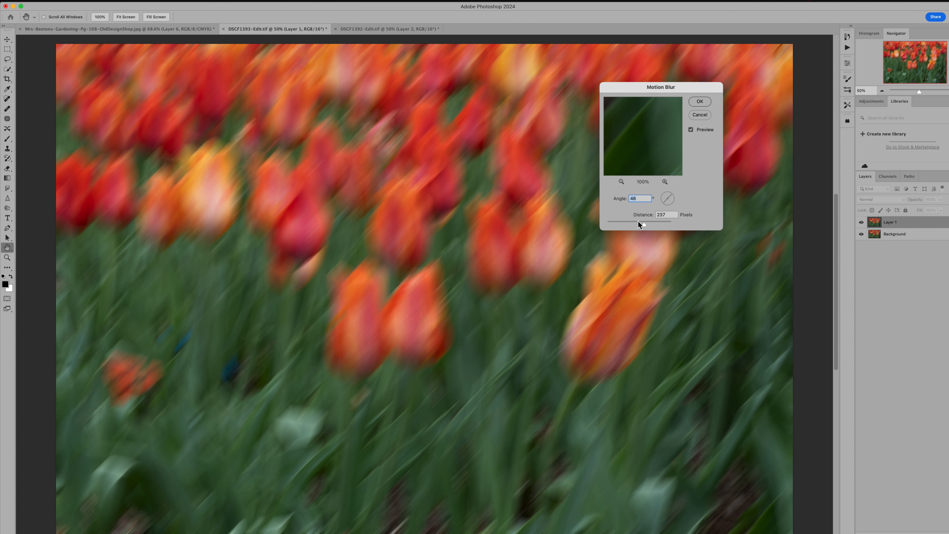
left_click_drag(648, 223, 636, 223)
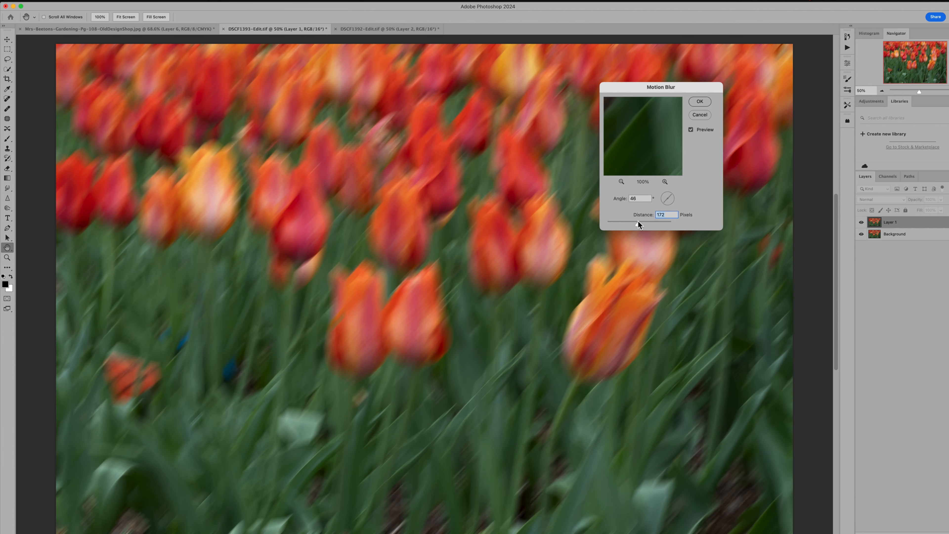
left_click_drag(637, 224, 652, 224)
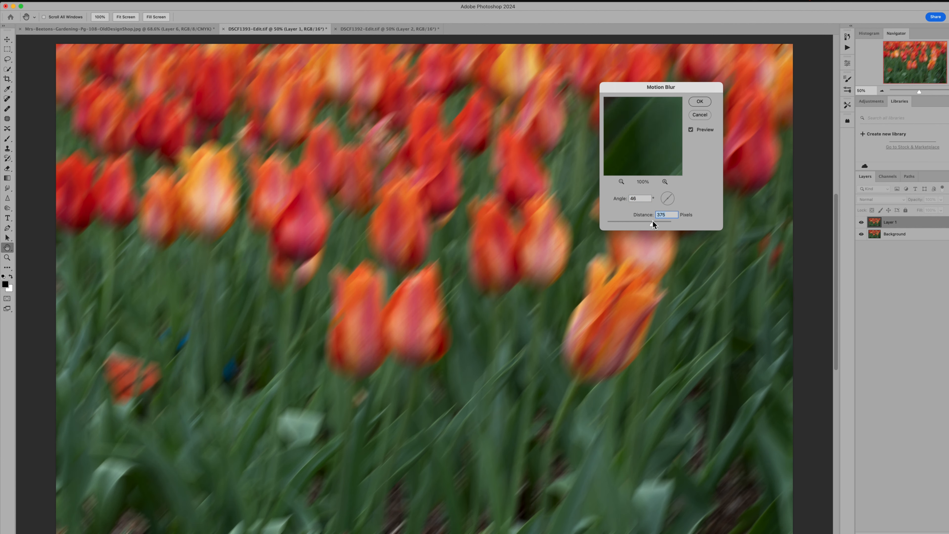
left_click_drag(653, 224, 648, 224)
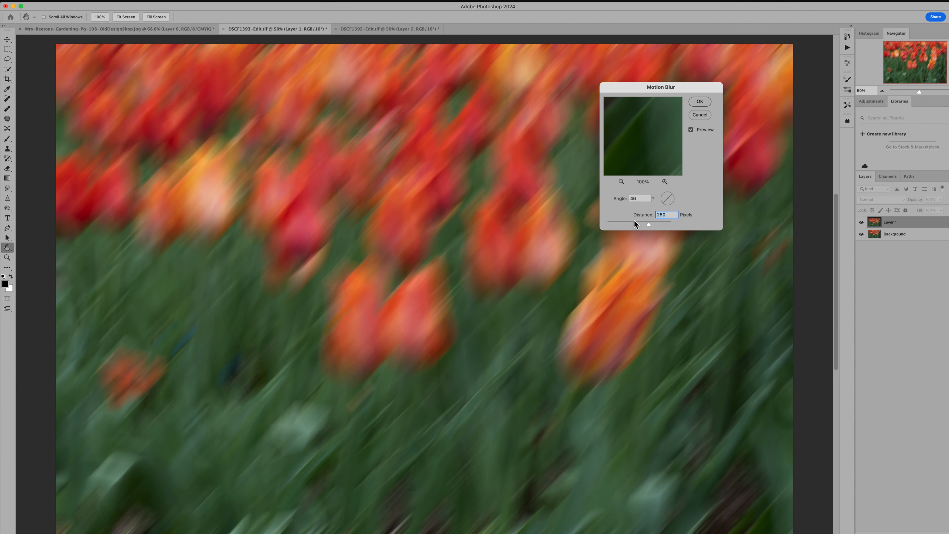
left_click_drag(662, 225, 634, 225)
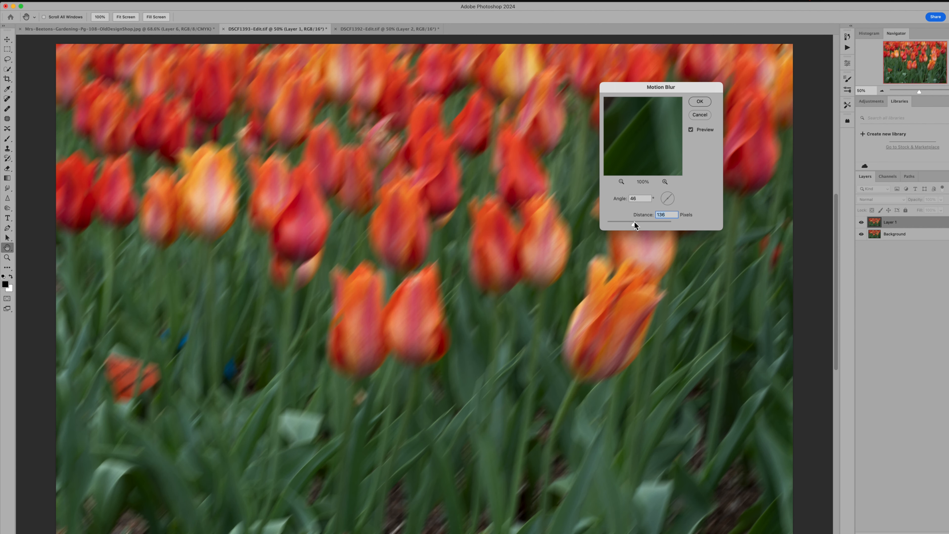
left_click_drag(634, 225, 640, 226)
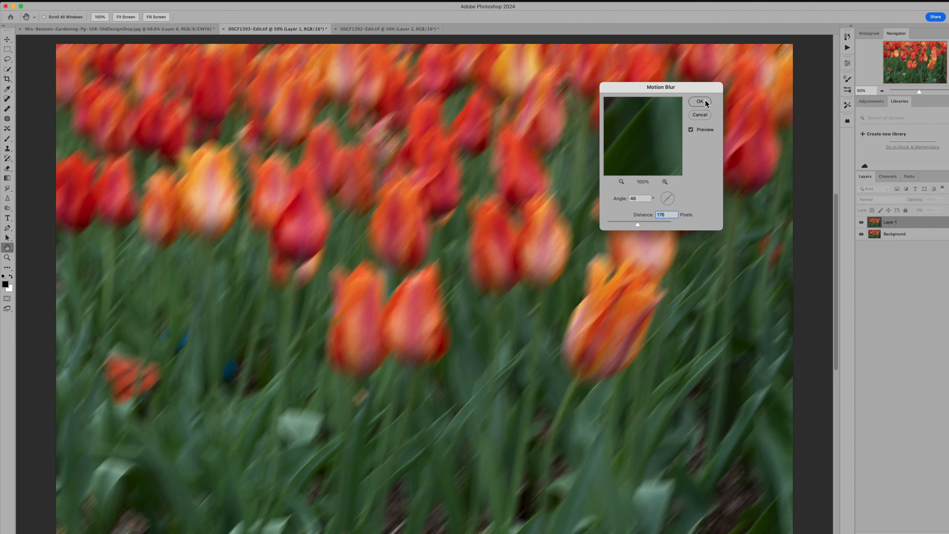
left_click(700, 101)
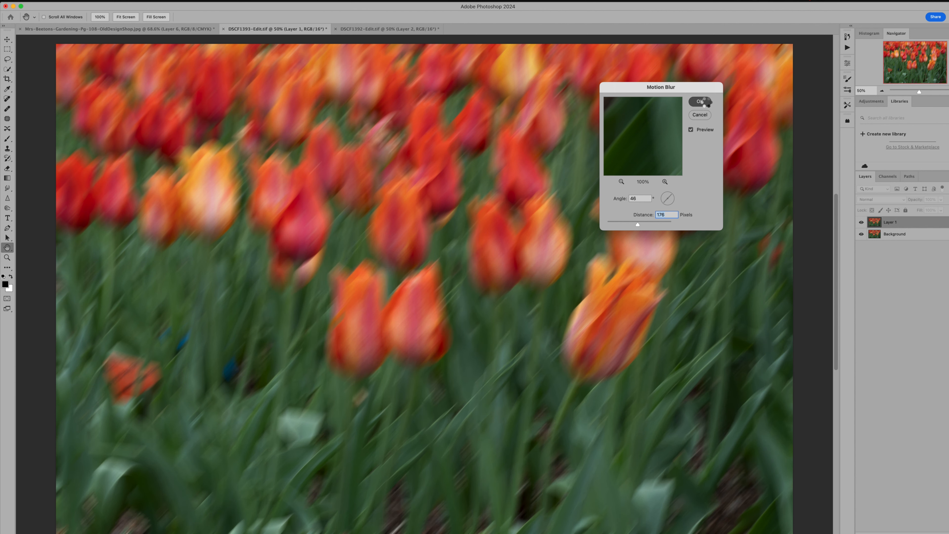
left_click(700, 101)
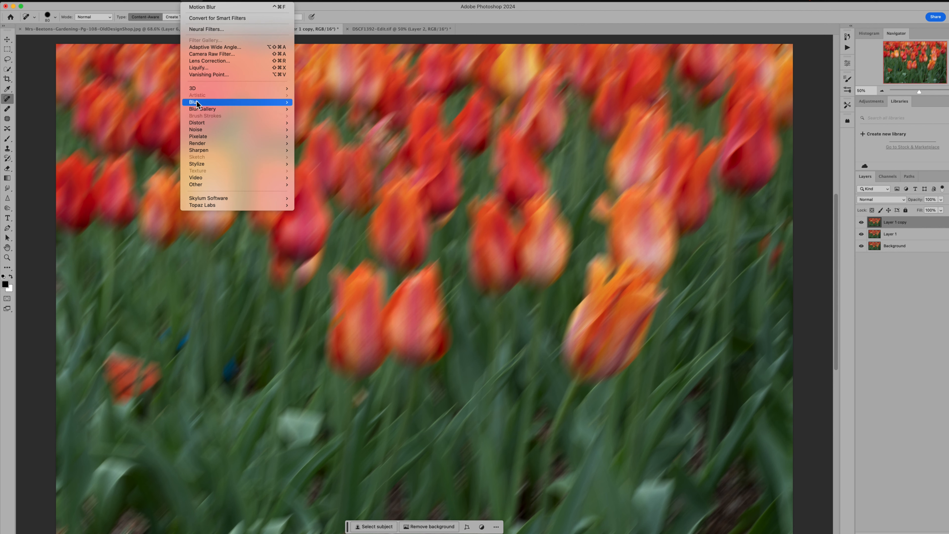
mouse_move(195, 102)
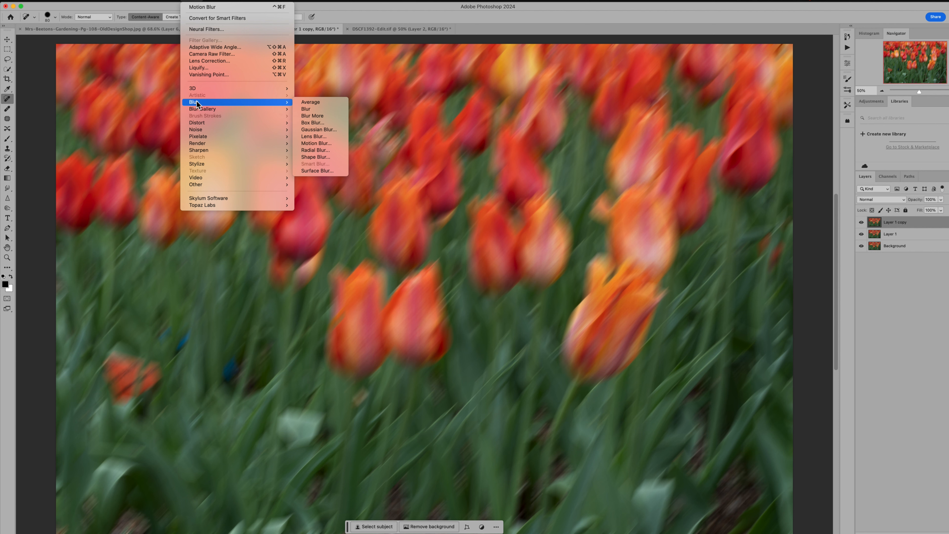
mouse_move(321, 149)
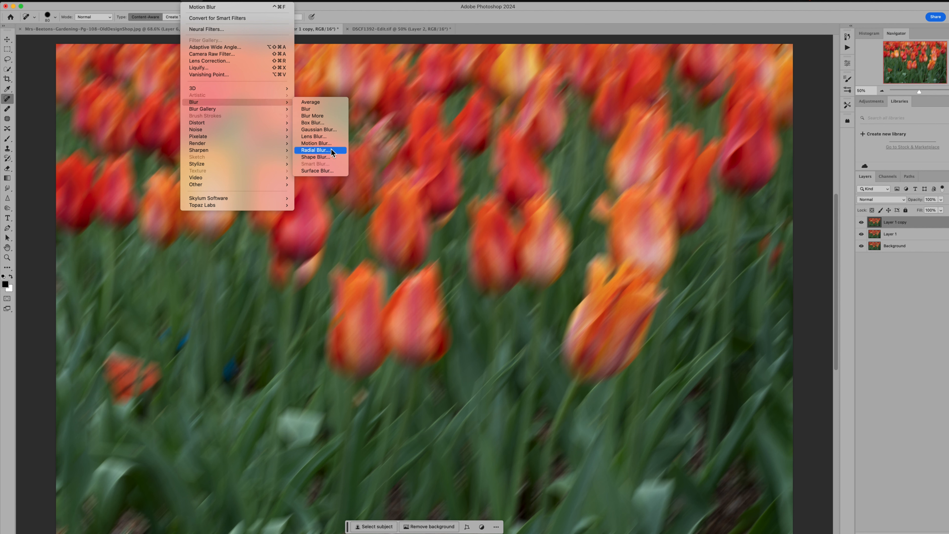
left_click(318, 149)
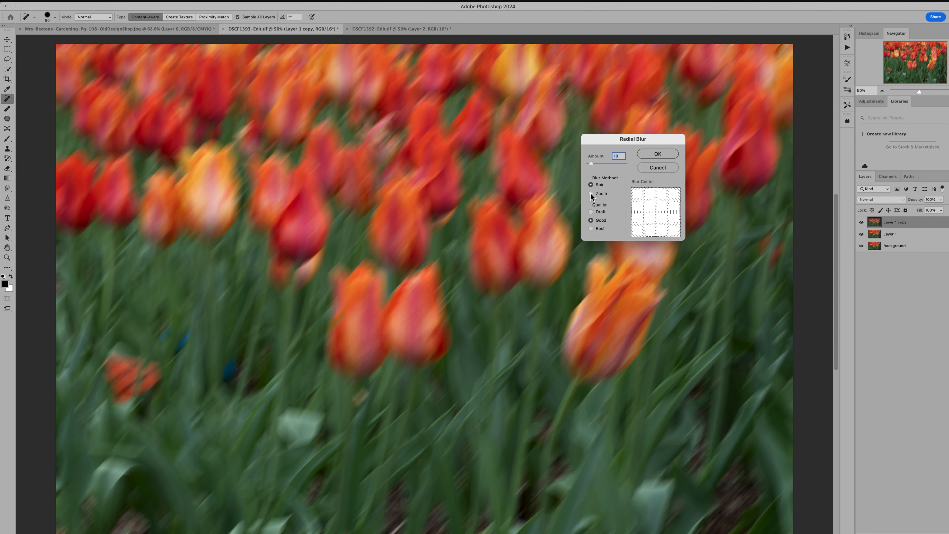
left_click(591, 194)
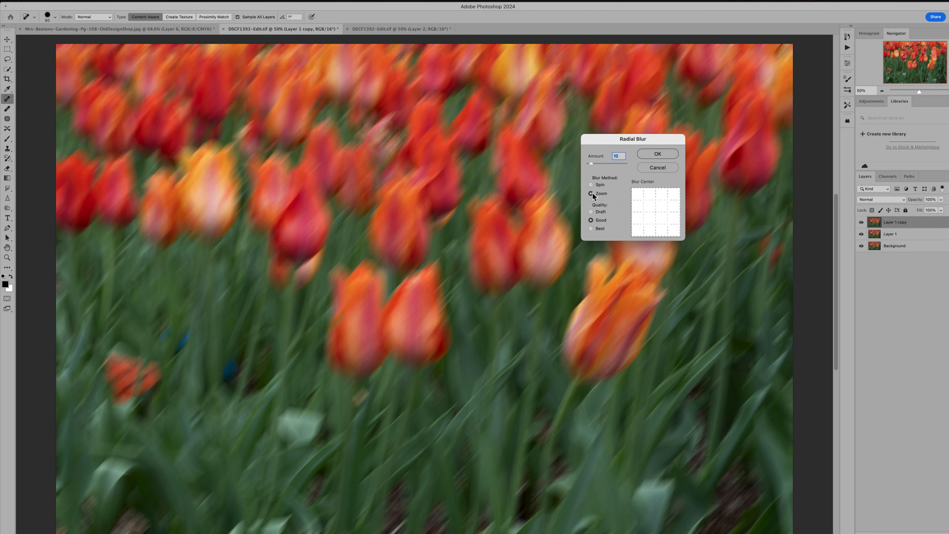
left_click(591, 184)
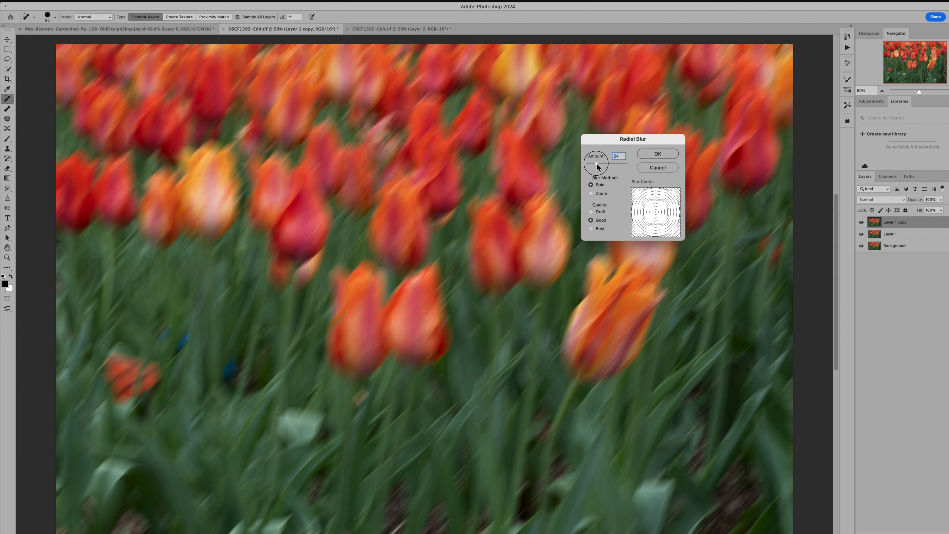
left_click_drag(599, 162, 594, 163)
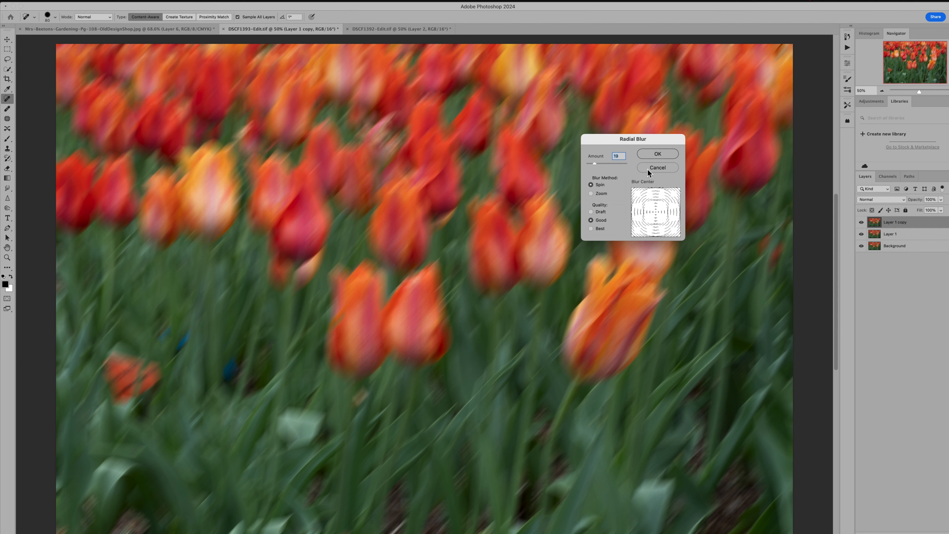
left_click(658, 153)
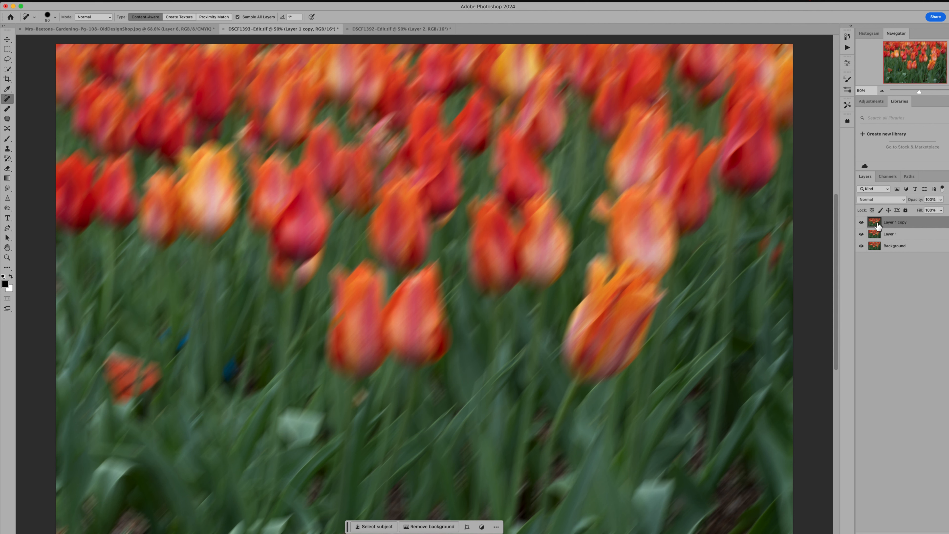
Step: Convert Layer 1 copy to a Smart Object so its filters stay editable
right_click(875, 222)
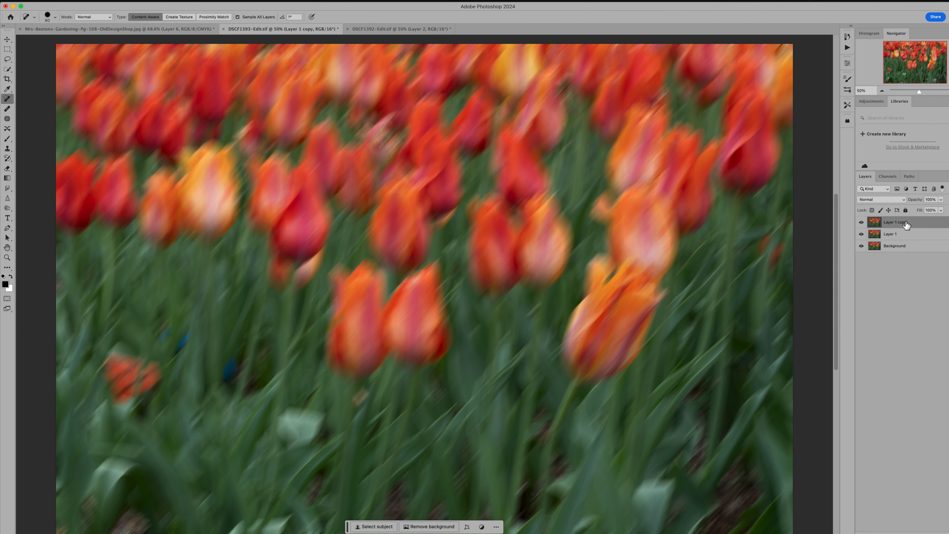
right_click(906, 222)
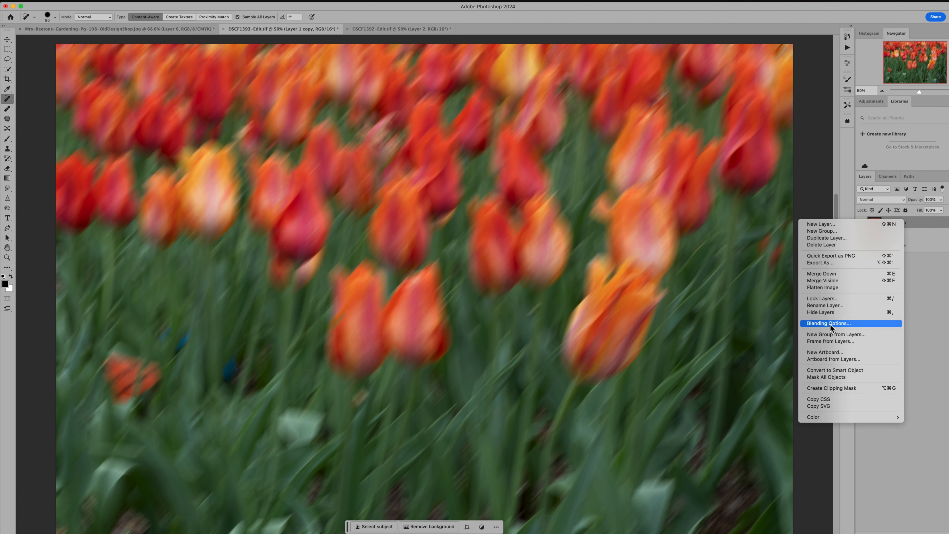
mouse_move(841, 370)
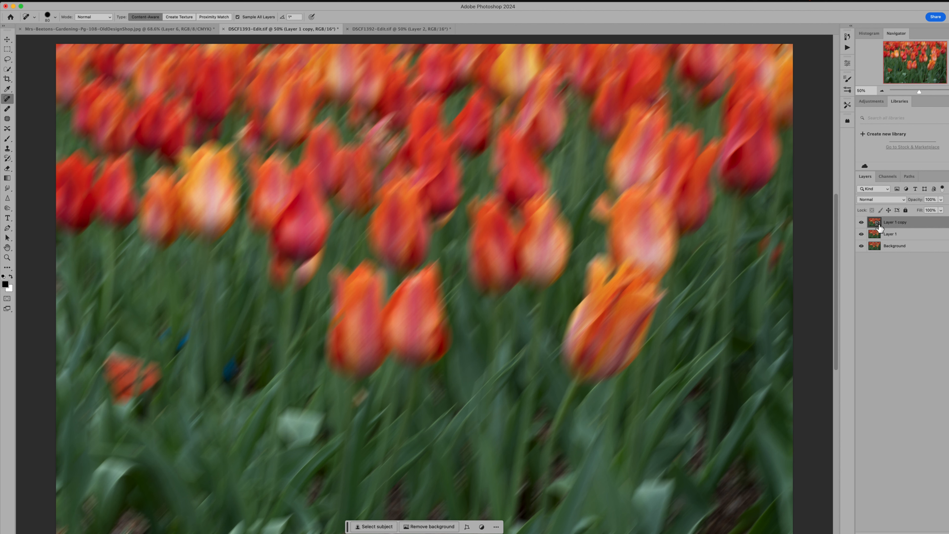
mouse_move(882, 232)
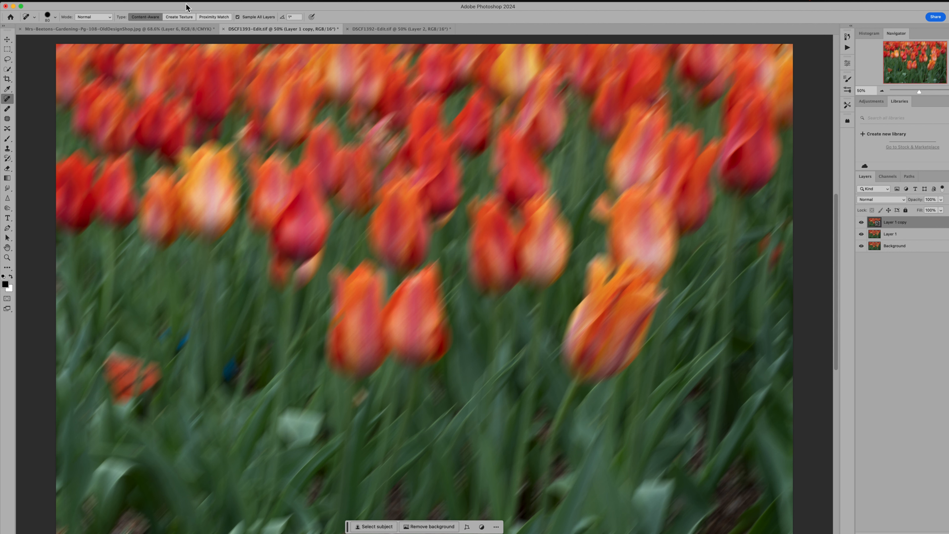
Step: Apply a Spin Radial Blur with amount 34 as a smart filter on the top tulip layer
left_click(194, 102)
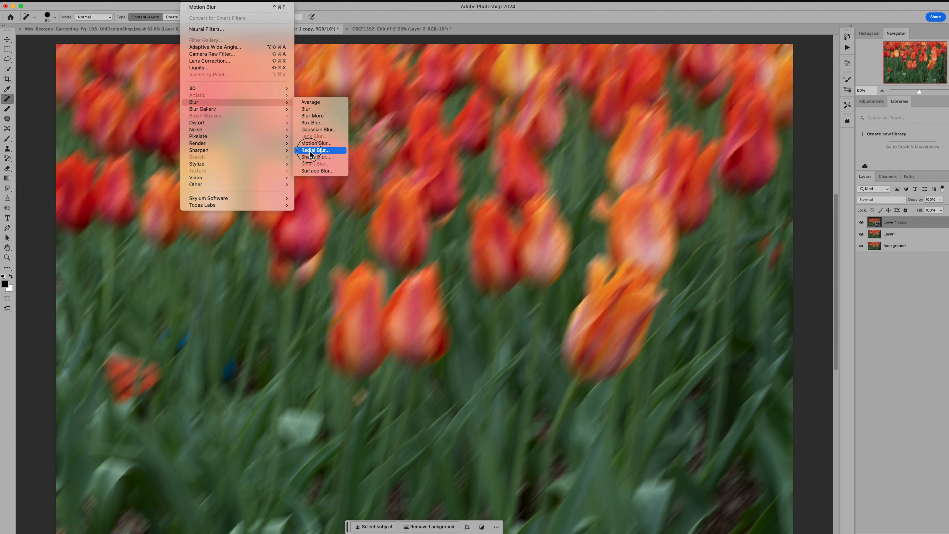
left_click(315, 149)
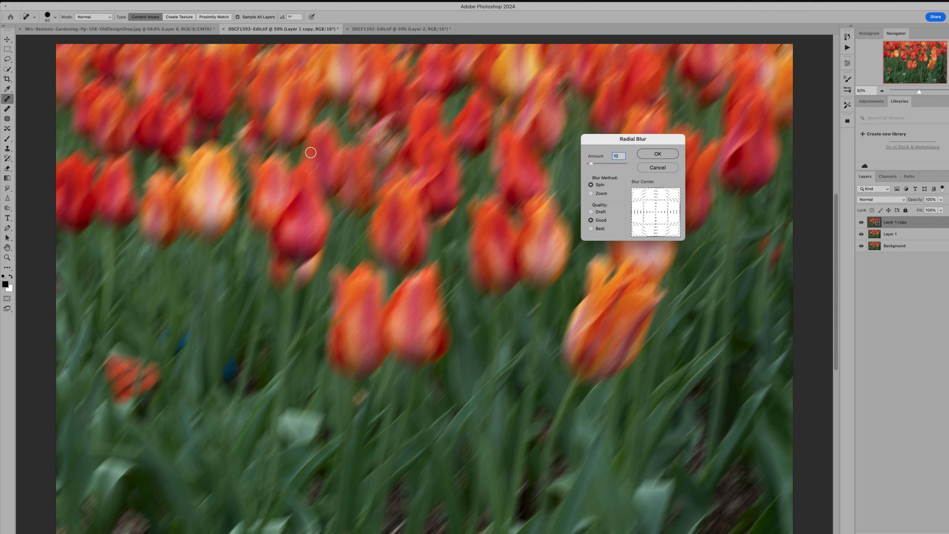
mouse_move(583, 174)
type("34")
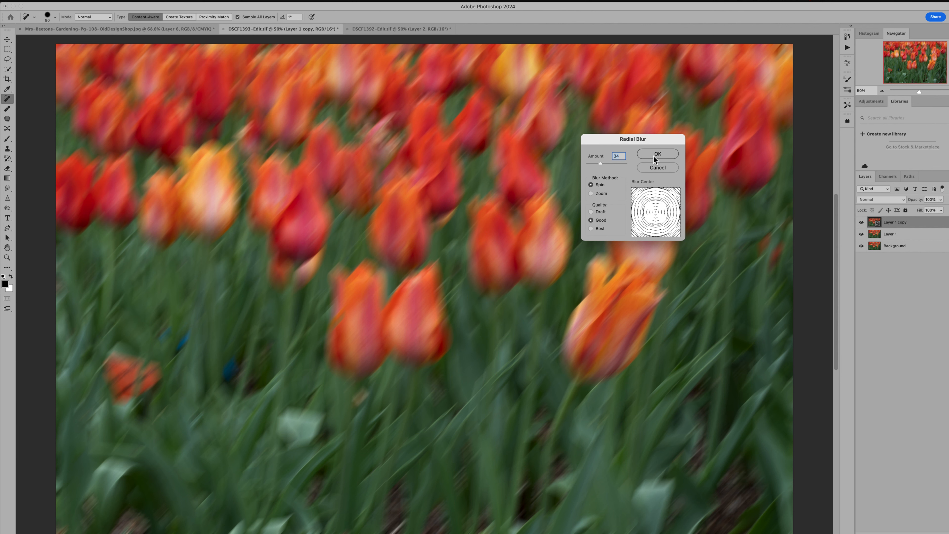
left_click(657, 154)
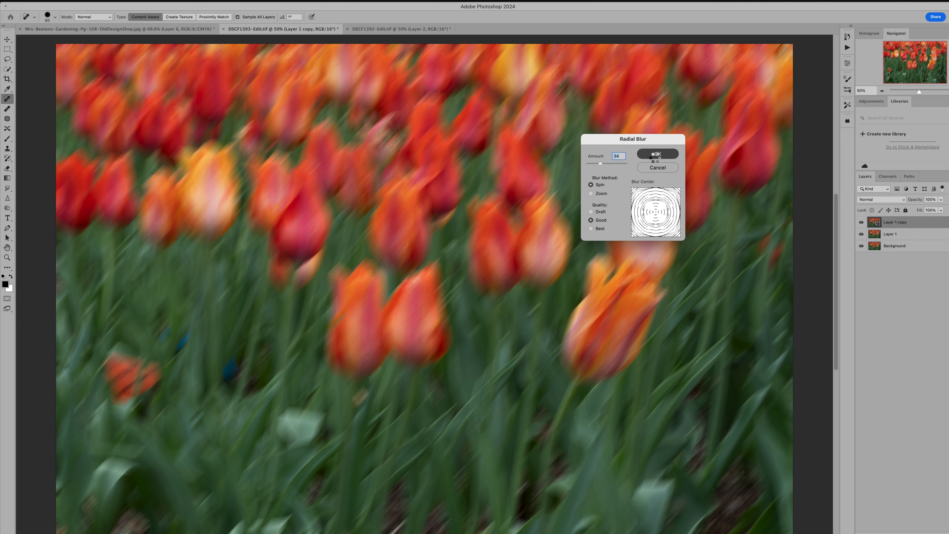
left_click(657, 153)
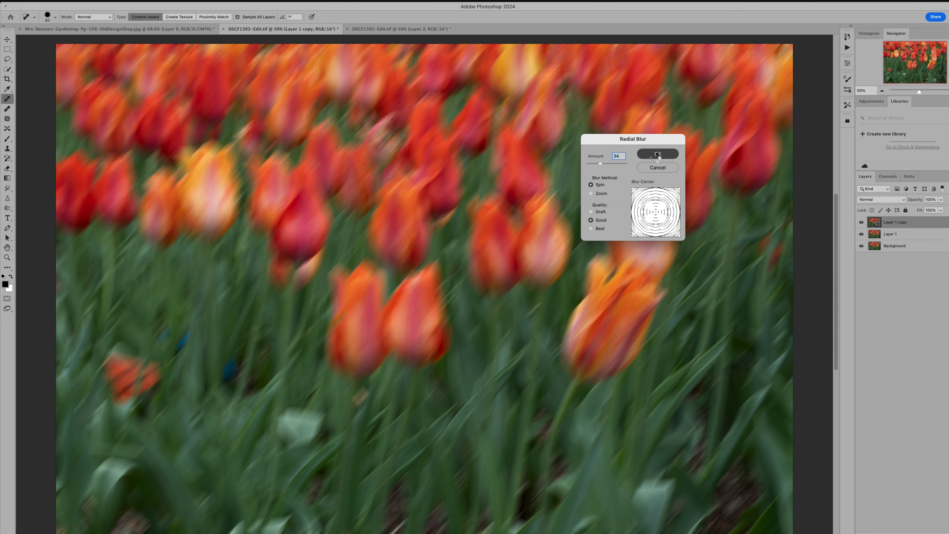
left_click(657, 153)
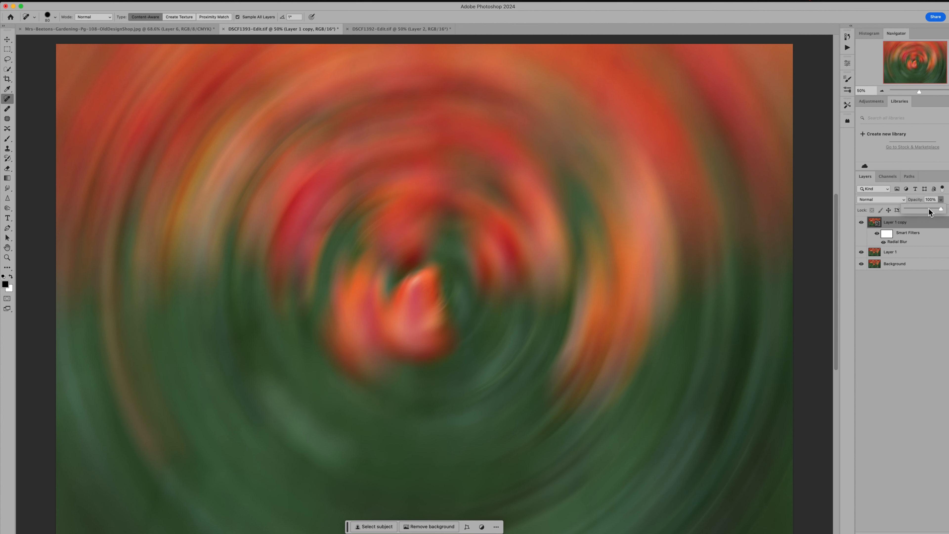
Step: Lower the spin-blurred layer's opacity to 88%
left_click_drag(938, 210, 923, 209)
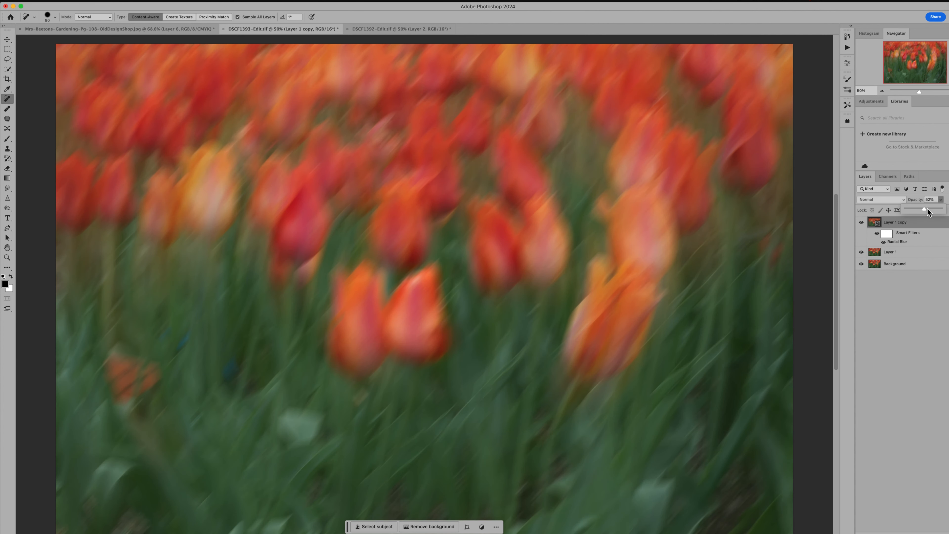
left_click_drag(919, 209, 925, 210)
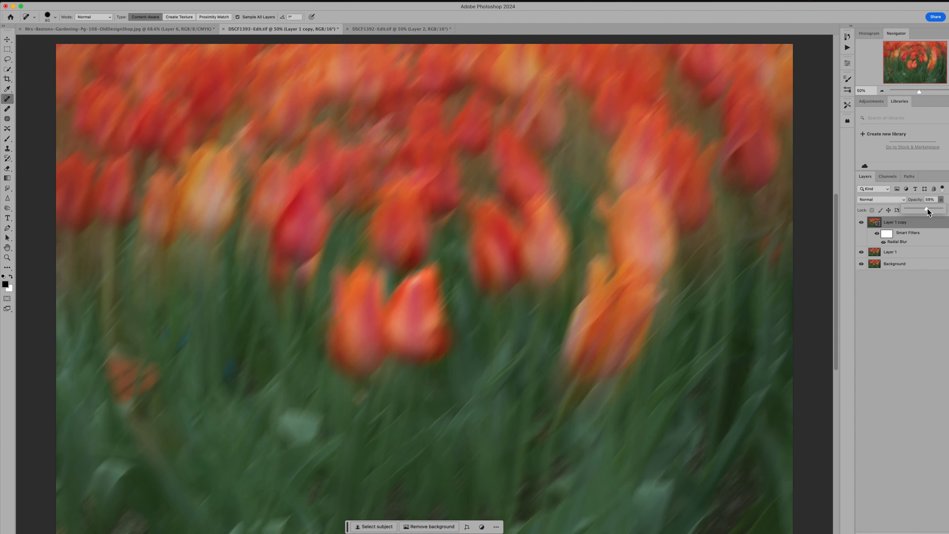
left_click_drag(926, 210, 933, 210)
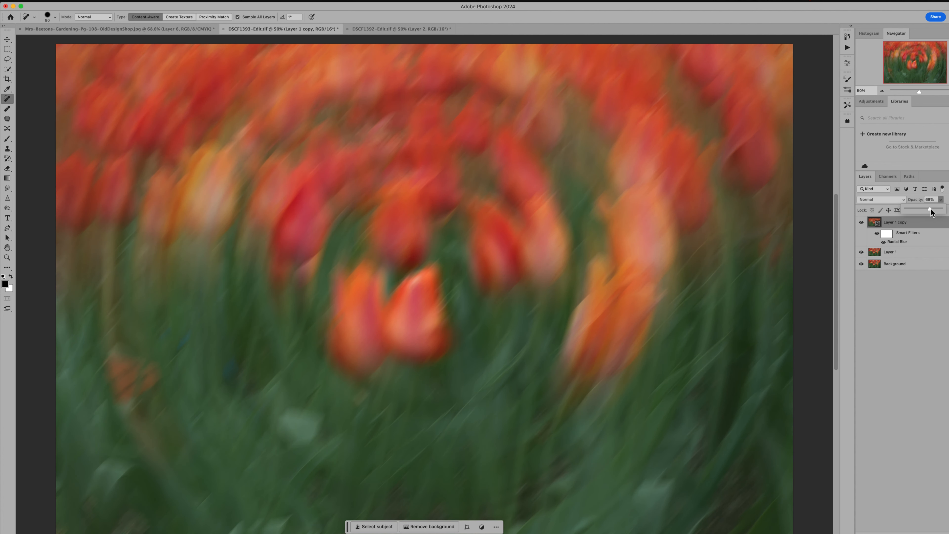
mouse_move(903, 240)
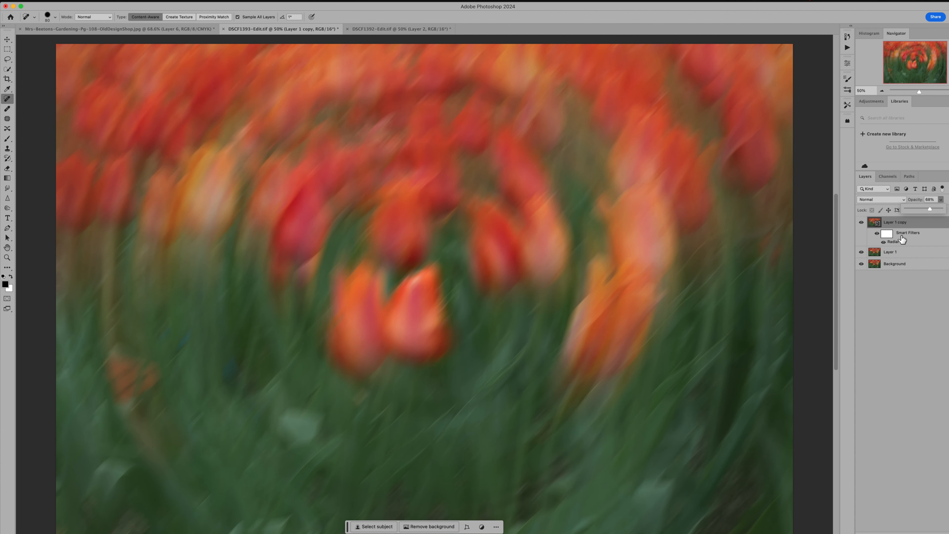
Step: Re-edit the Radial Blur smart filter, reducing the spin amount to 30
left_click(890, 251)
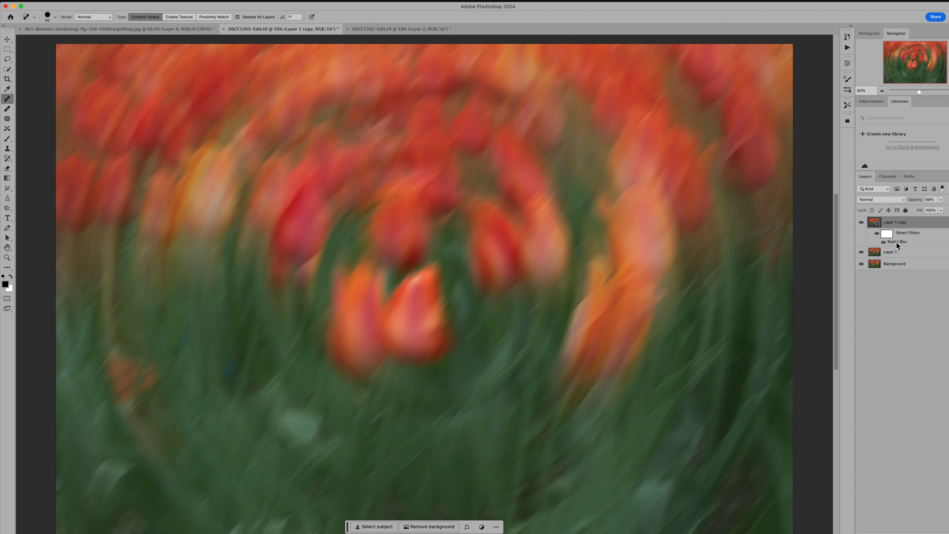
double_click(898, 241)
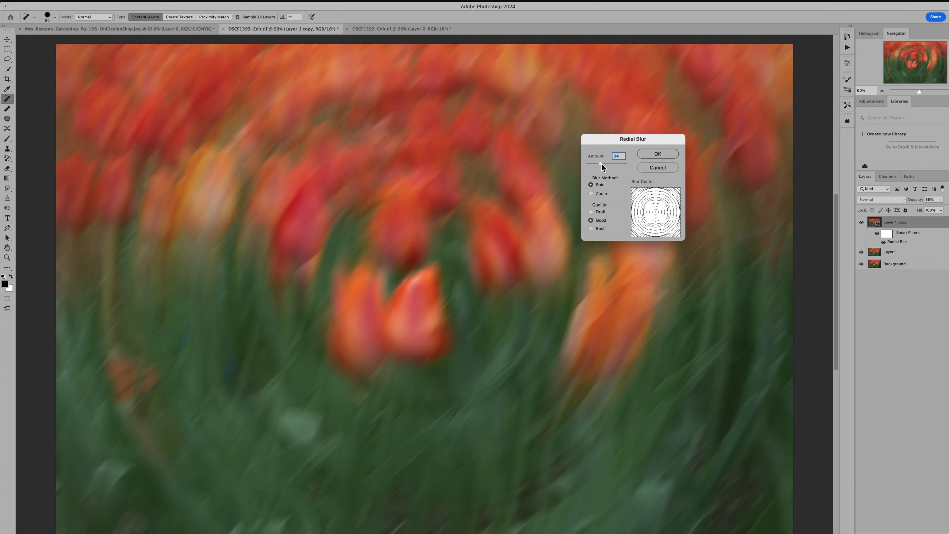
left_click_drag(605, 164, 598, 163)
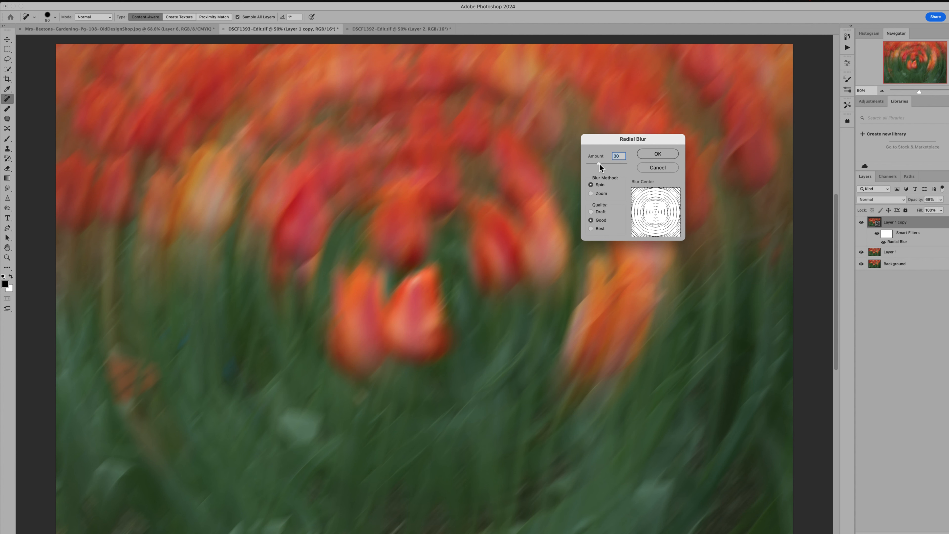
mouse_move(652, 159)
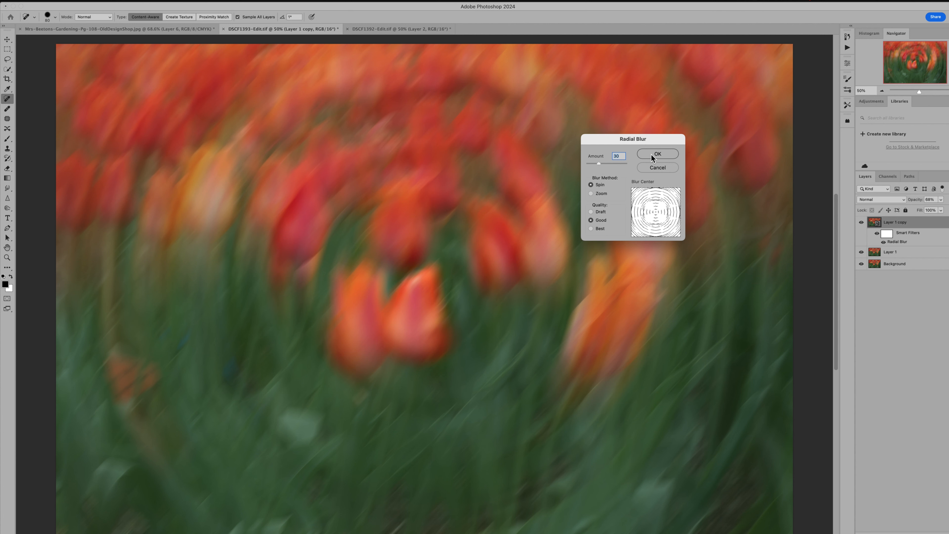
left_click(658, 153)
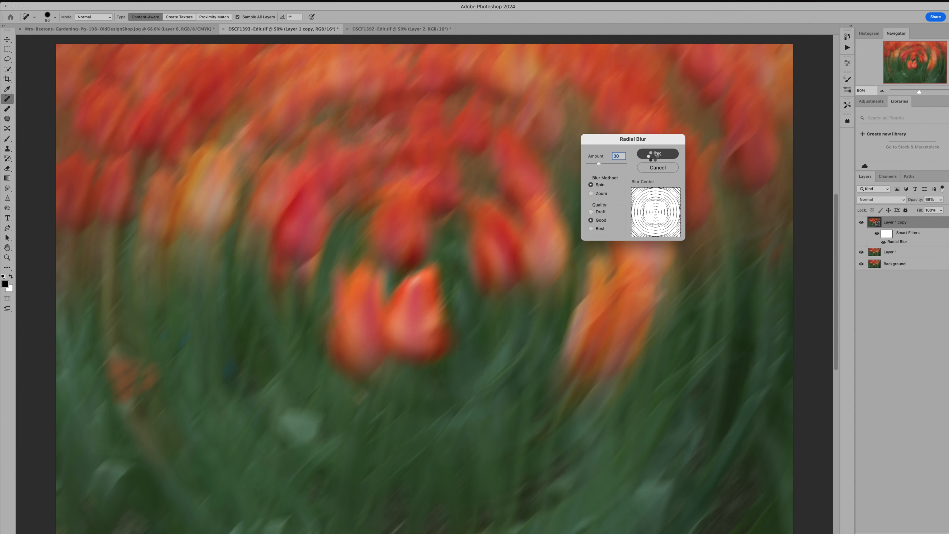
left_click(657, 153)
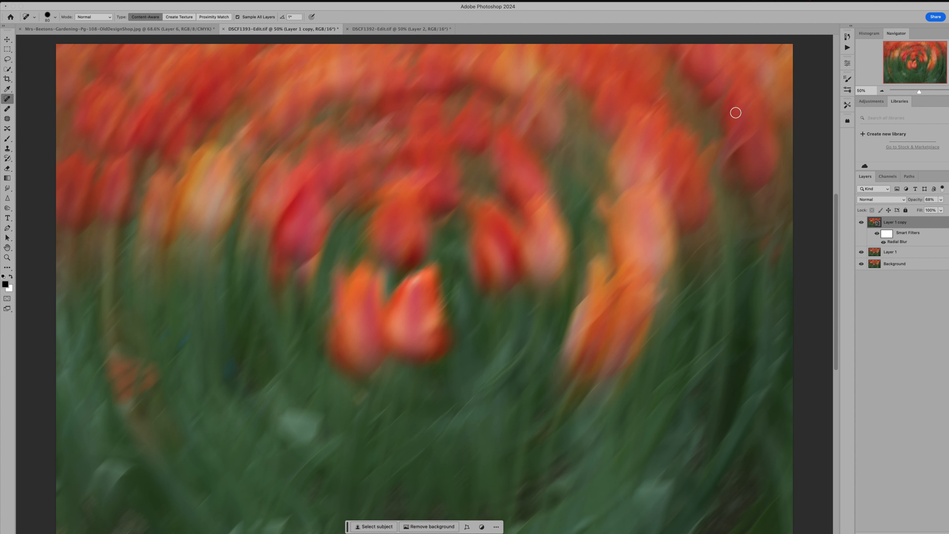
mouse_move(706, 278)
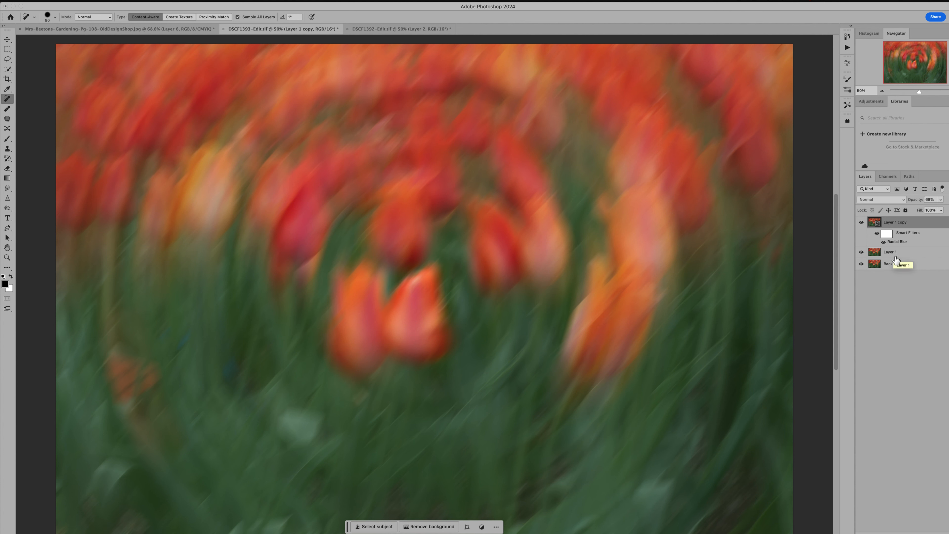
mouse_move(876, 253)
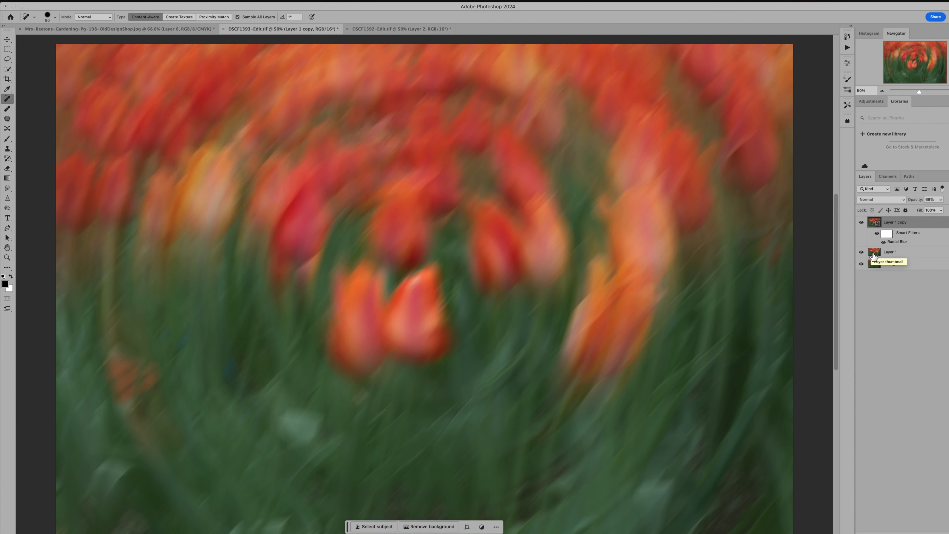
Step: Mask the blurs with black at full brush opacity so the two central tulips stay sharp
left_click(891, 252)
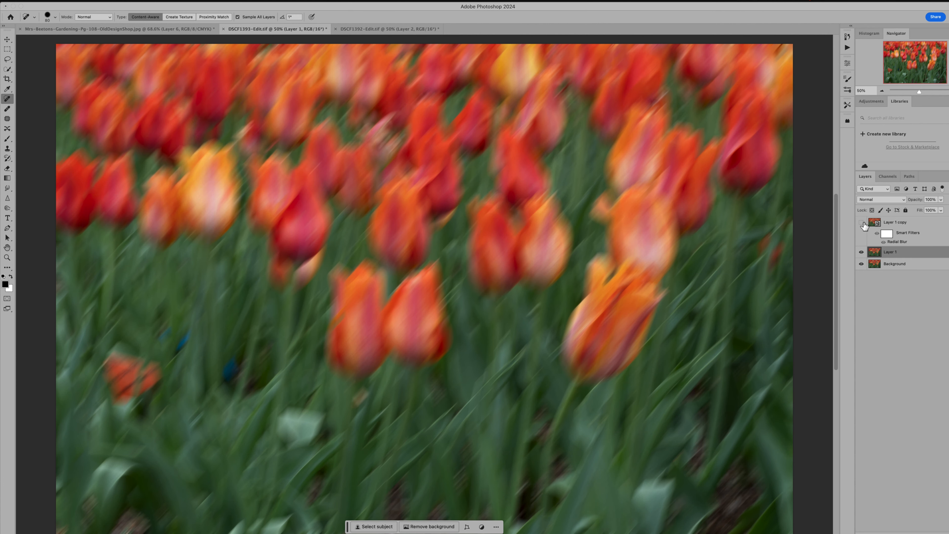
left_click(861, 223)
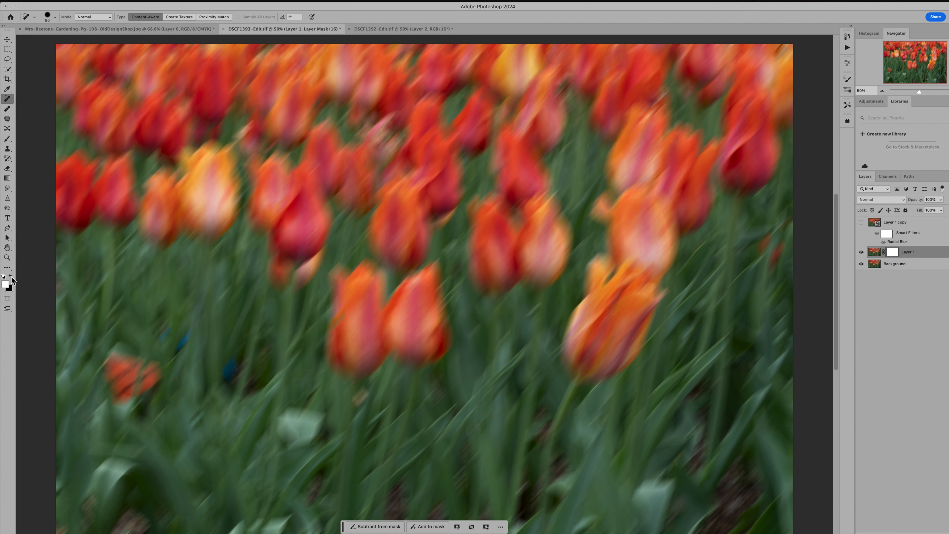
left_click(8, 138)
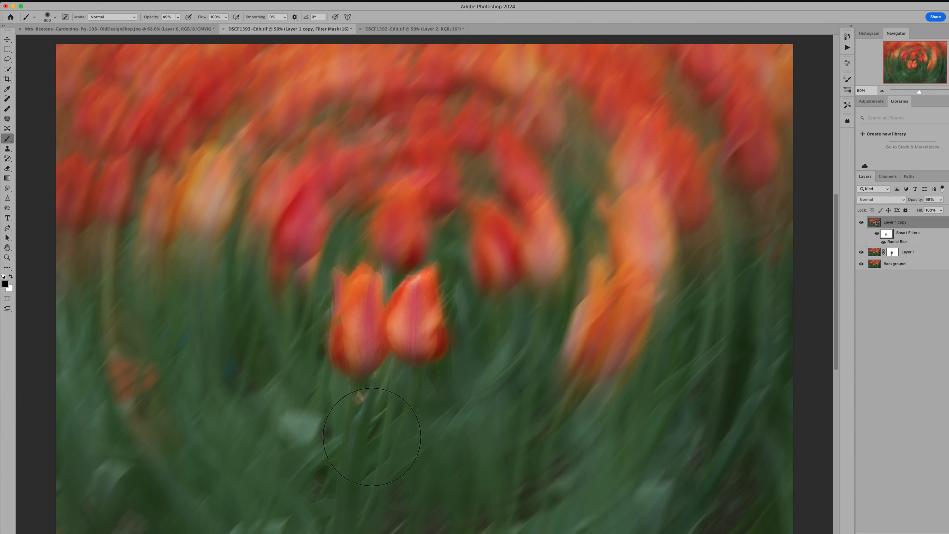
mouse_move(357, 339)
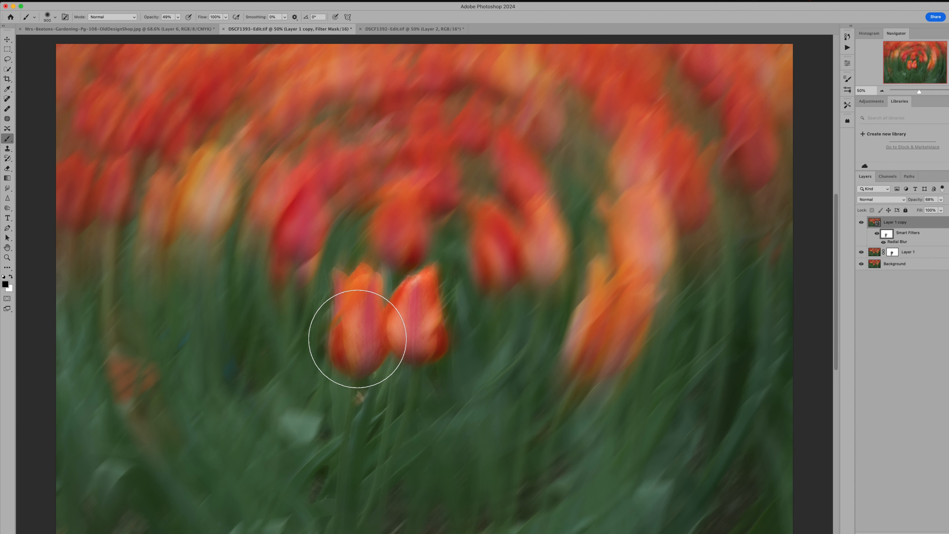
mouse_move(180, 18)
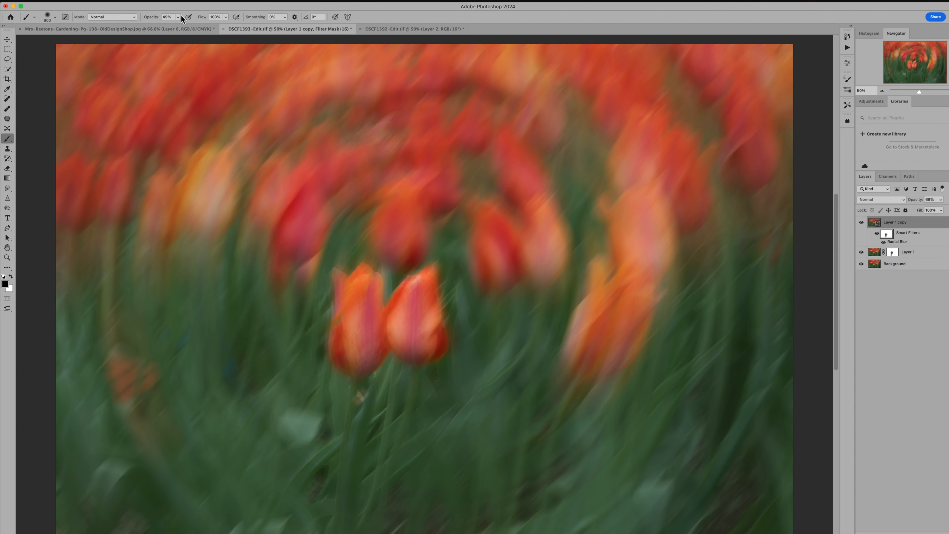
left_click_drag(168, 16, 184, 16)
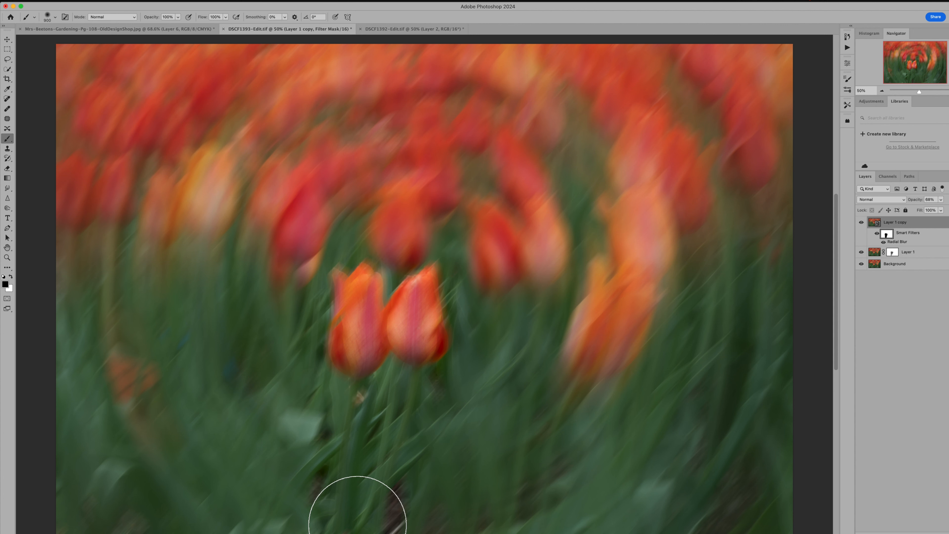
mouse_move(406, 348)
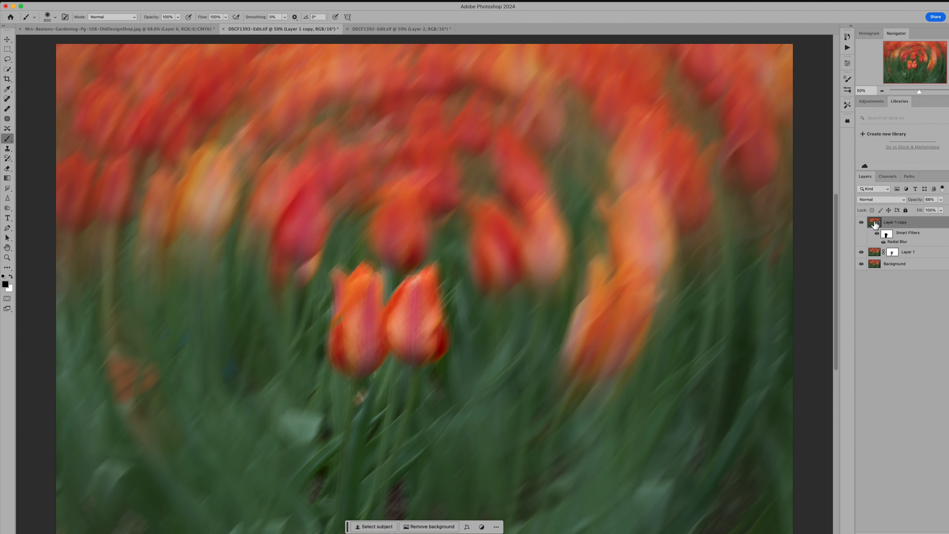
mouse_move(876, 223)
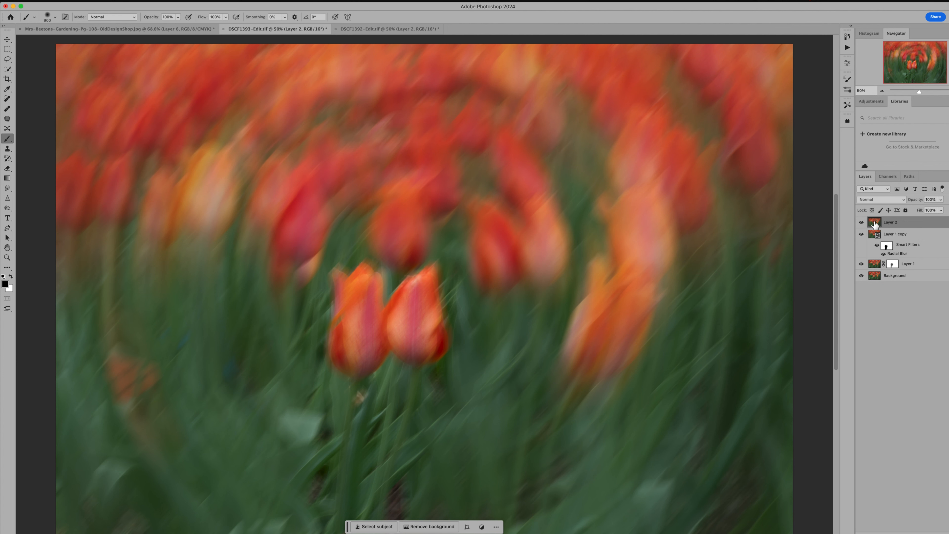
mouse_move(6, 156)
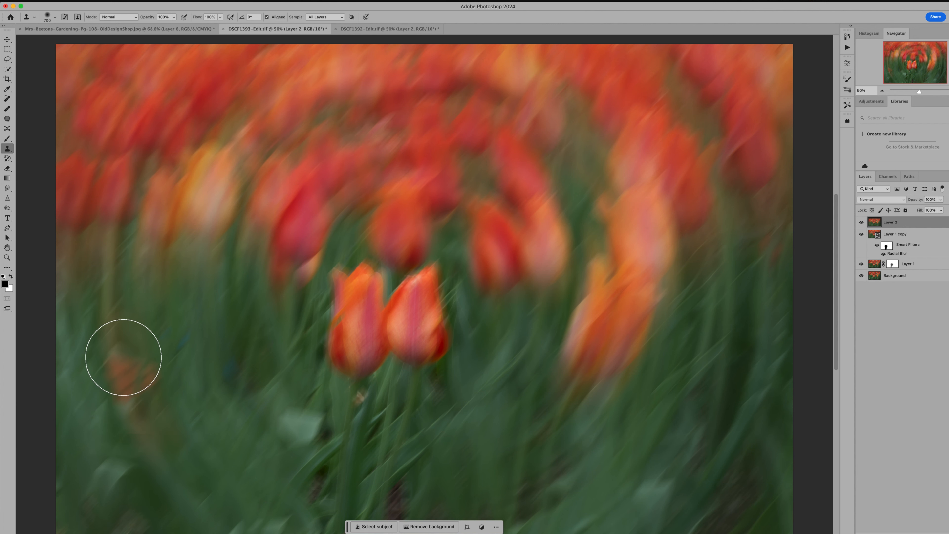
Step: Clone-stamp greenery over the orange smudge at lower left on a new top layer
left_click_drag(124, 357, 176, 447)
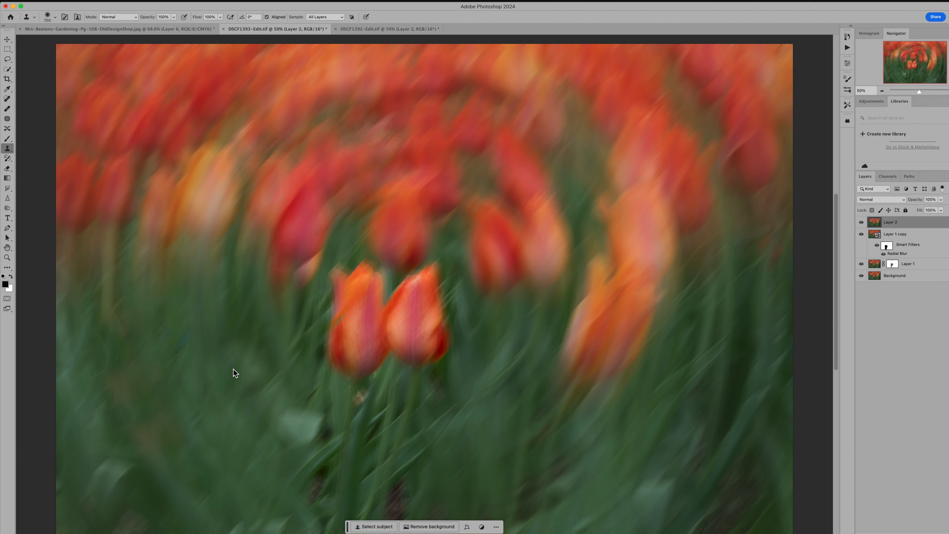
mouse_move(760, 439)
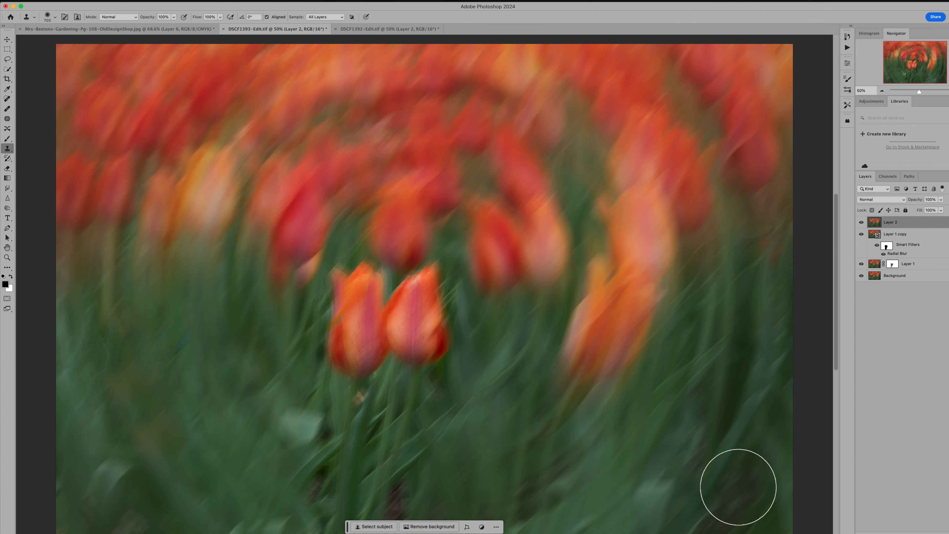
mouse_move(427, 498)
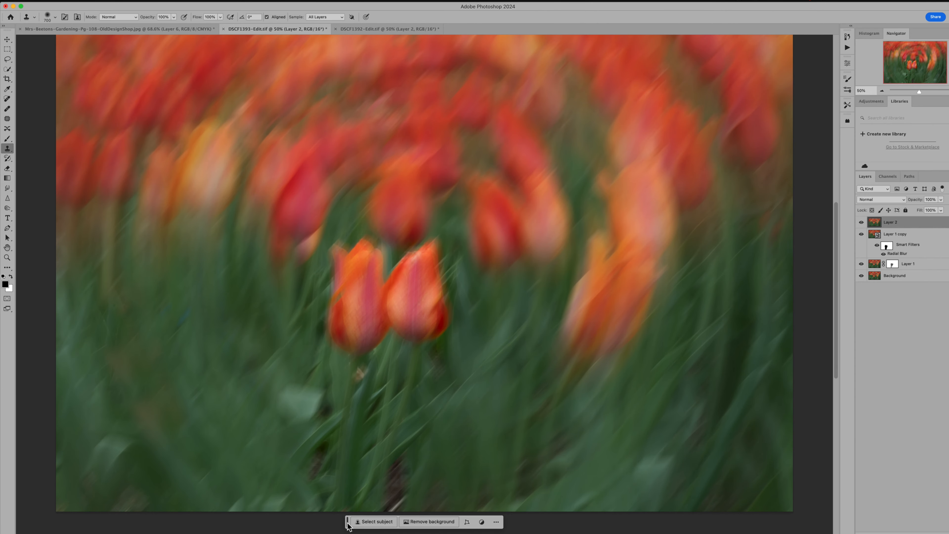
mouse_move(405, 461)
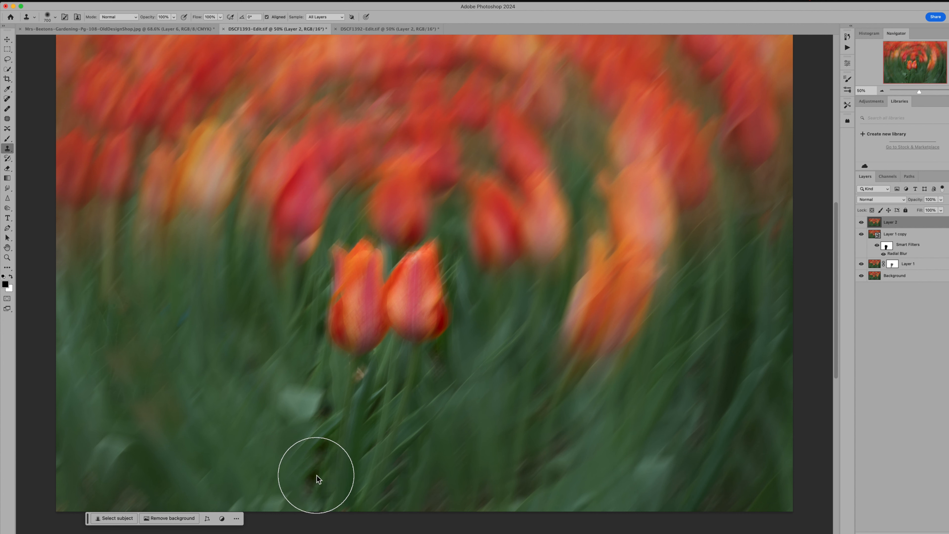
mouse_move(312, 499)
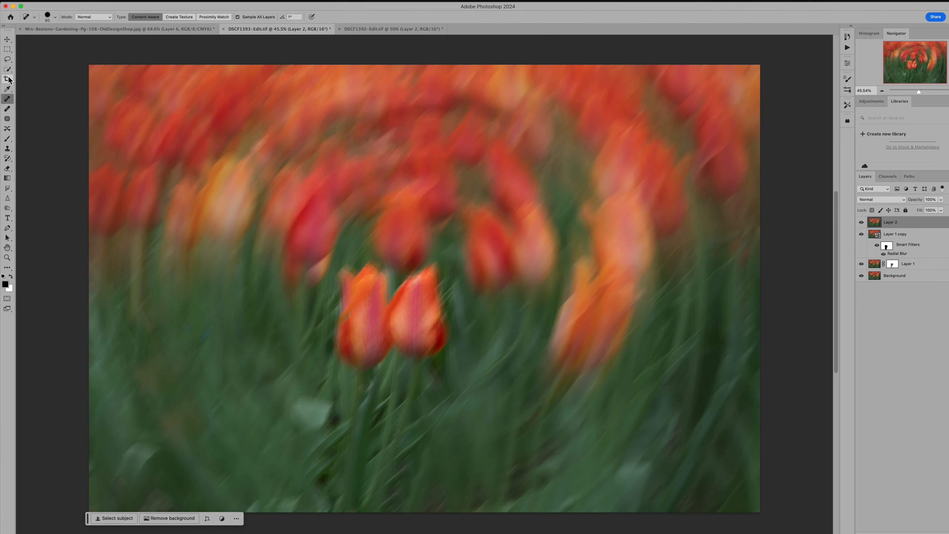
Step: Crop a narrow strip off the photo's left side and commit the crop
left_click(8, 78)
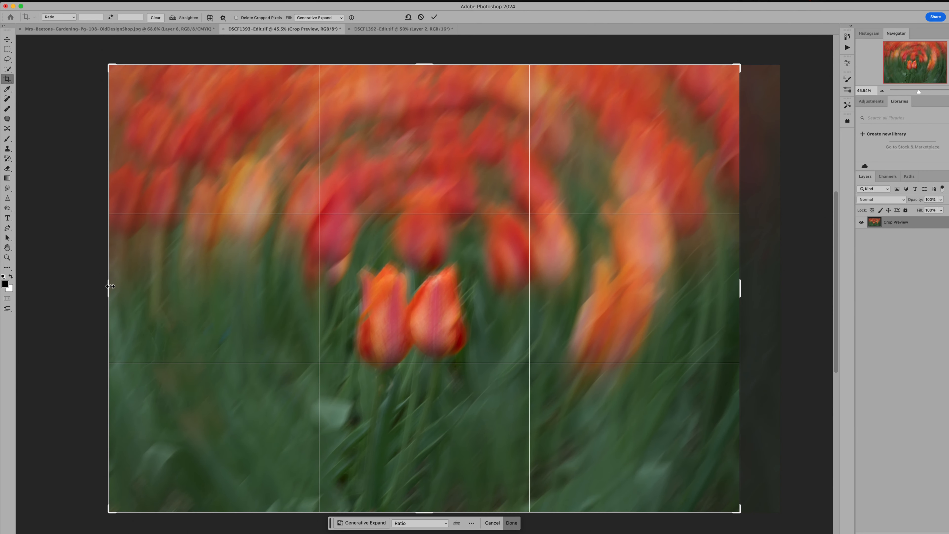
left_click_drag(109, 286, 118, 289)
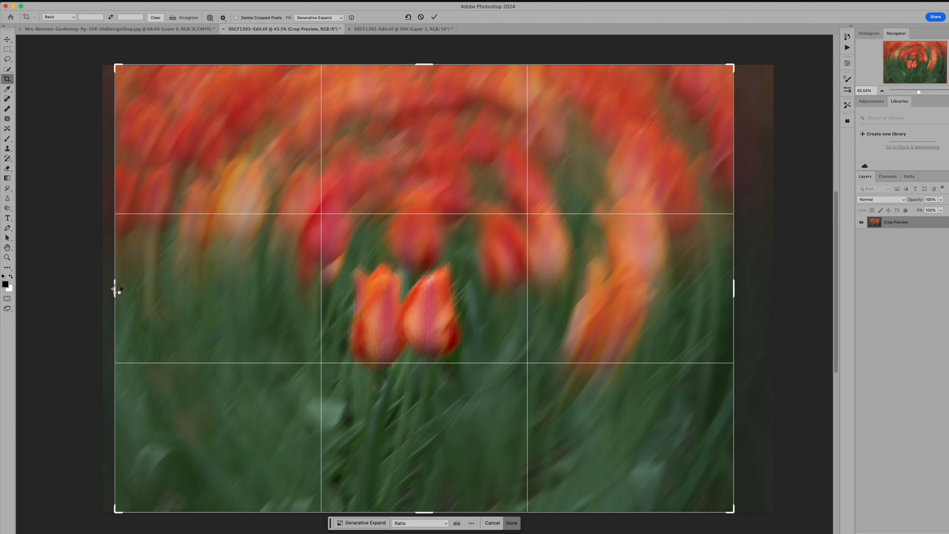
left_click(510, 522)
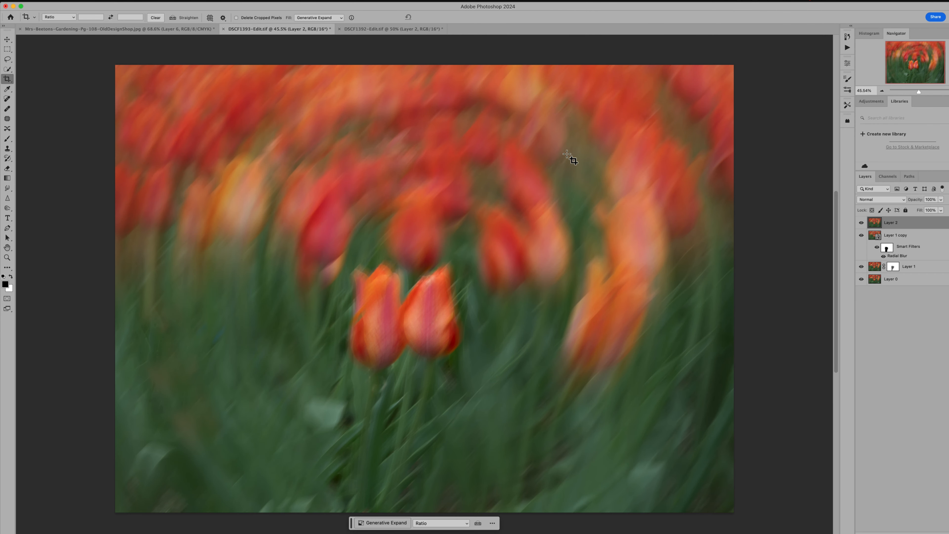
mouse_move(513, 151)
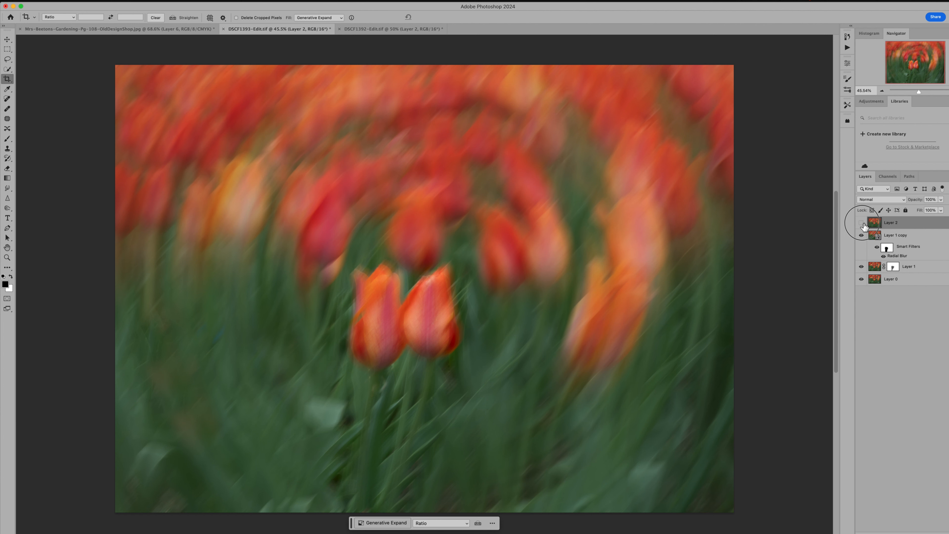
Step: Hide Layer 2, paint the spin blur off the upper-left tulips on the Smart Filter mask, then switch to DSCF1392
left_click(861, 222)
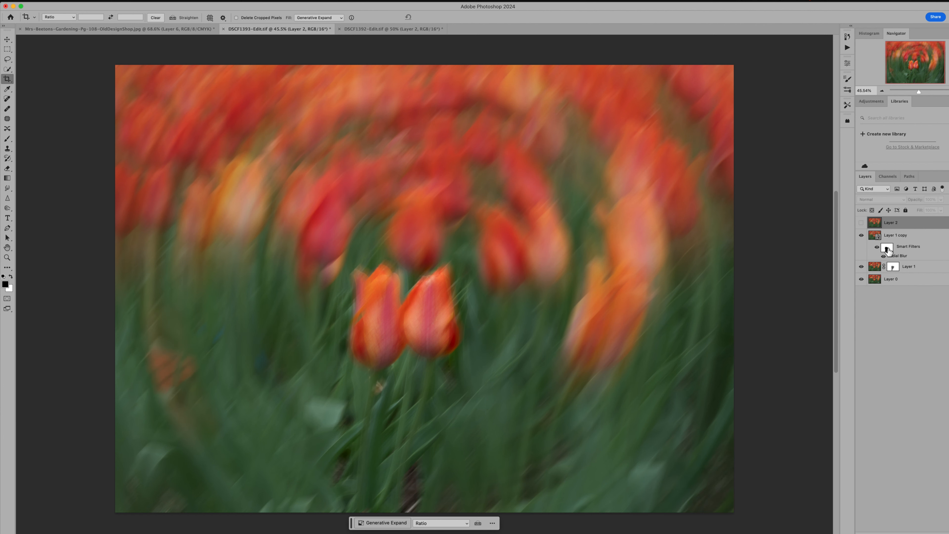
left_click(887, 247)
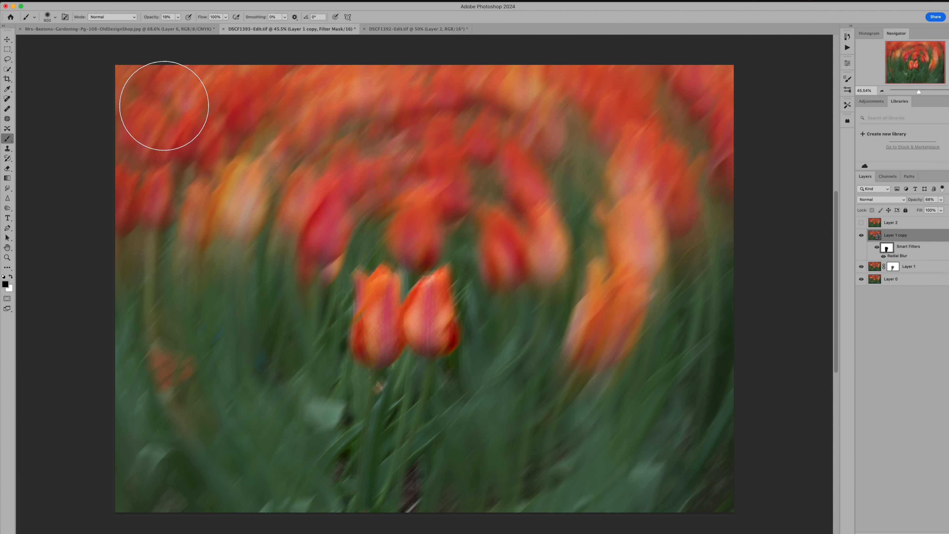
left_click_drag(162, 106, 397, 115)
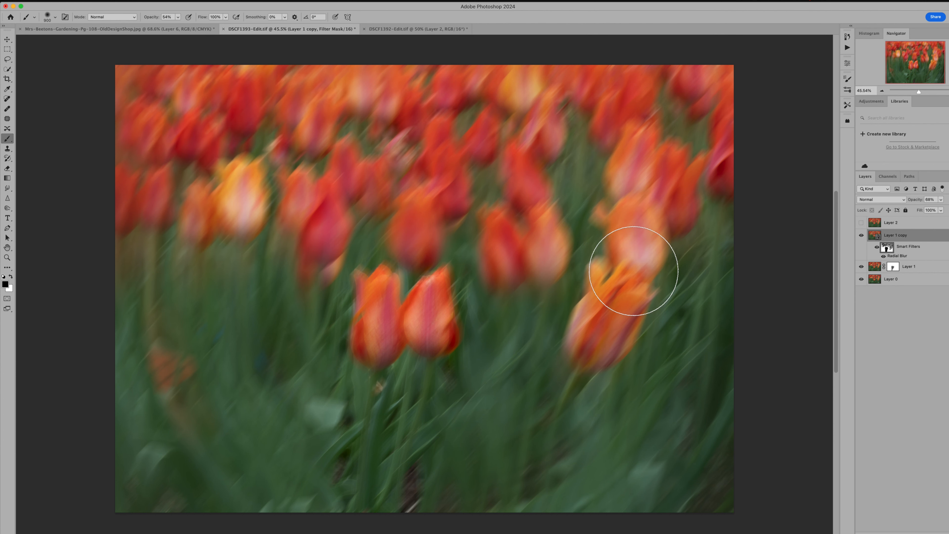
mouse_move(756, 127)
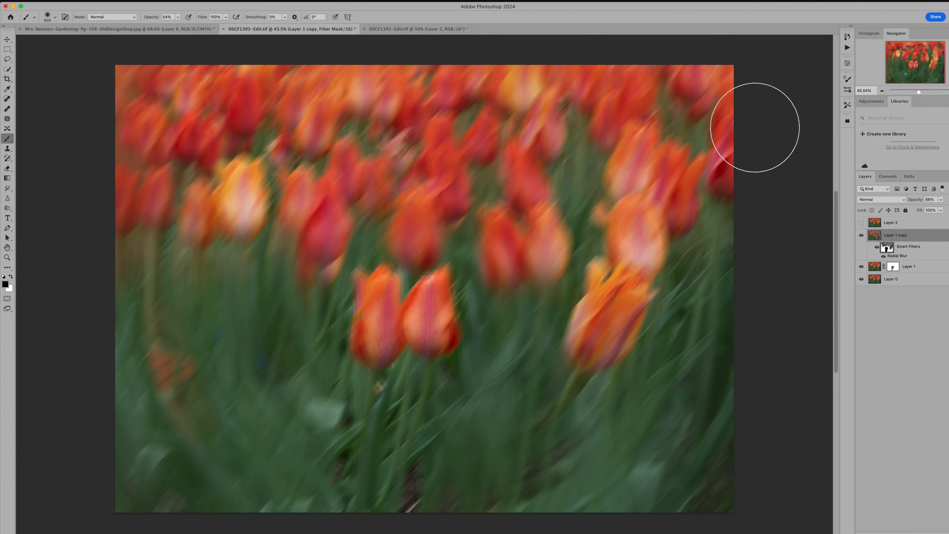
mouse_move(365, 59)
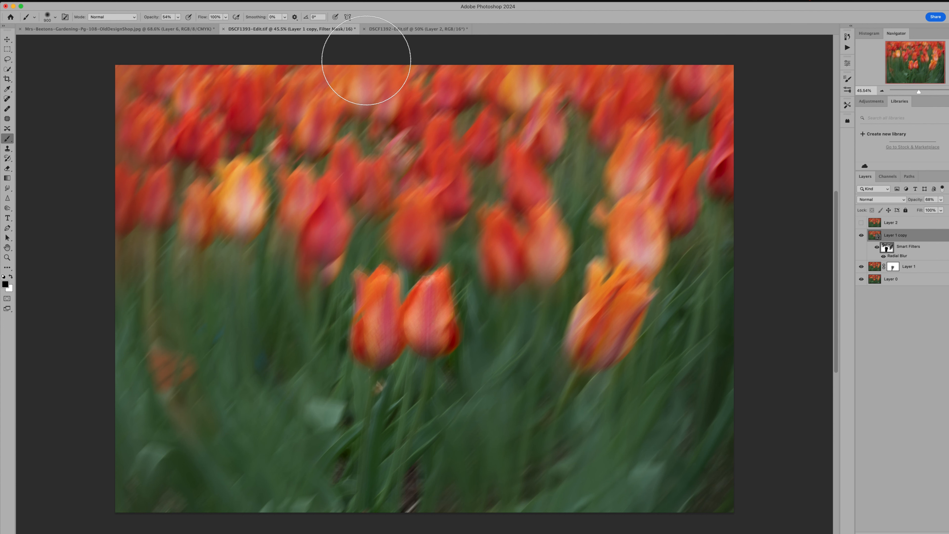
left_click(417, 28)
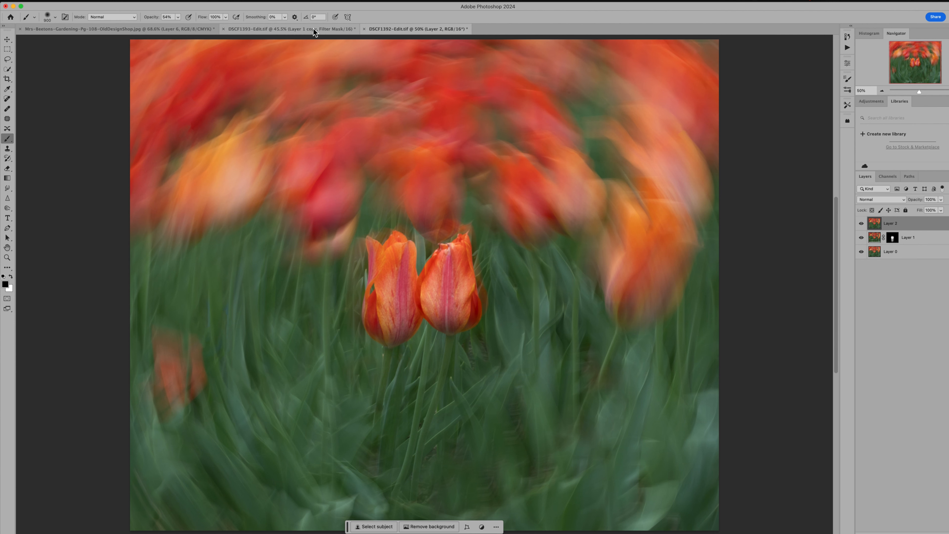
Step: Return to DSCF1393 and hide the cleanup and blur layers to reveal the sharp original
left_click(285, 29)
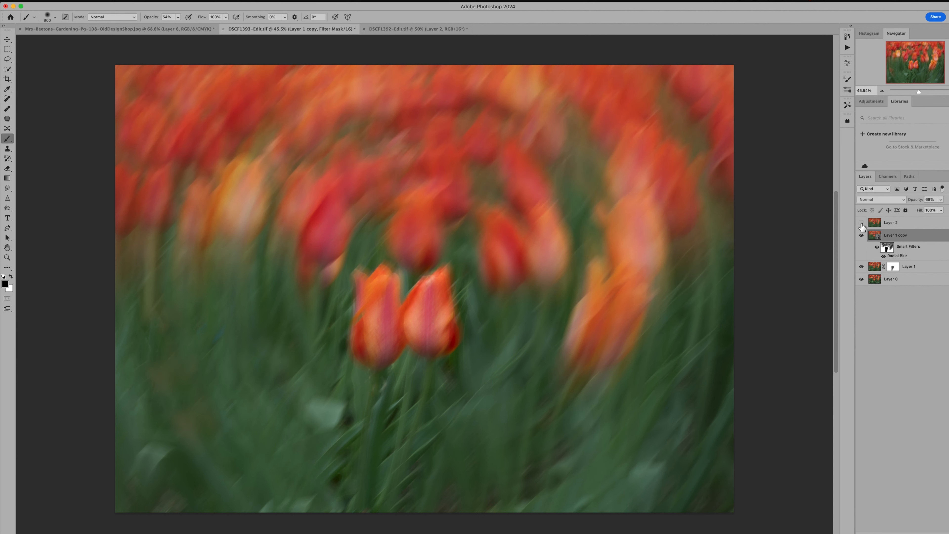
left_click(861, 222)
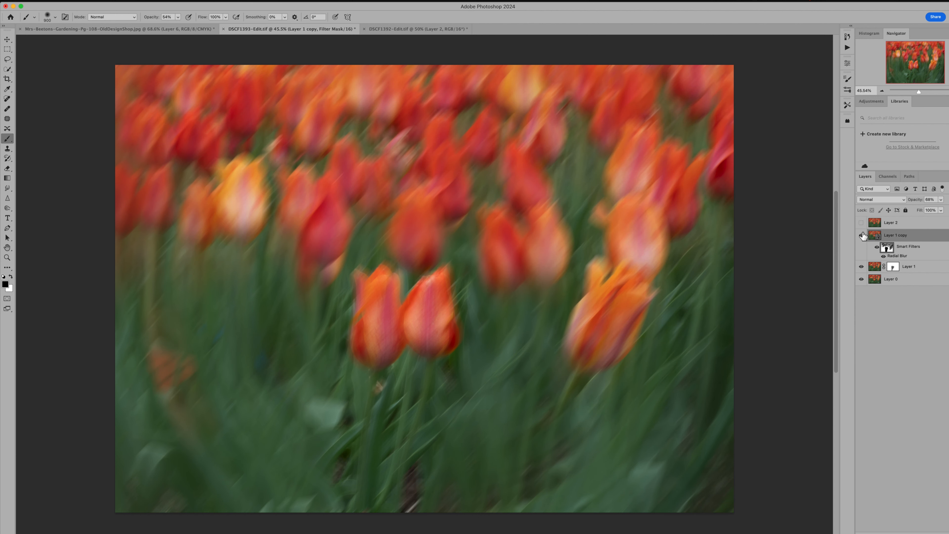
left_click(861, 235)
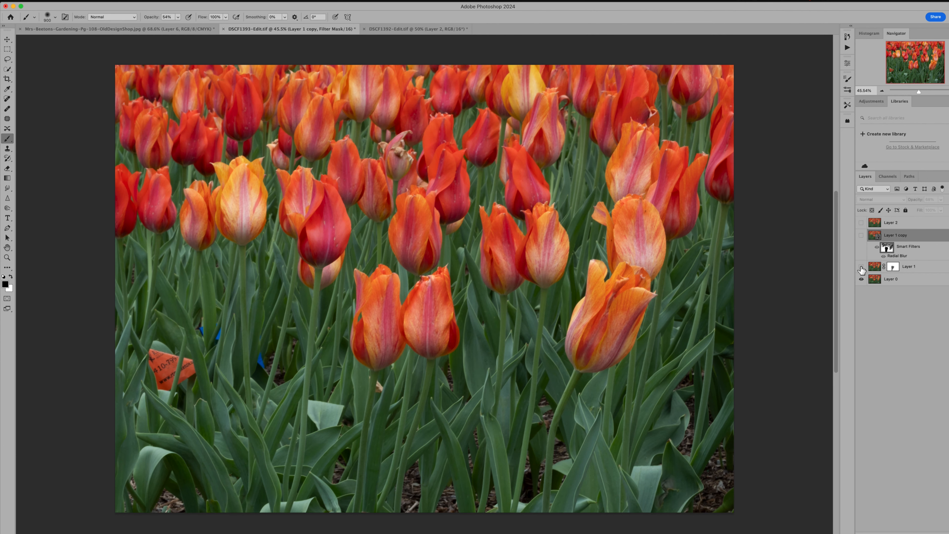
mouse_move(862, 270)
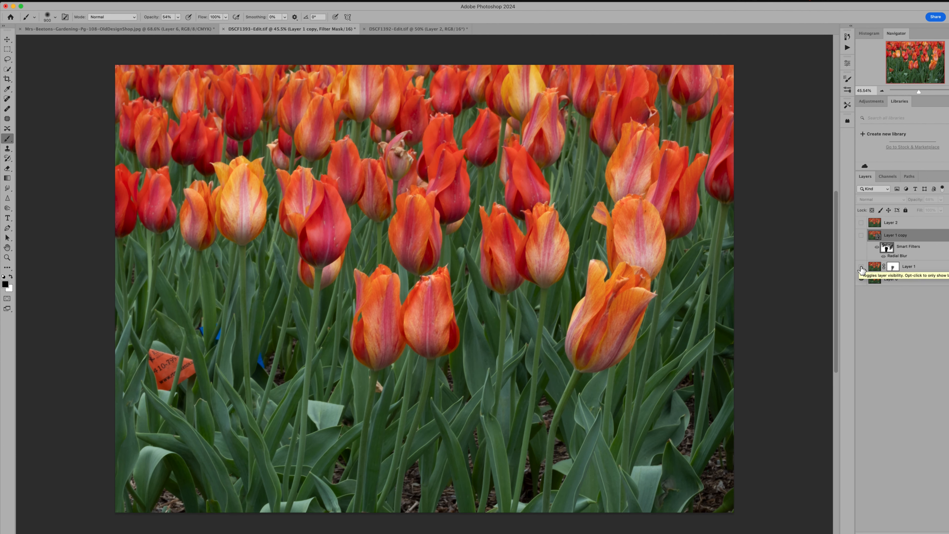